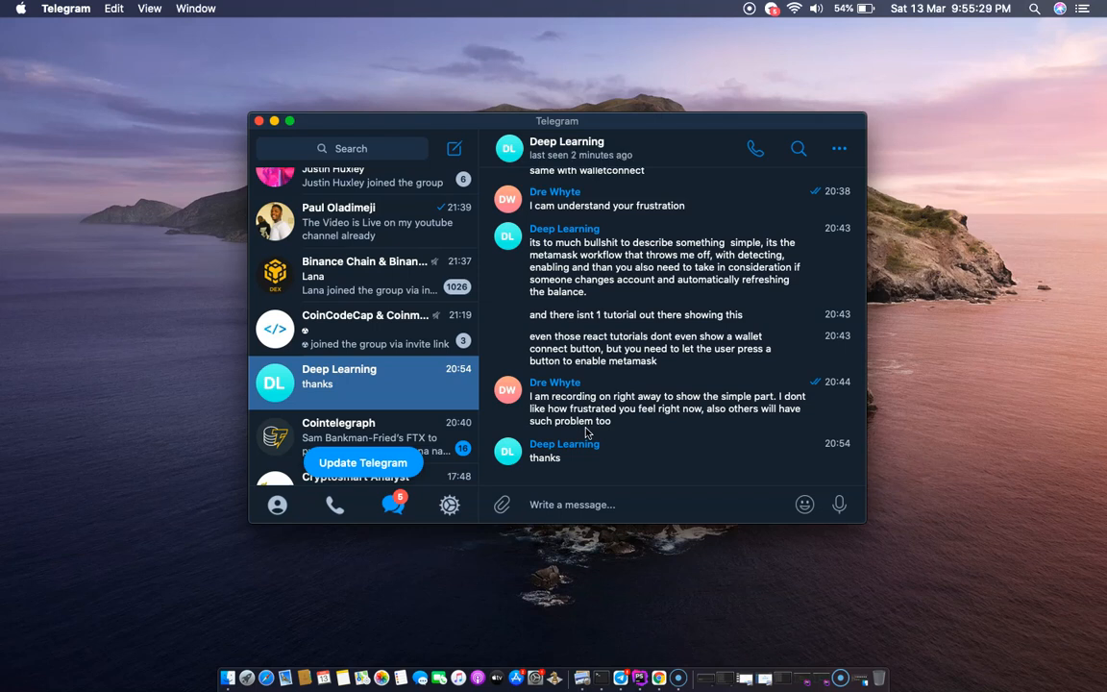
# - Bring up the dapps.test/graph.html transfer page, then return to the Deep Learning conversation
pyautogui.click(572, 503)
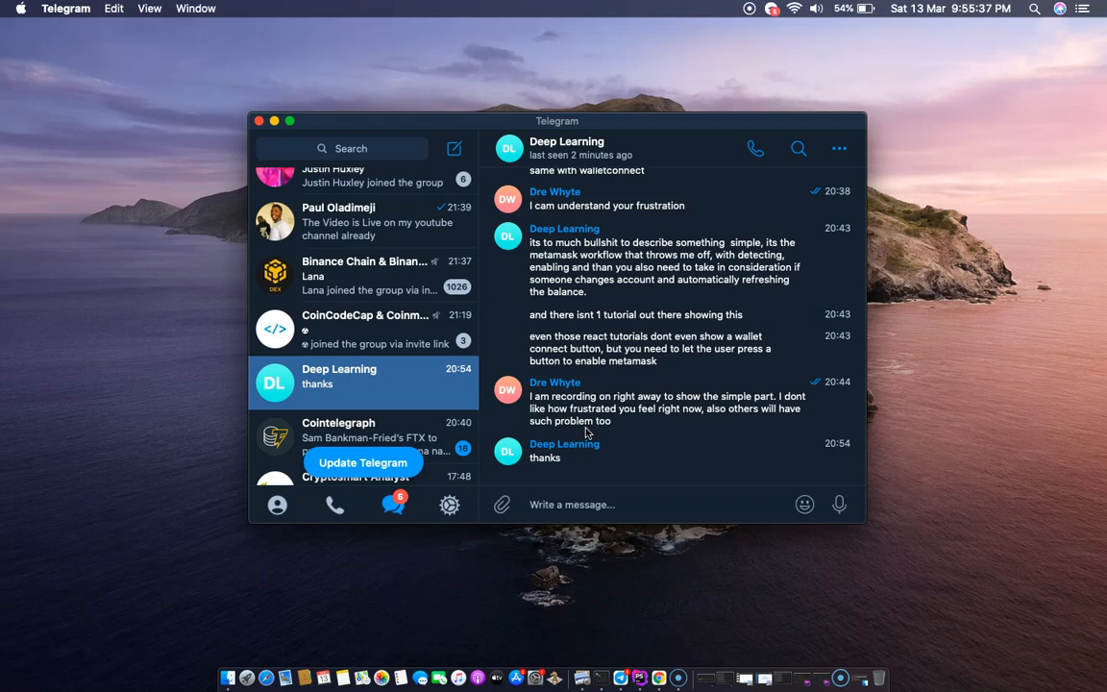
pyautogui.click(573, 503)
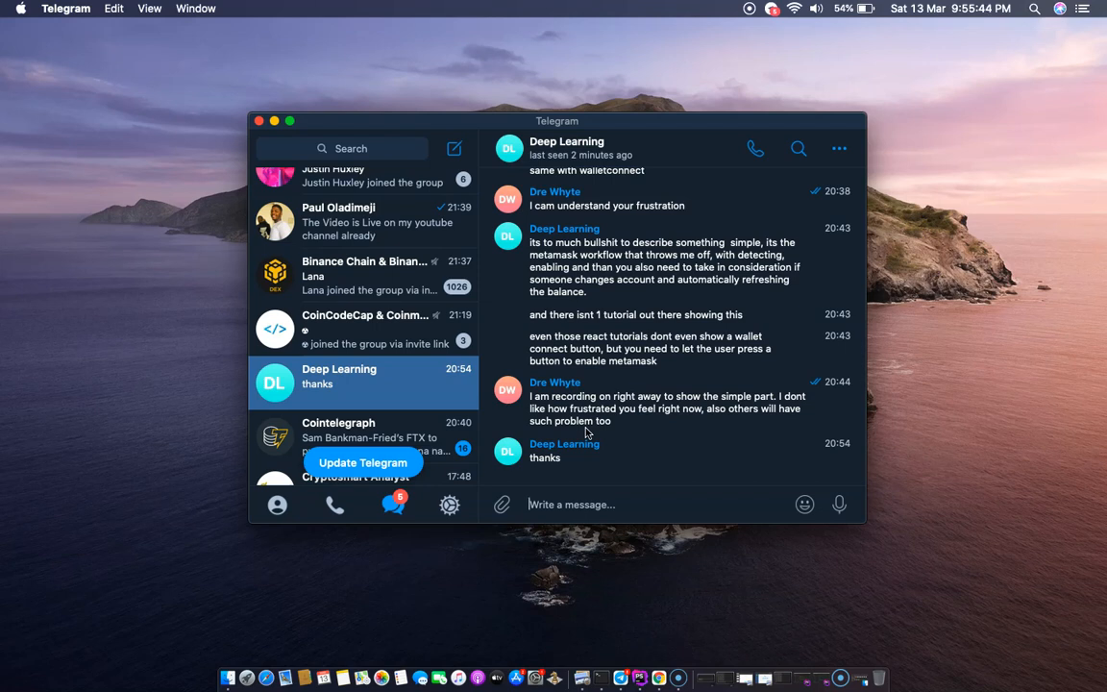
pyautogui.click(363, 248)
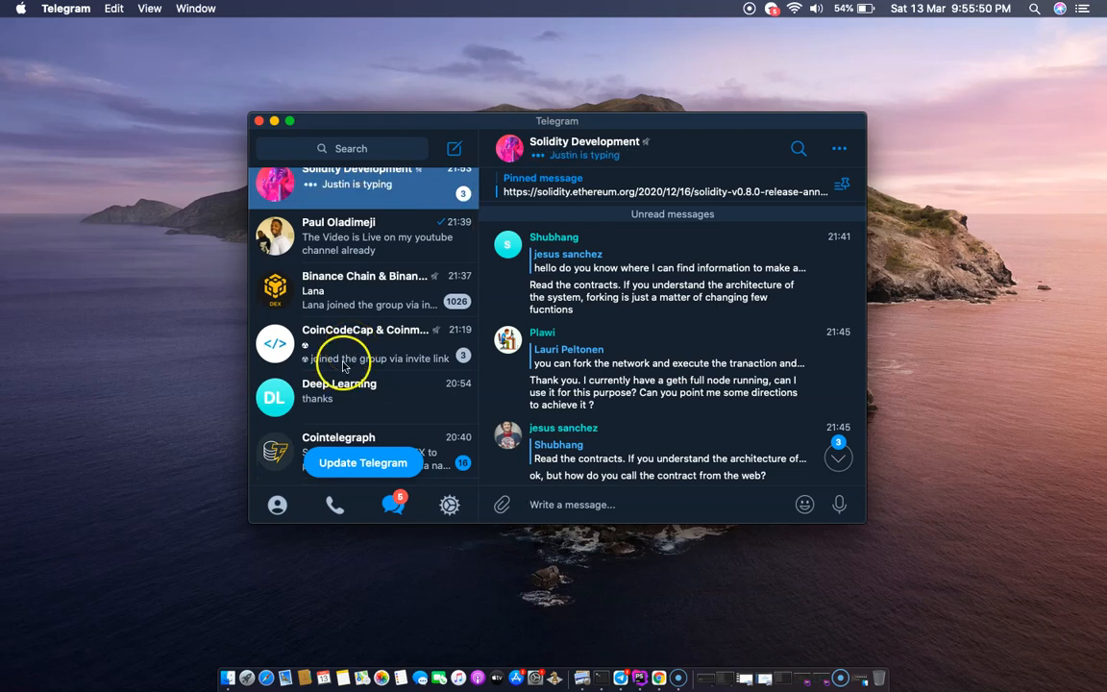
pyautogui.click(363, 396)
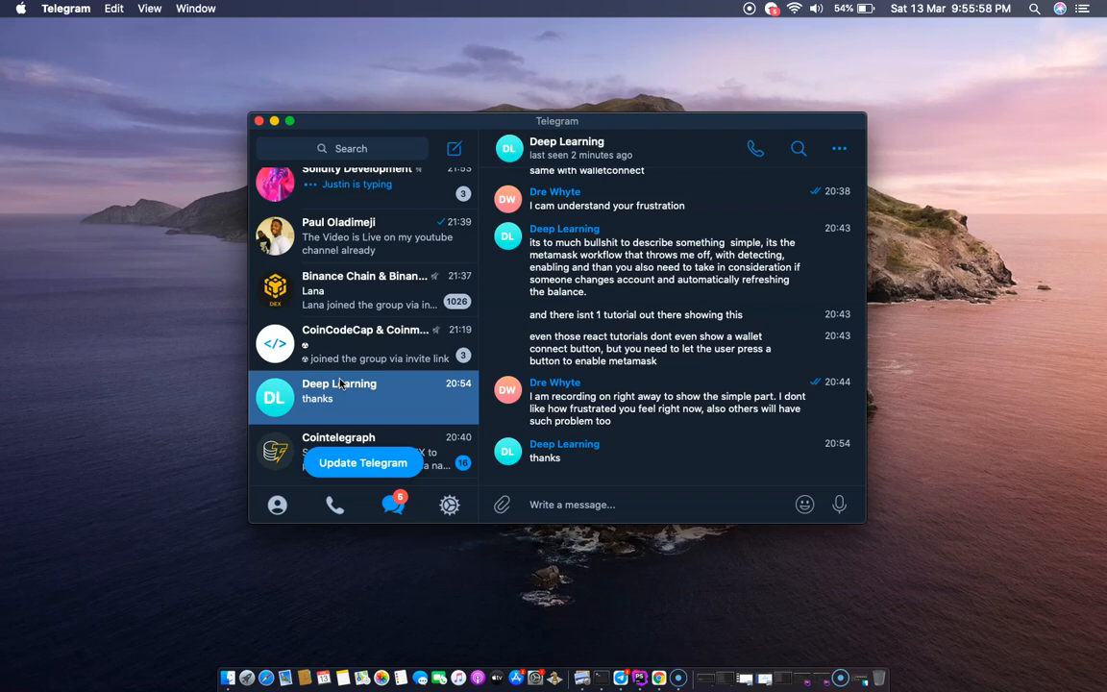
# - Review the Telegram Deep Learning chat about MetaMask workflow frustrations
pyautogui.click(573, 503)
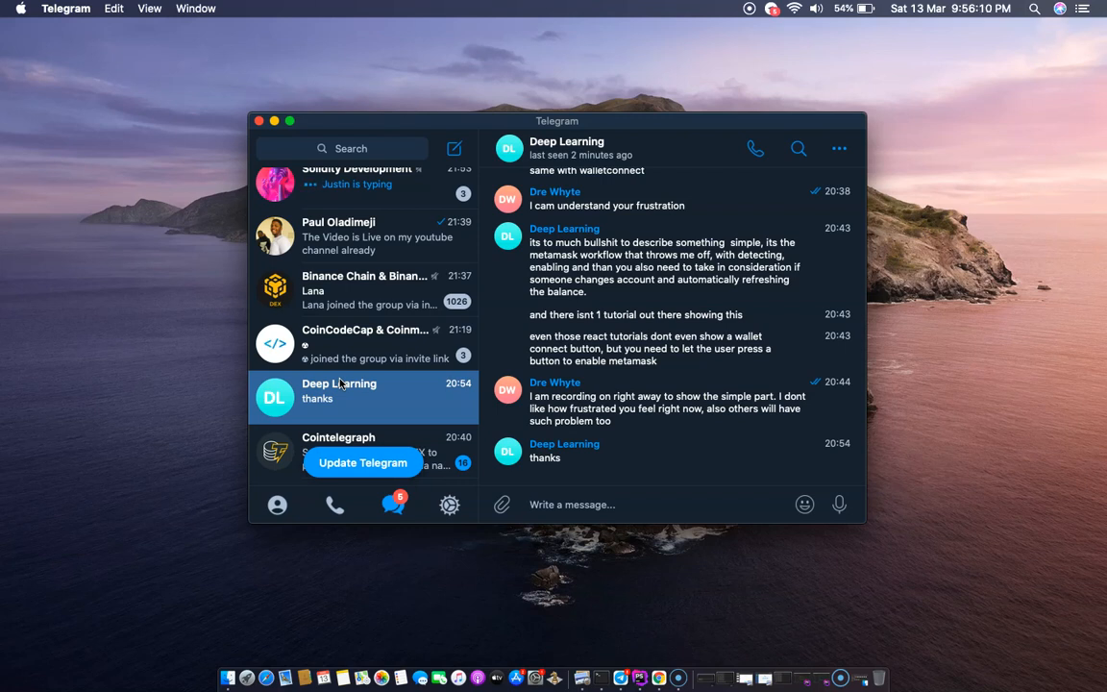
pyautogui.click(573, 504)
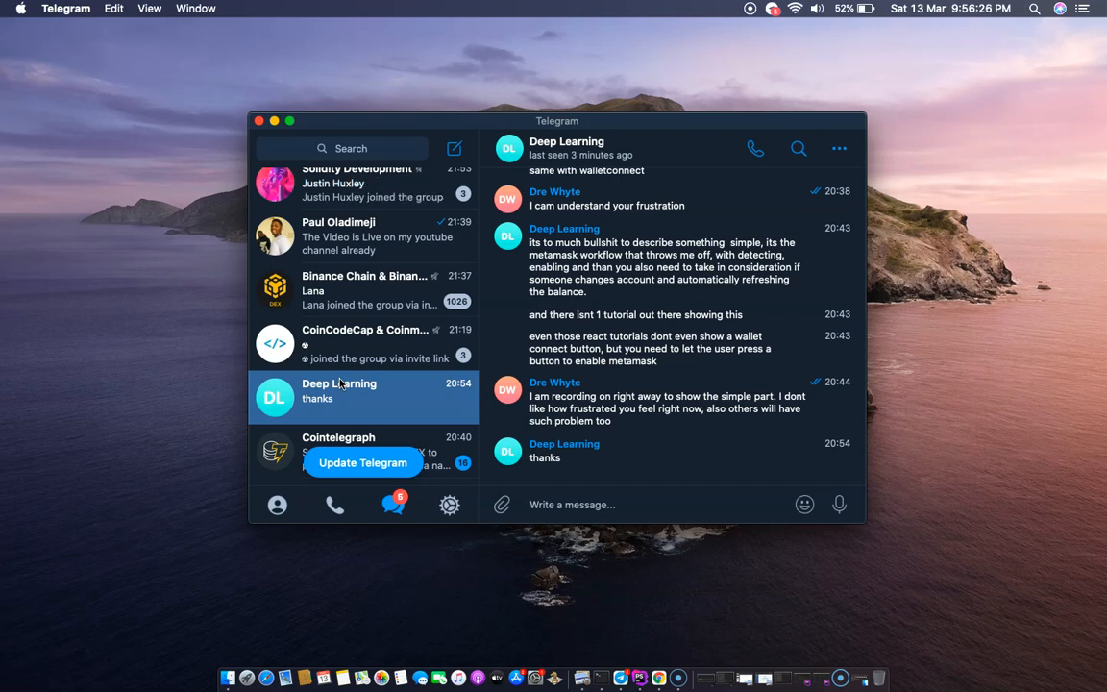
pyautogui.click(572, 504)
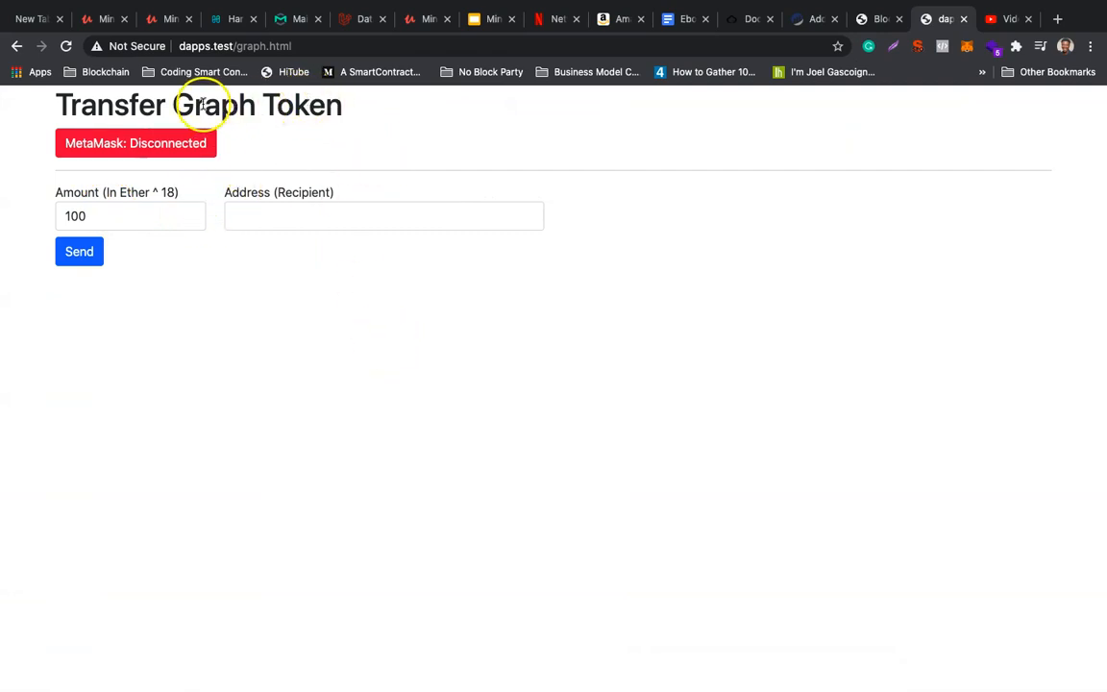
pyautogui.moveTo(338, 117)
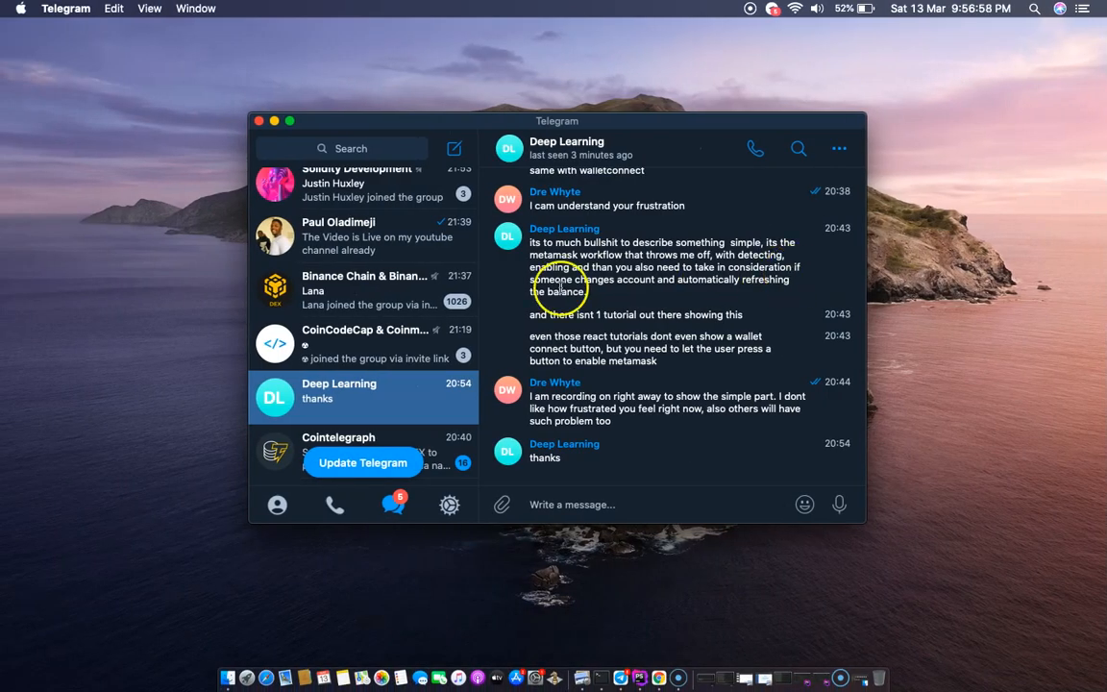
pyautogui.moveTo(778, 259)
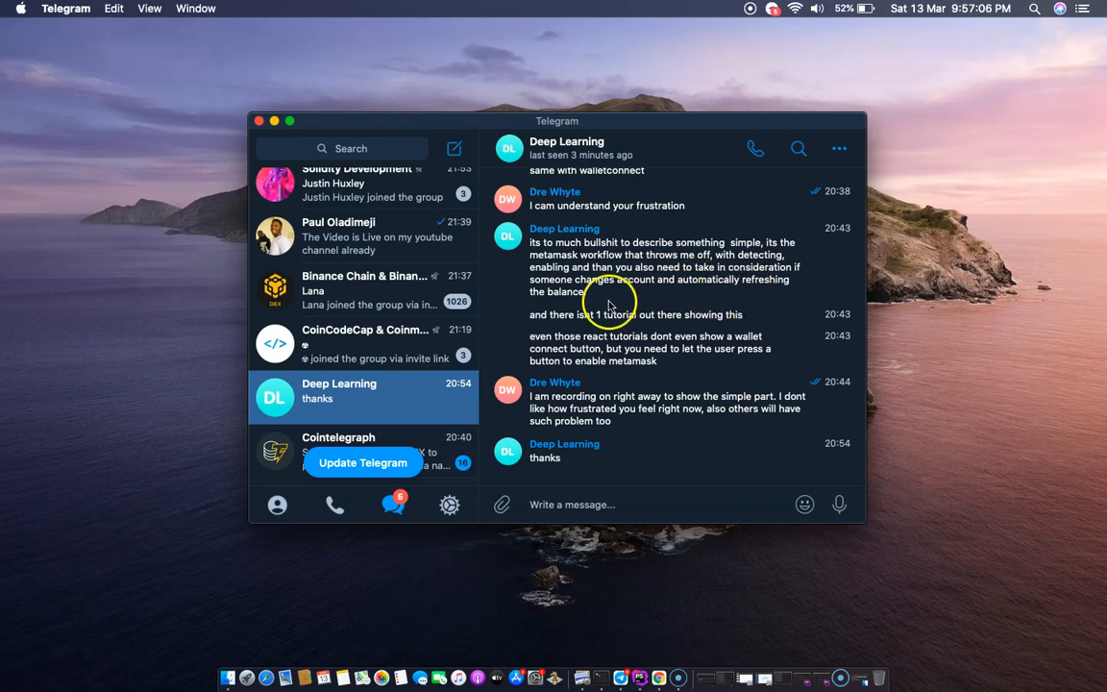
pyautogui.moveTo(738, 304)
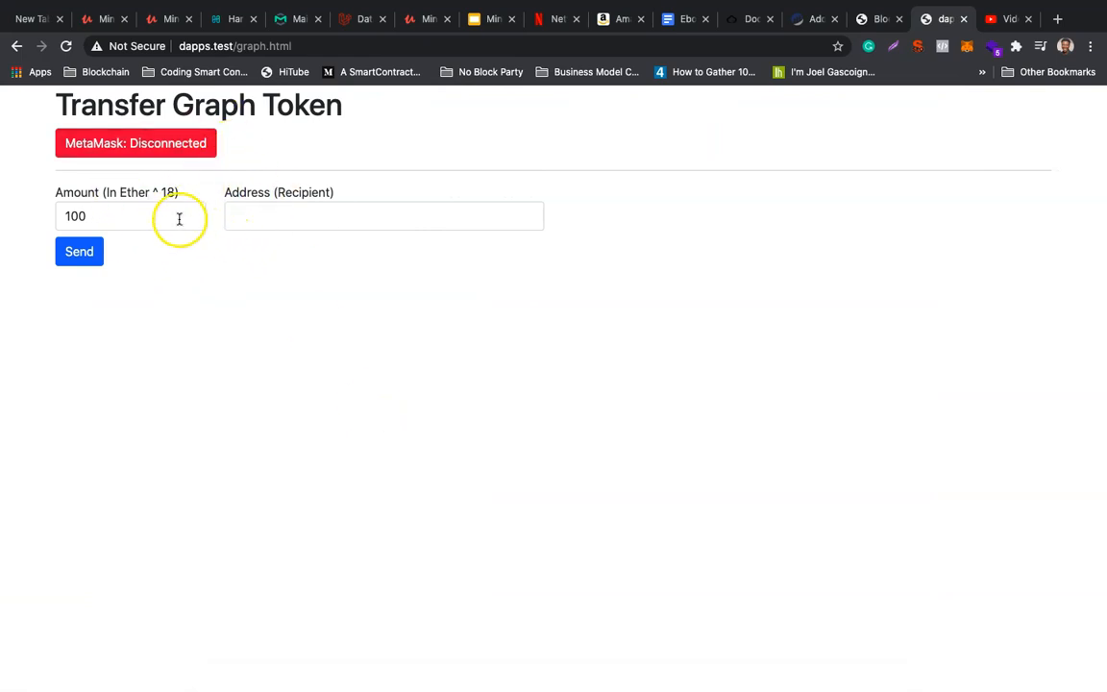
# - Unlock the MetaMask wallet with its password so Account 1 shows 0.9754 ETH on Kovan
pyautogui.click(131, 215)
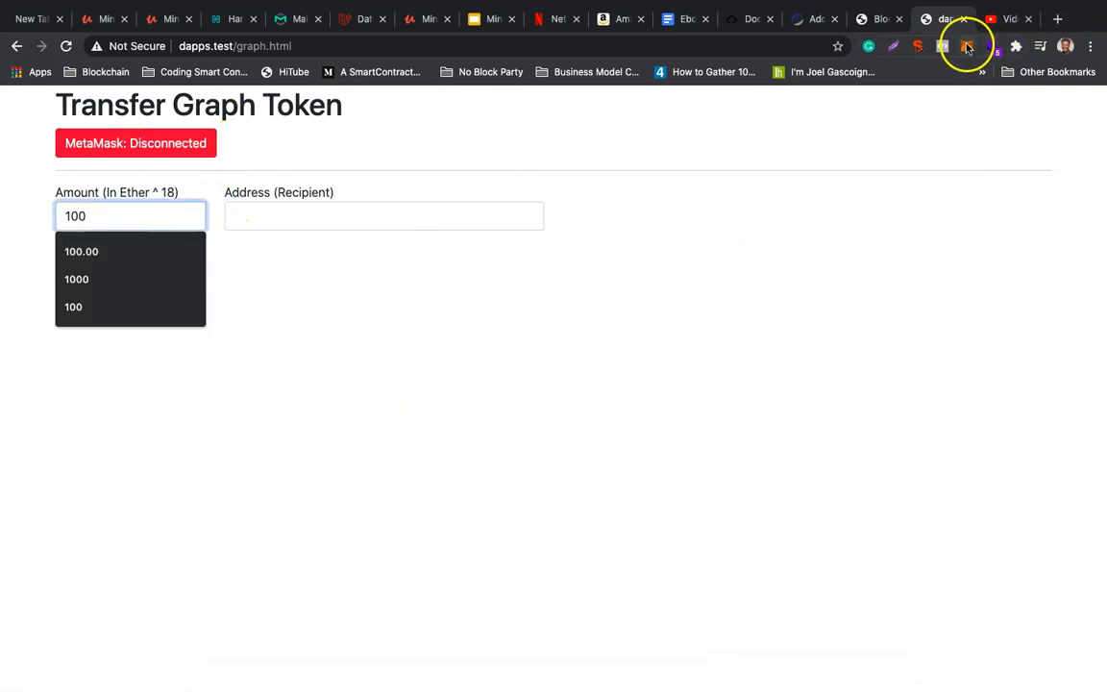
pyautogui.click(967, 46)
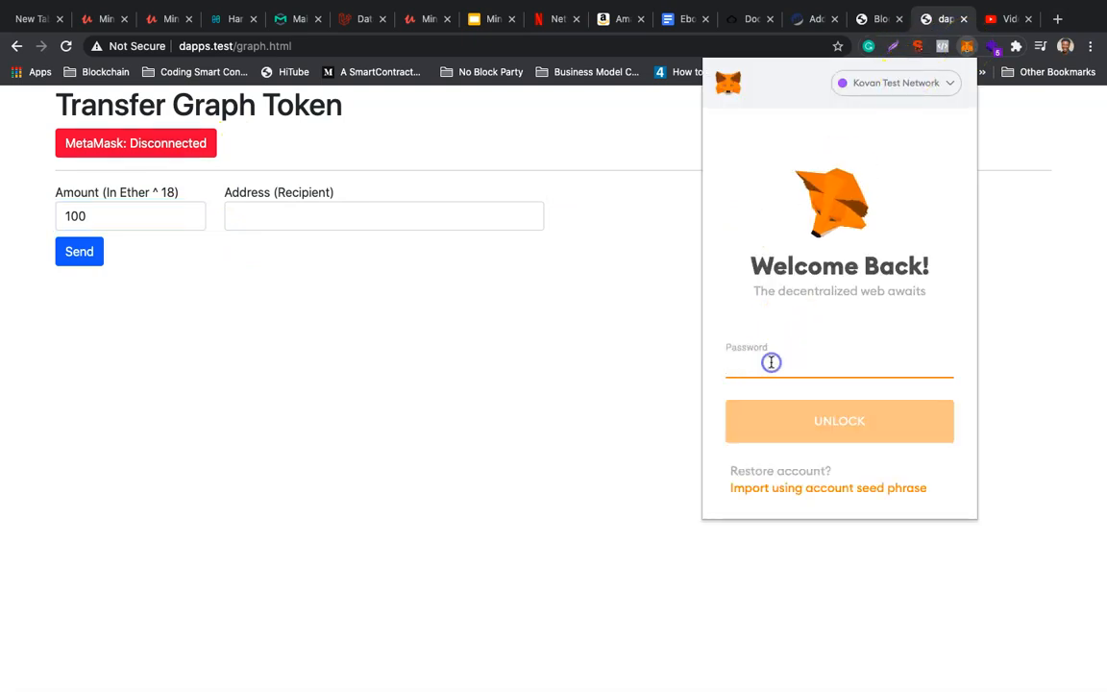
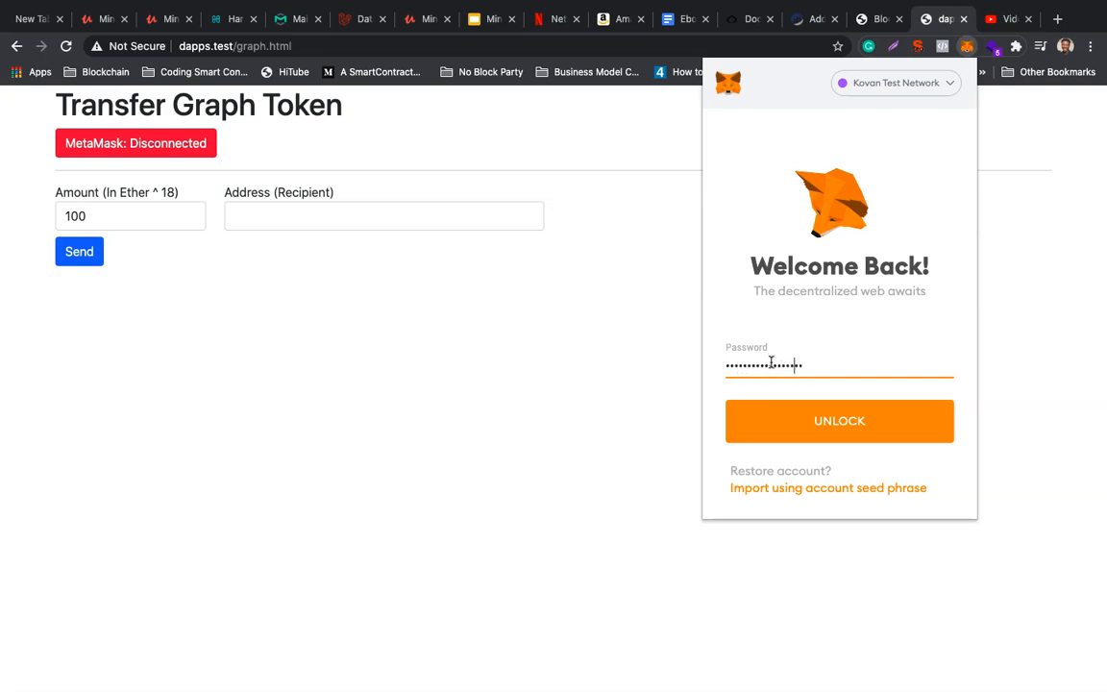
pyautogui.click(837, 421)
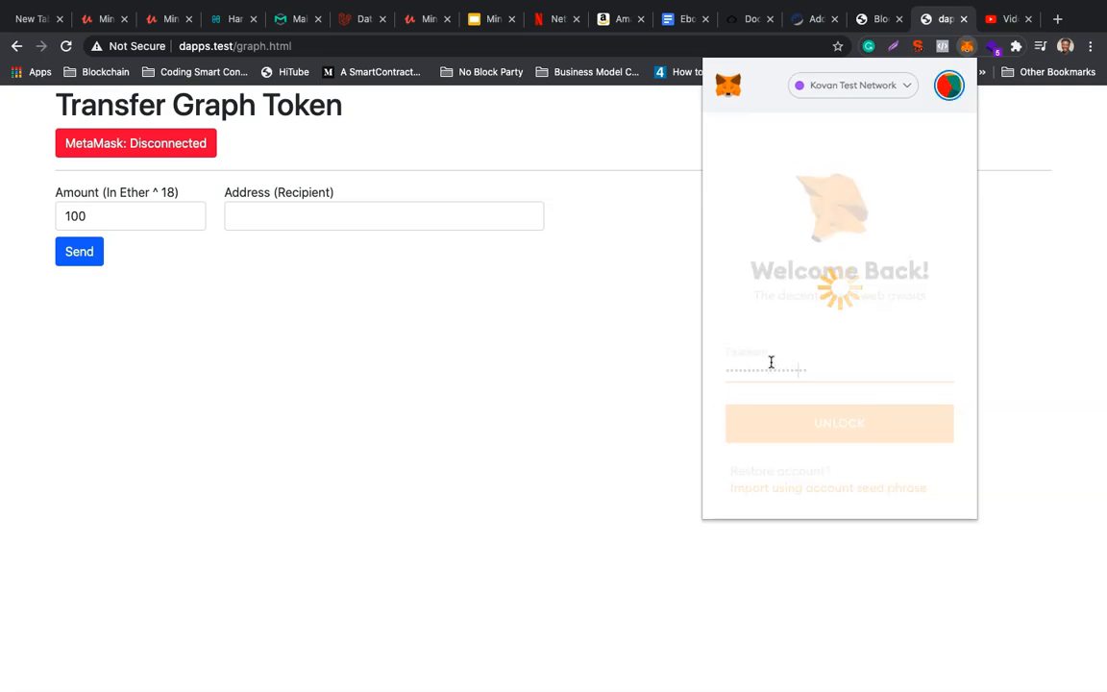
pyautogui.click(837, 422)
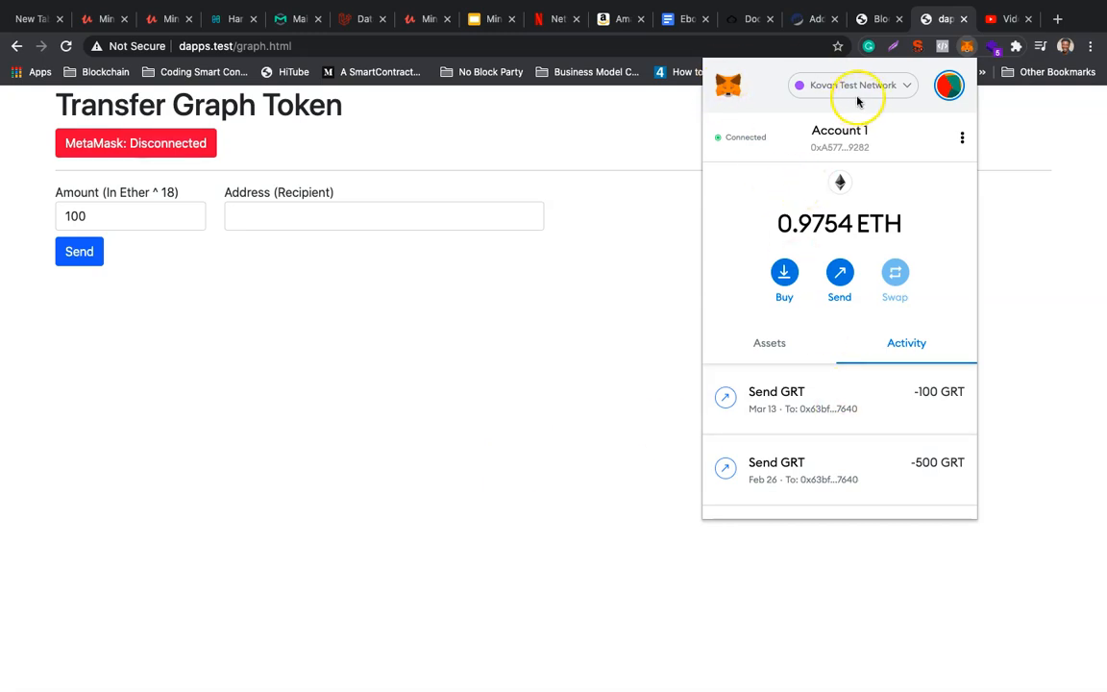
pyautogui.moveTo(438, 315)
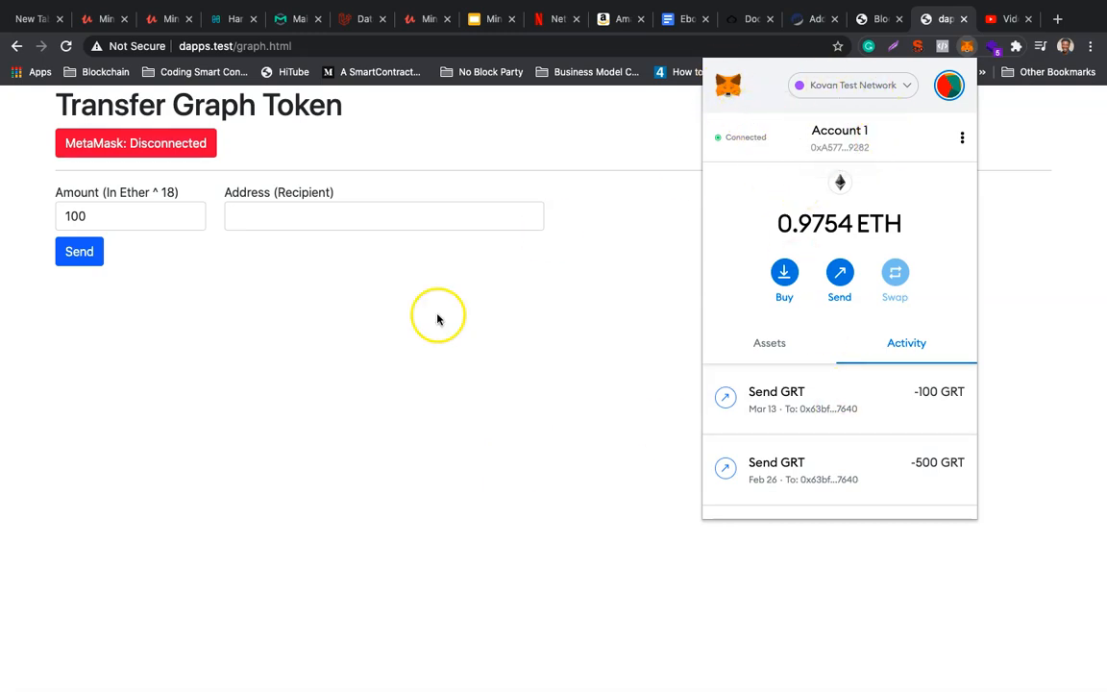
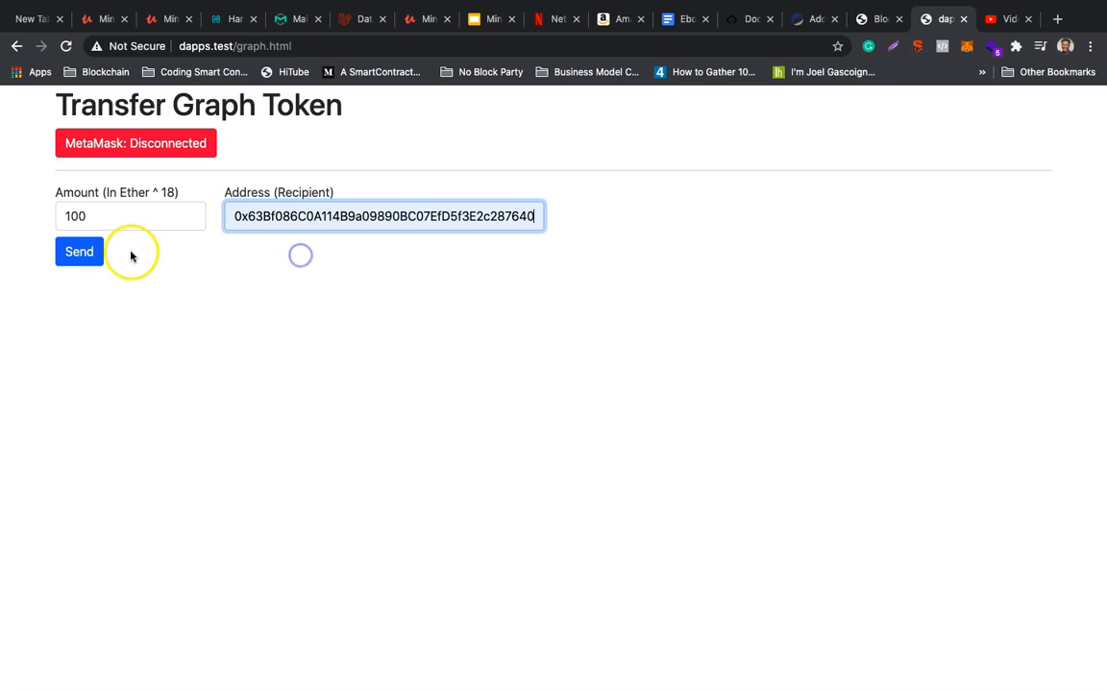
pyautogui.click(134, 142)
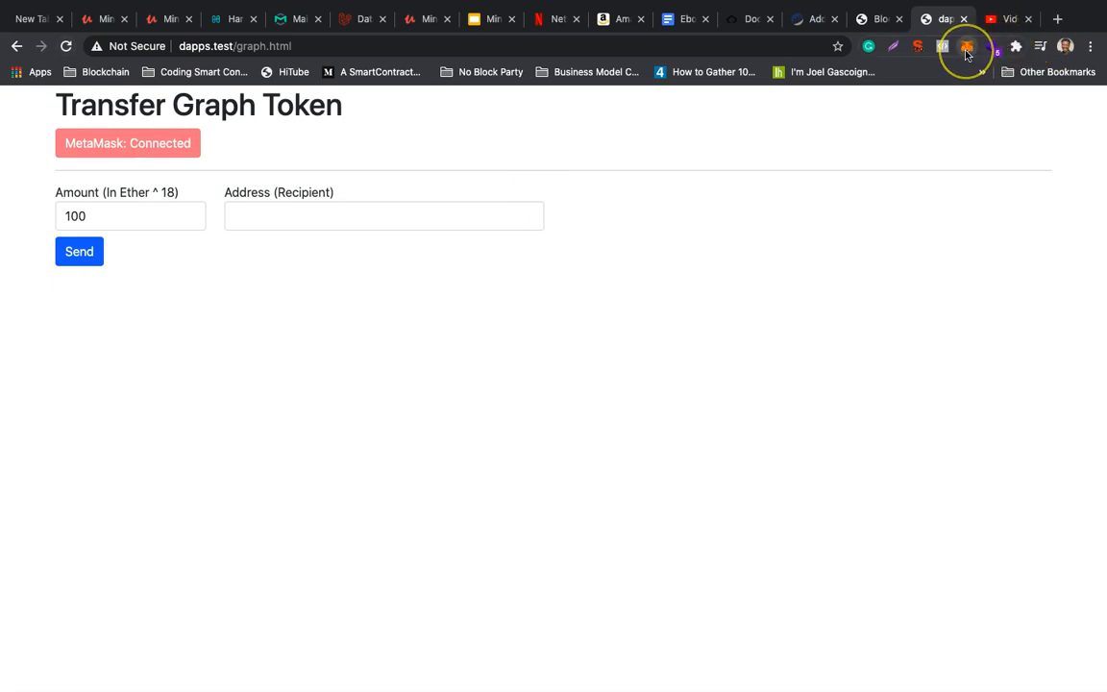
pyautogui.click(967, 46)
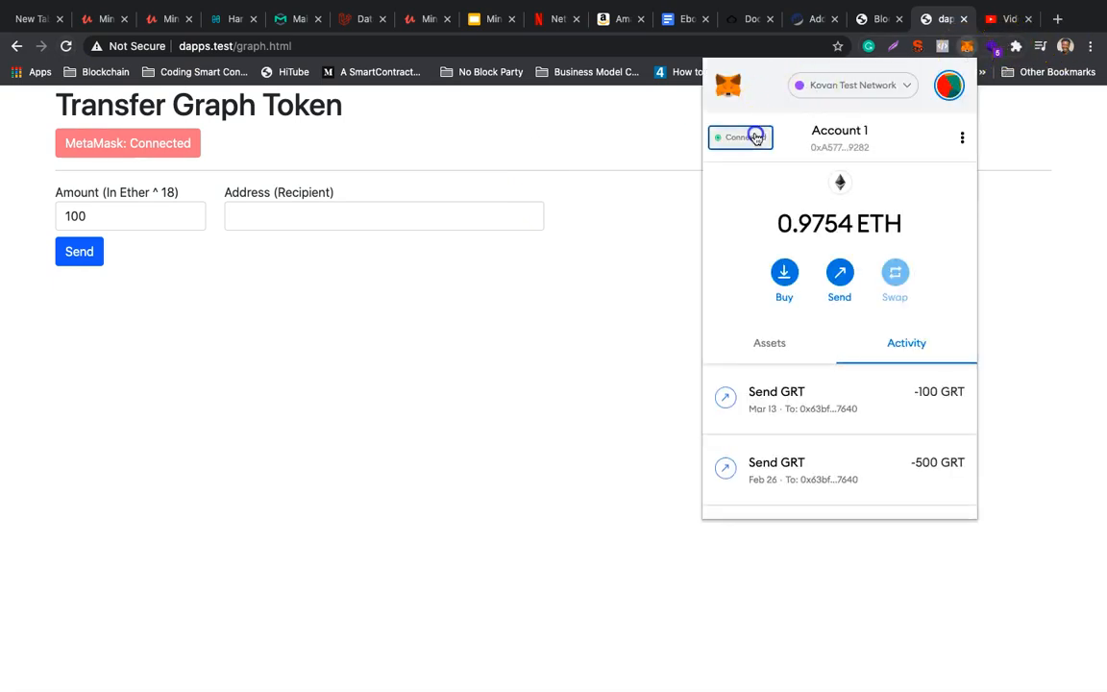
pyautogui.click(739, 138)
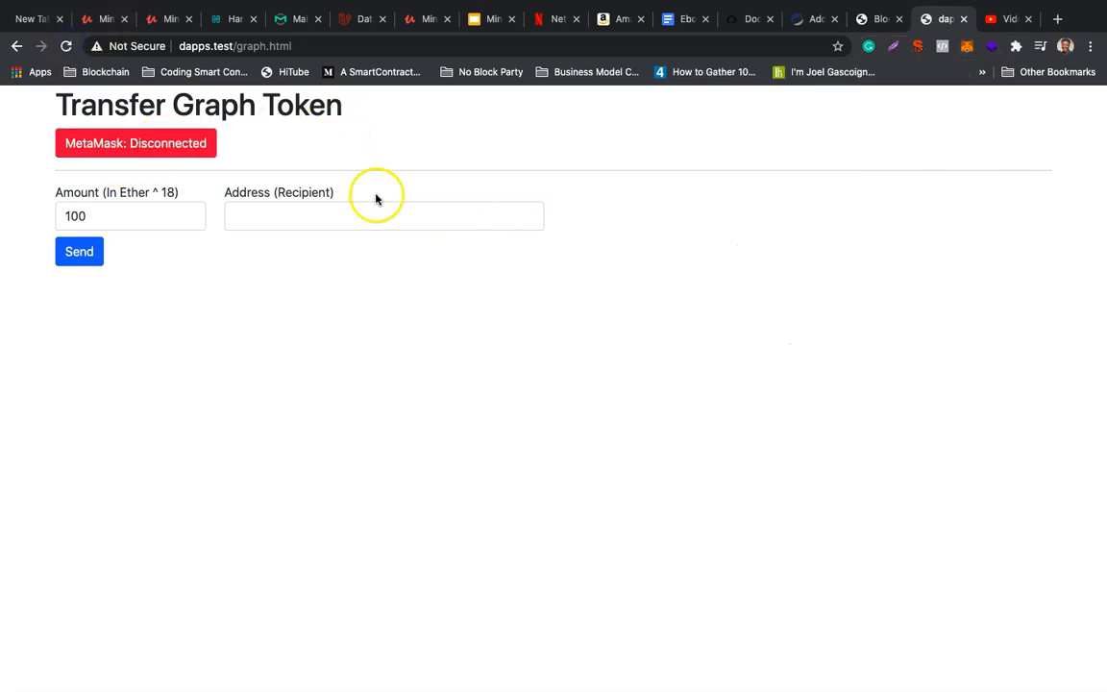
# - Request a new MetaMask connection and approve connecting Account 1 to dapps.test
pyautogui.click(134, 142)
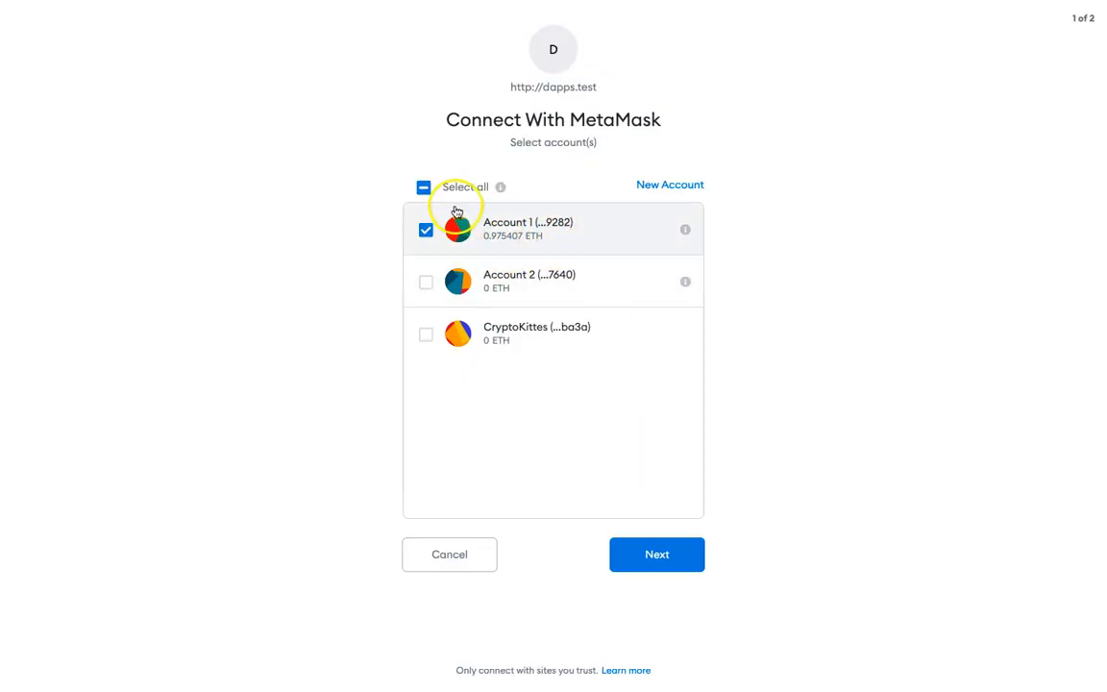
pyautogui.click(426, 280)
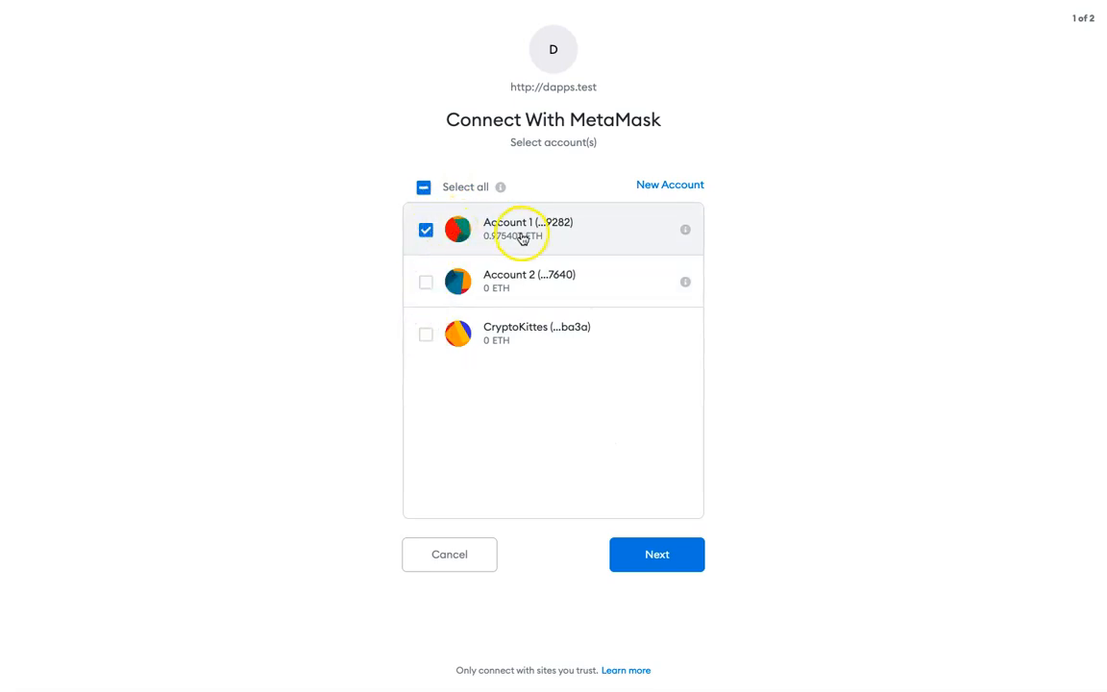
pyautogui.click(657, 553)
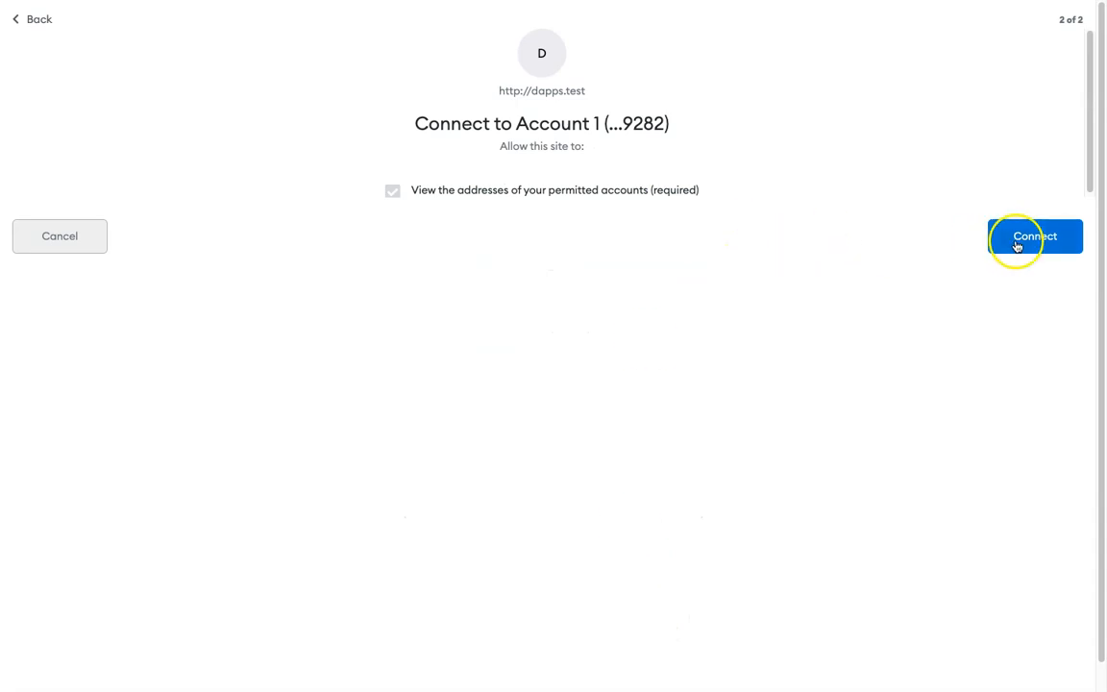
pyautogui.click(1034, 234)
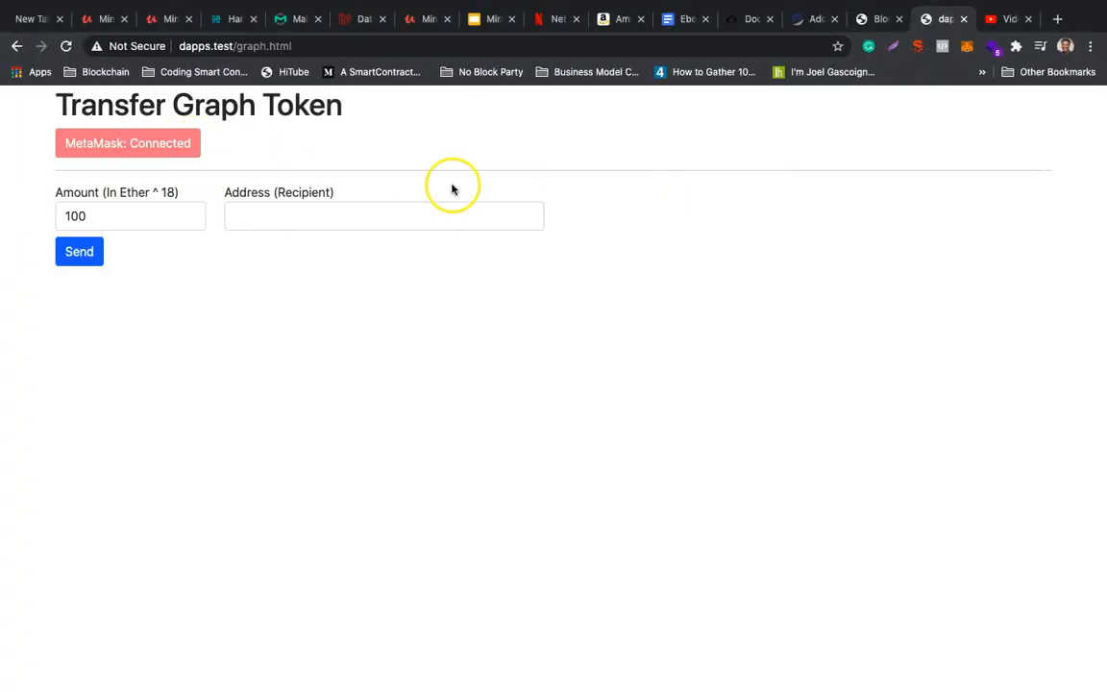
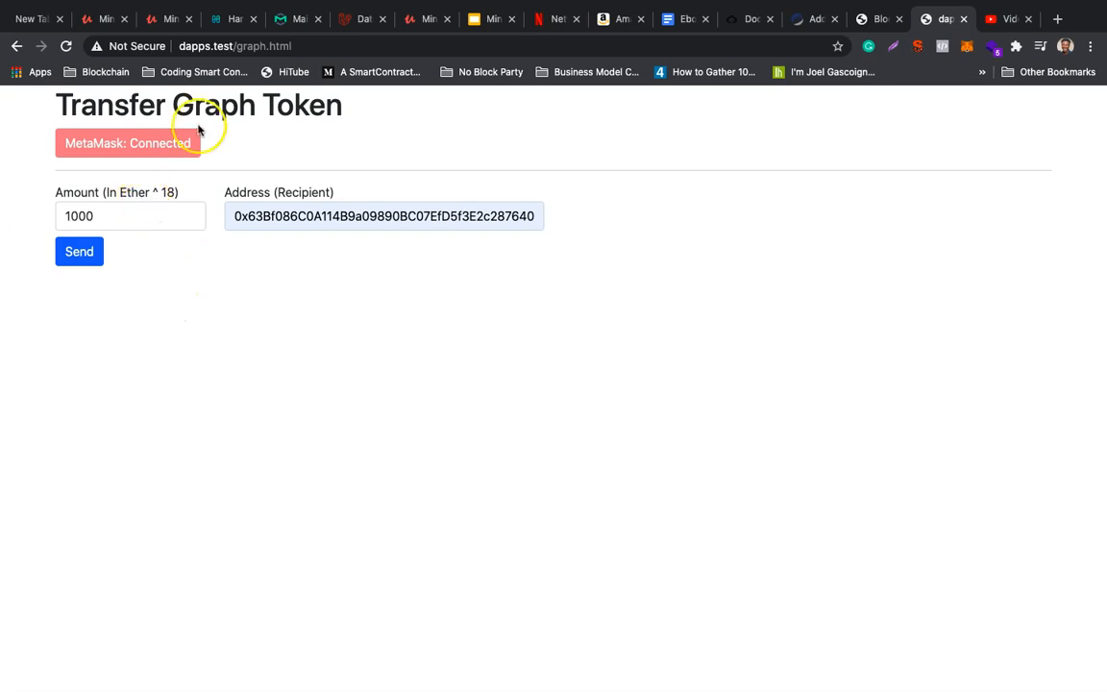
pyautogui.moveTo(290, 158)
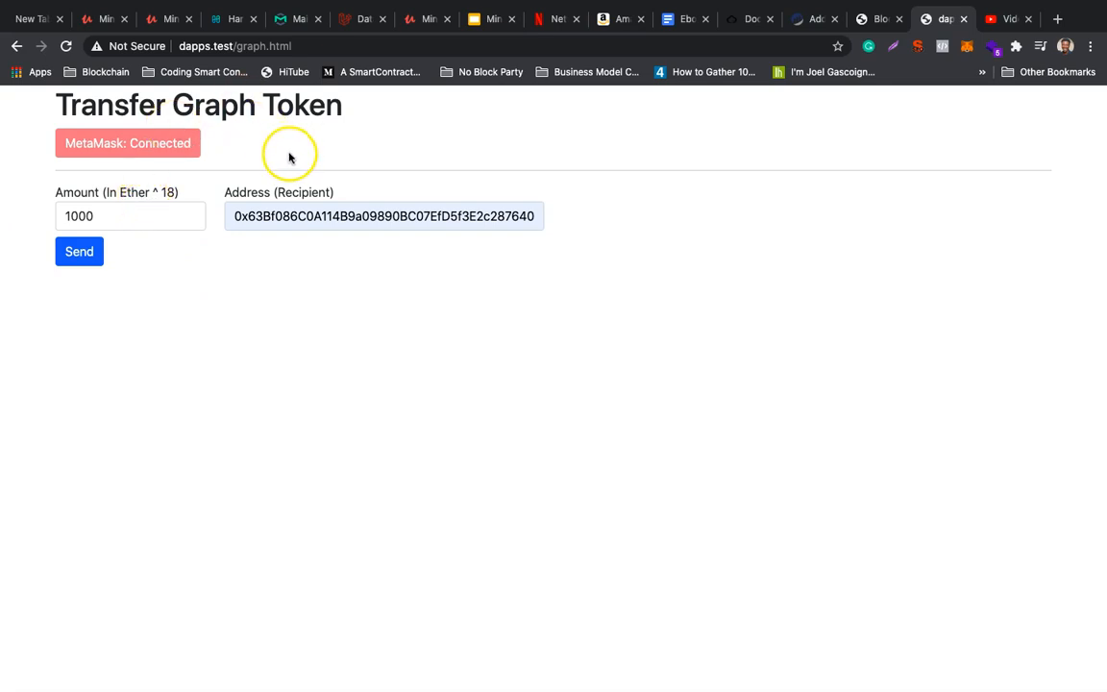
pyautogui.click(131, 215)
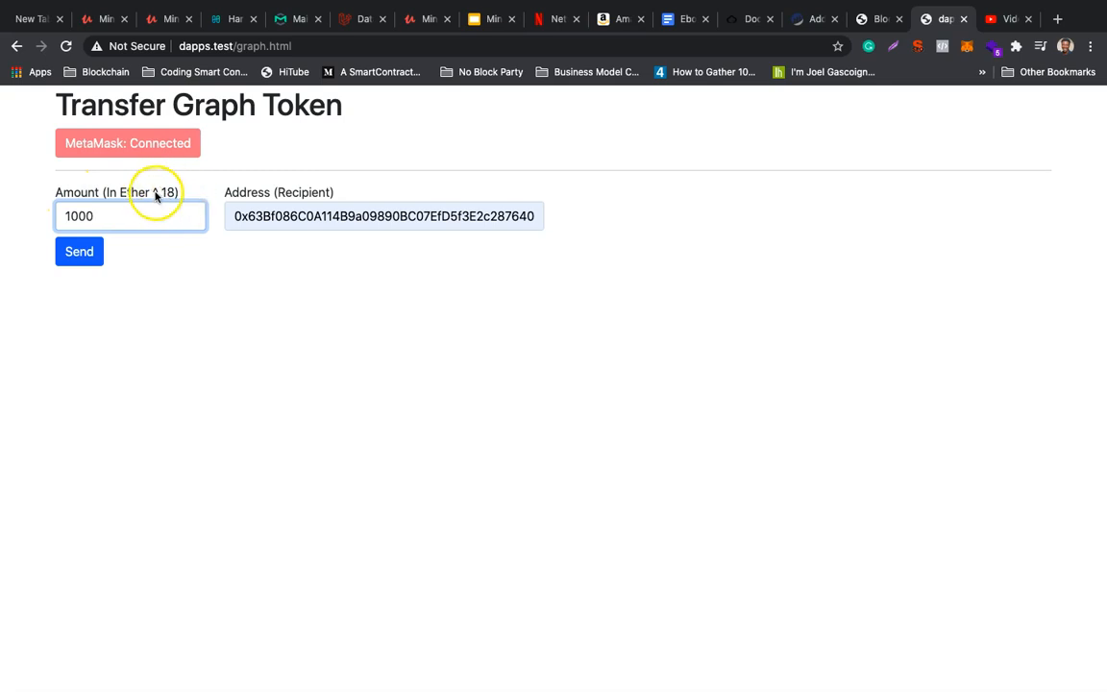
pyautogui.moveTo(150, 290)
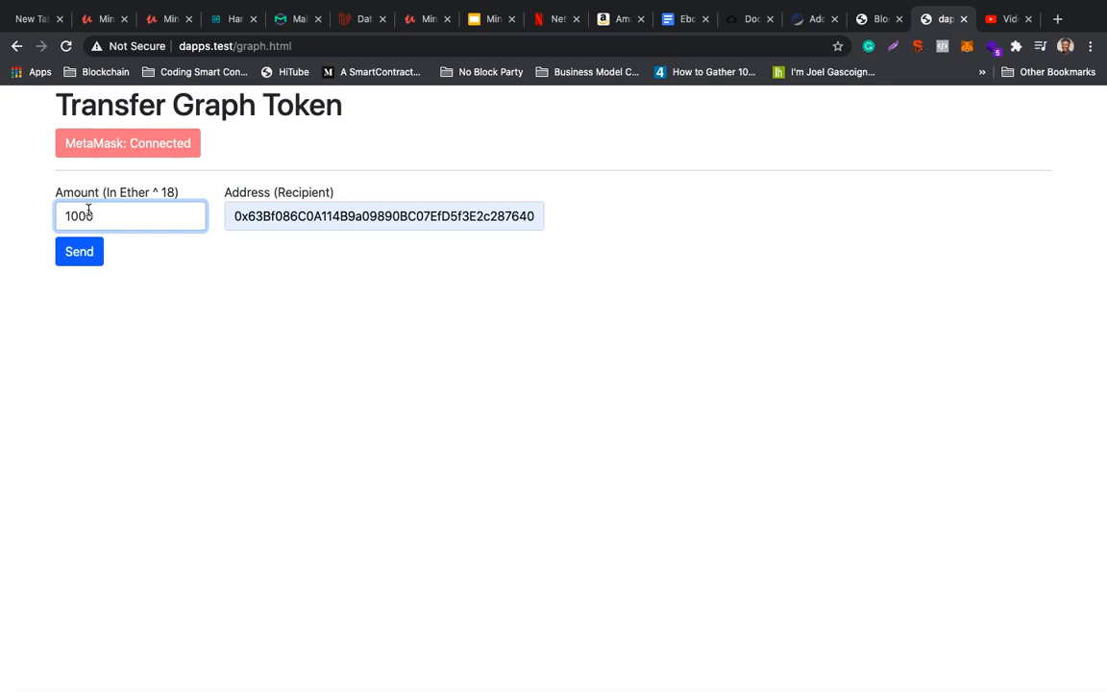
pyautogui.moveTo(181, 450)
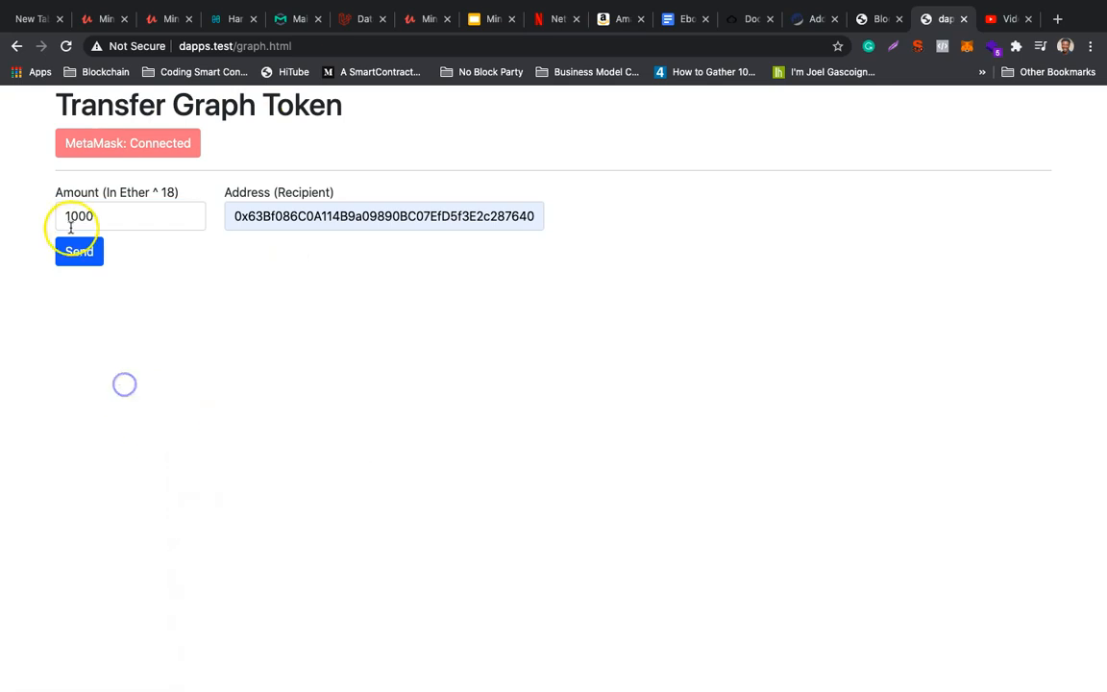
# - Send 1000 GRT to the recipient and confirm the transfer in the MetaMask popup
pyautogui.click(79, 250)
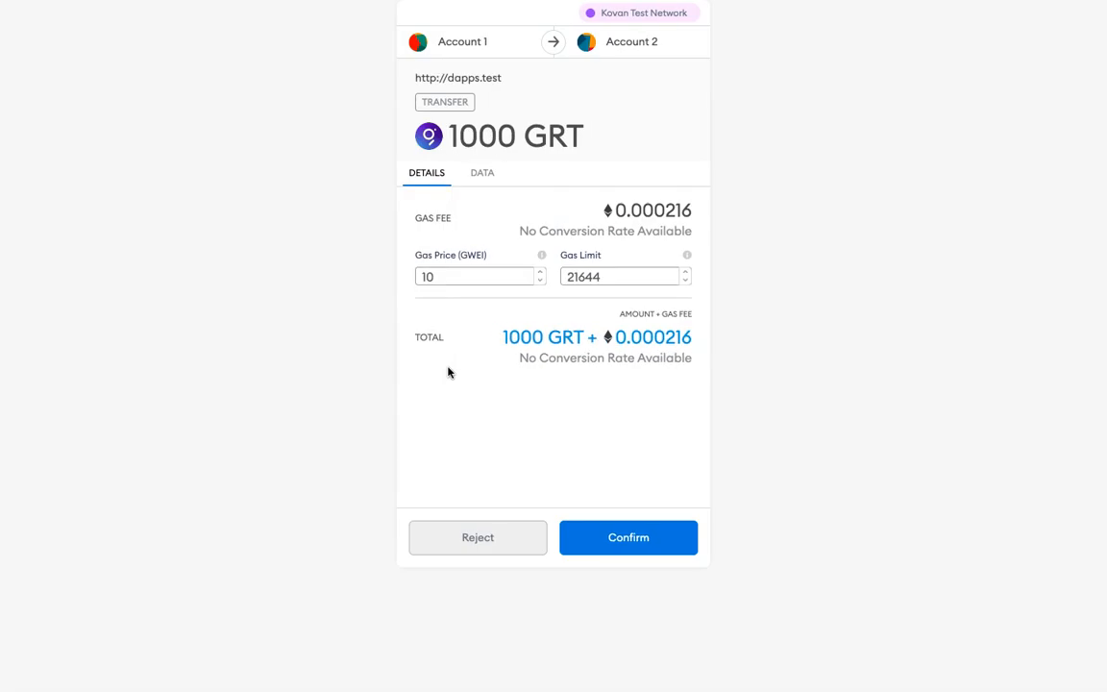
pyautogui.click(627, 538)
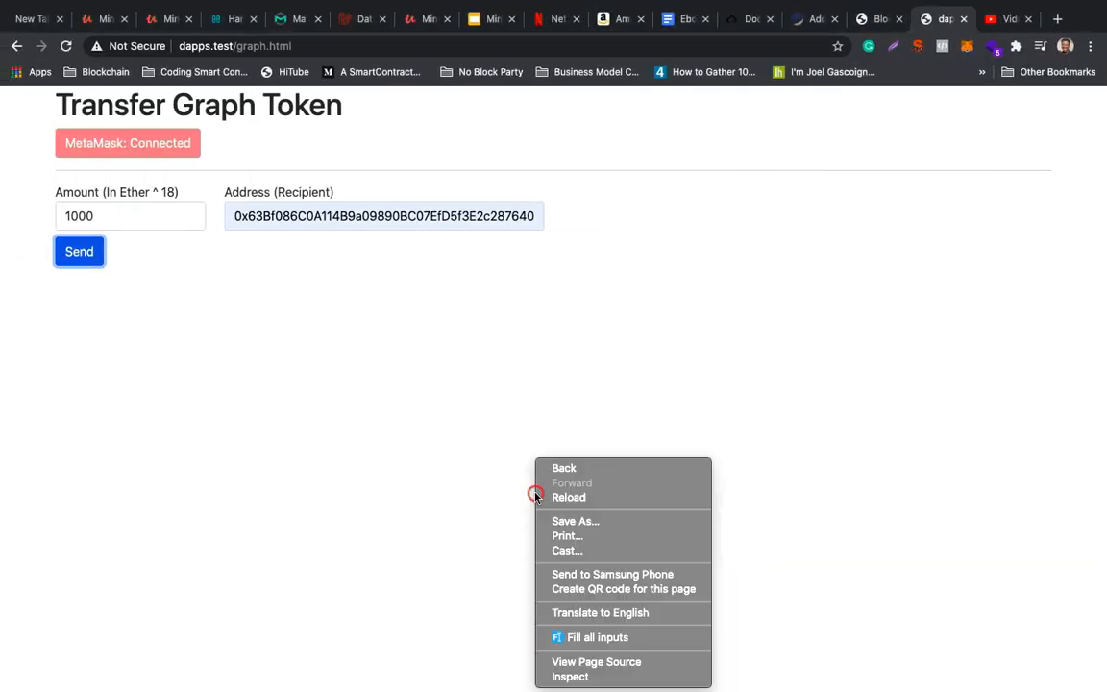
# - Inspect the page console and expand the logged transaction object for the 1000 GRT transfer
pyautogui.click(569, 676)
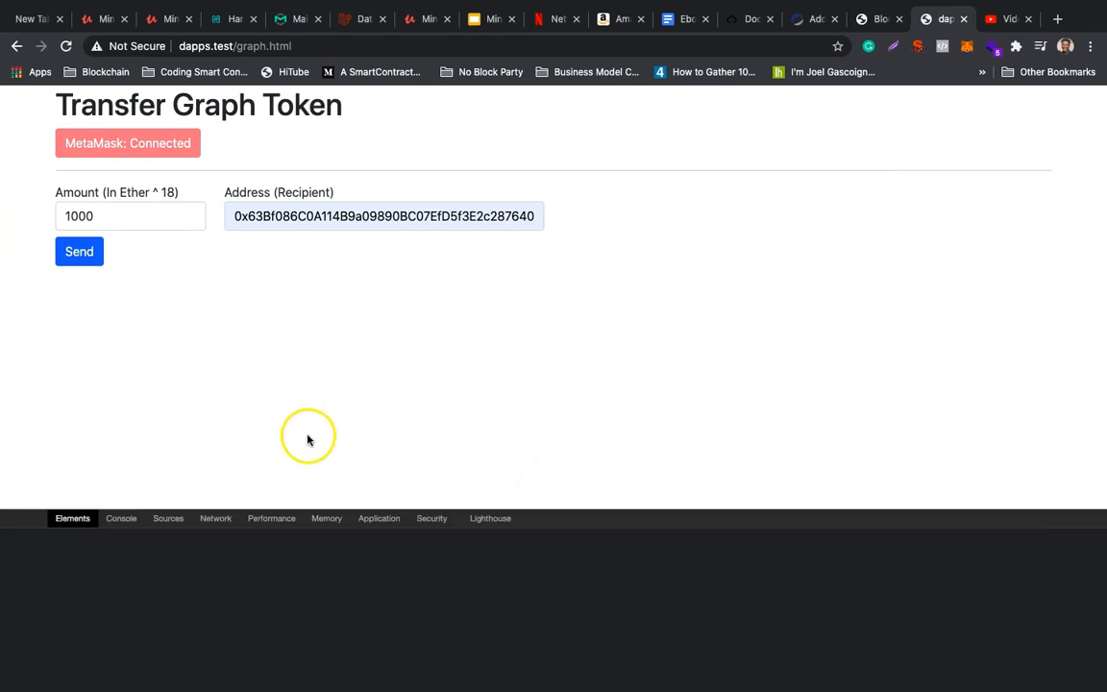
pyautogui.click(121, 519)
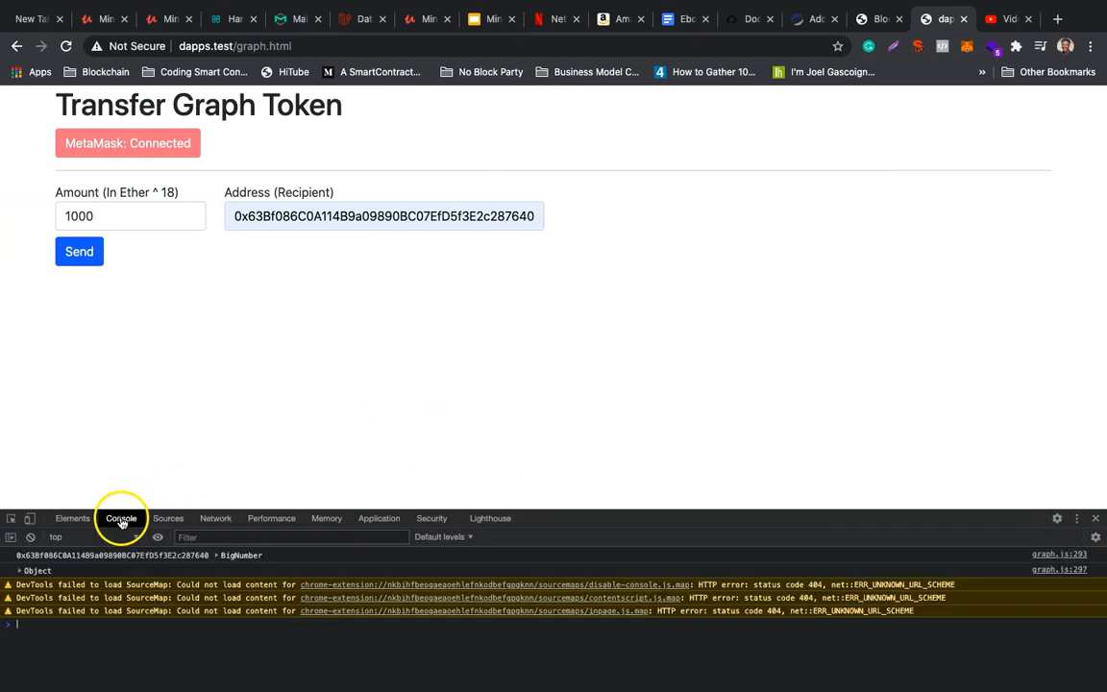
pyautogui.click(19, 569)
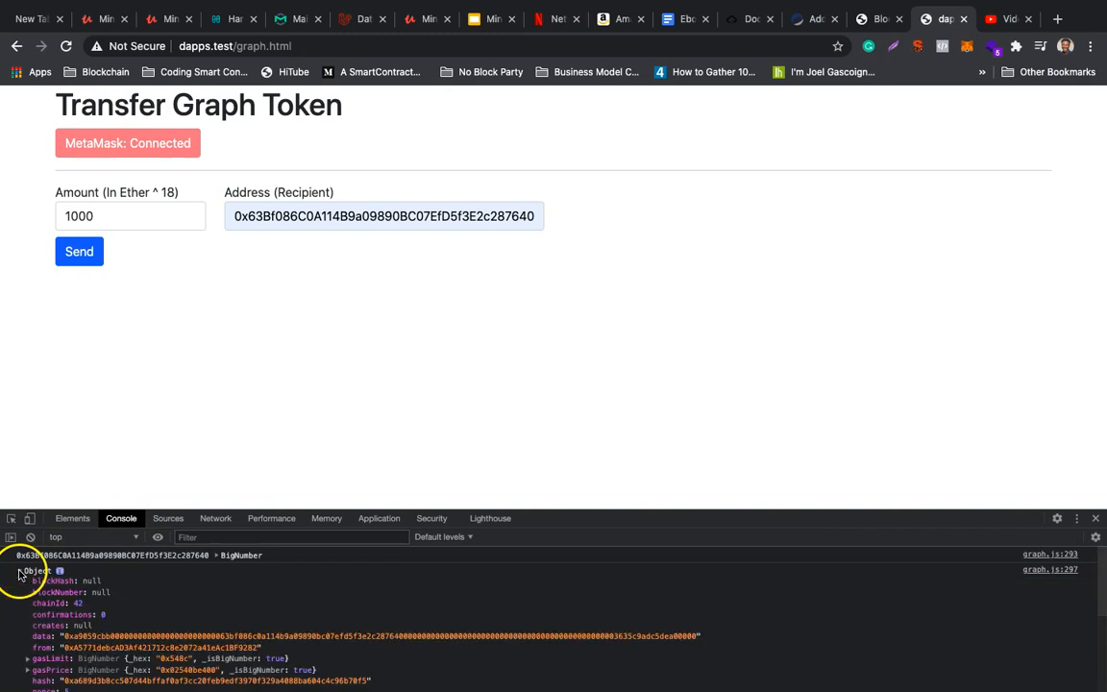
pyautogui.scroll(-3)
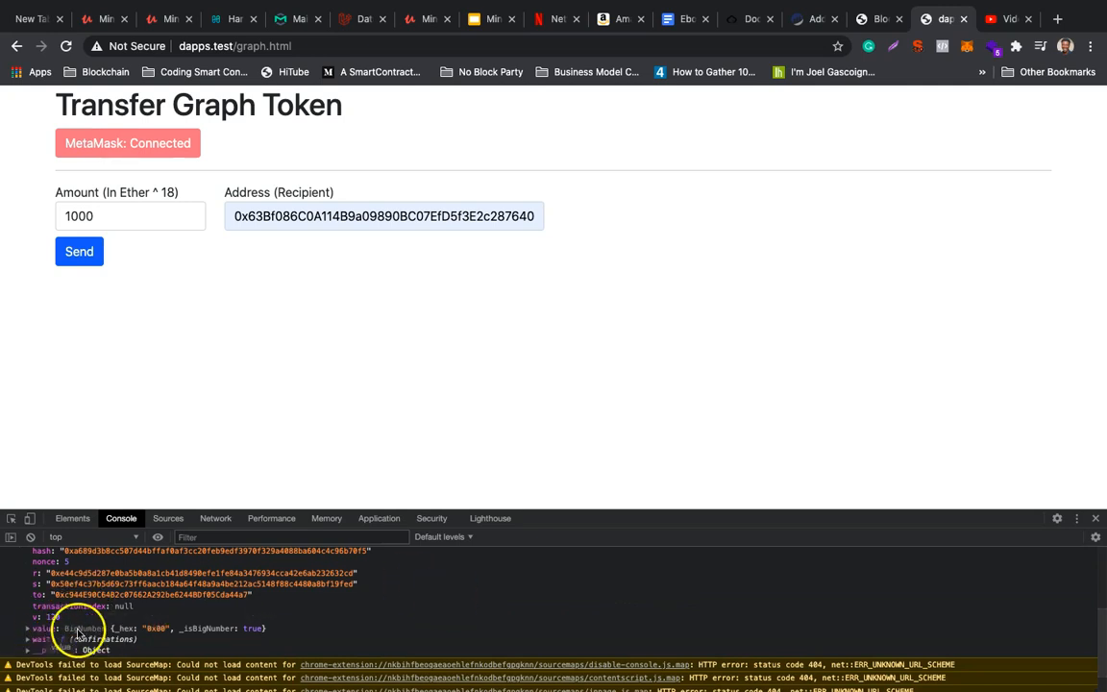
pyautogui.click(28, 629)
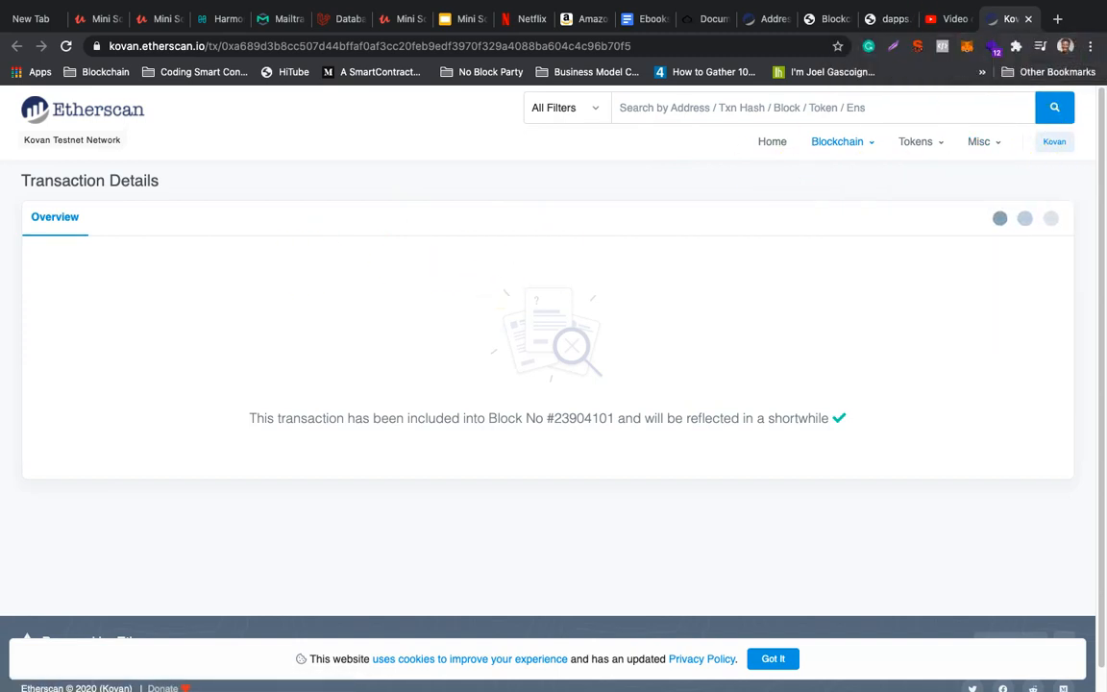
# - Back on the dapp, switch the MetaMask wallet to Account 2 and connect it to the site
pyautogui.click(888, 19)
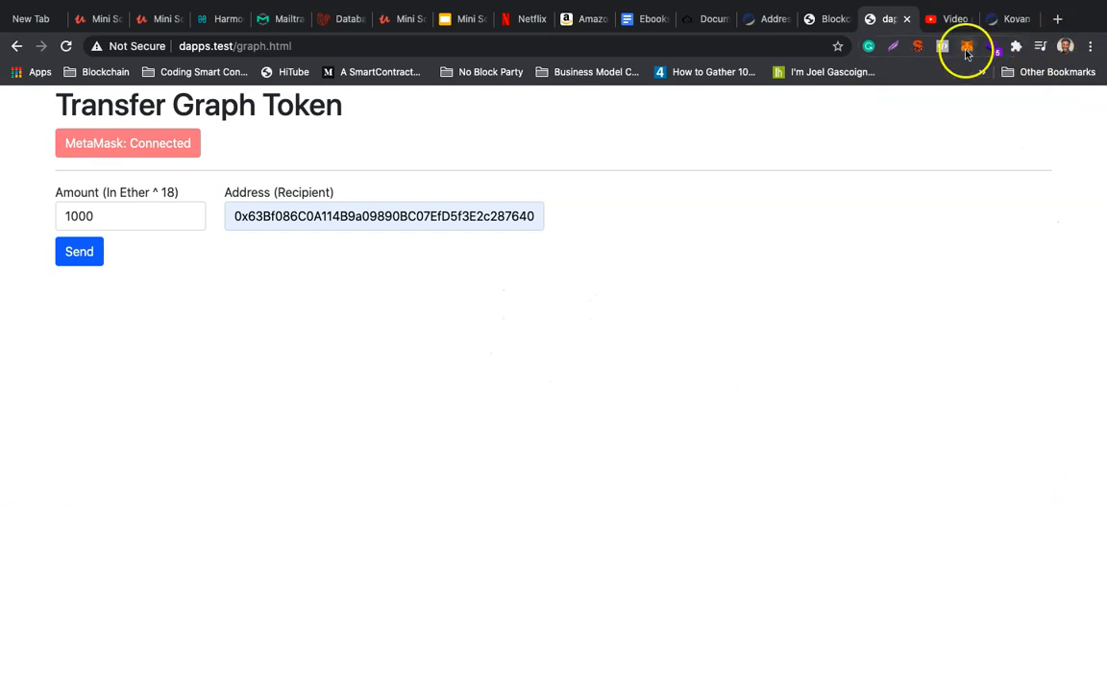
pyautogui.click(967, 46)
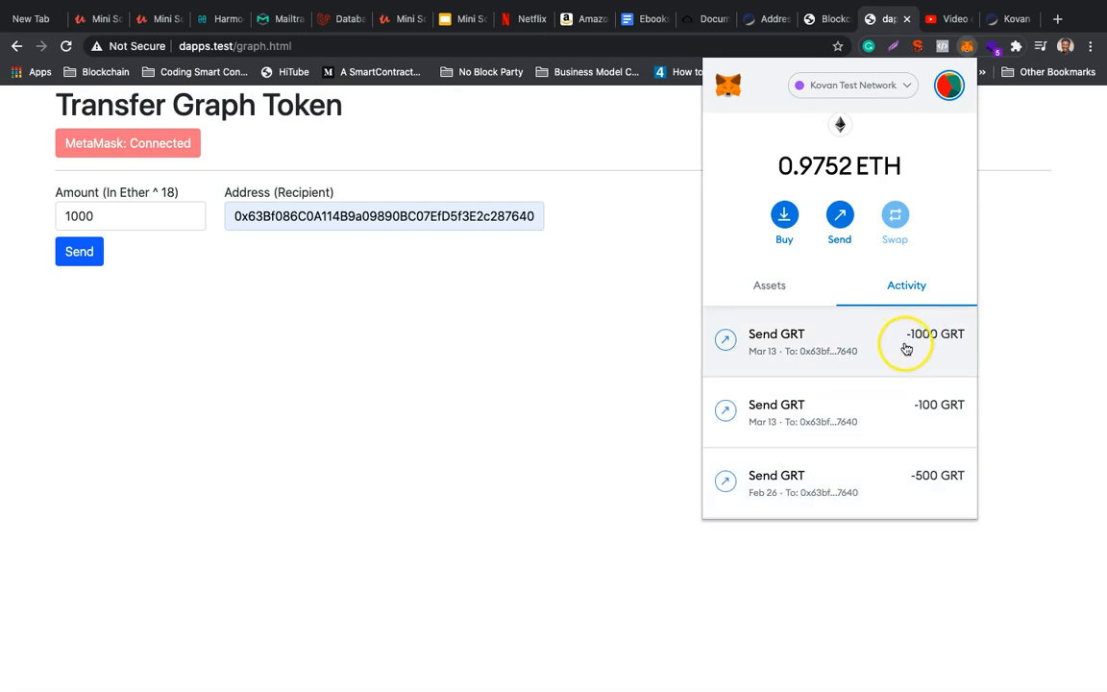
pyautogui.click(948, 85)
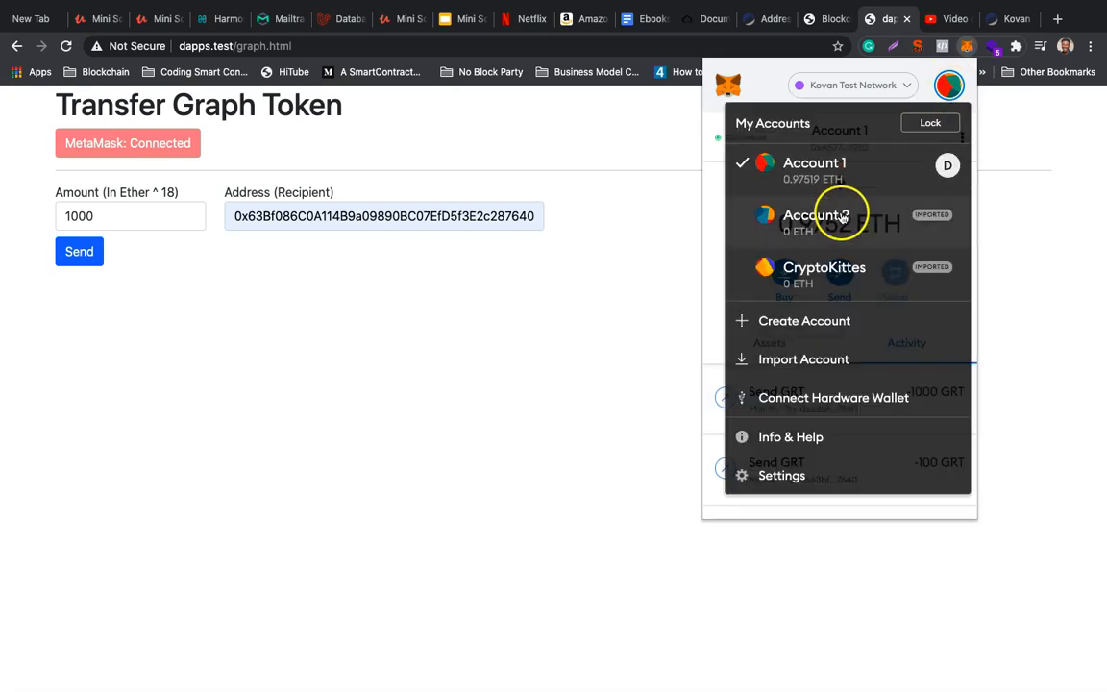
pyautogui.click(814, 215)
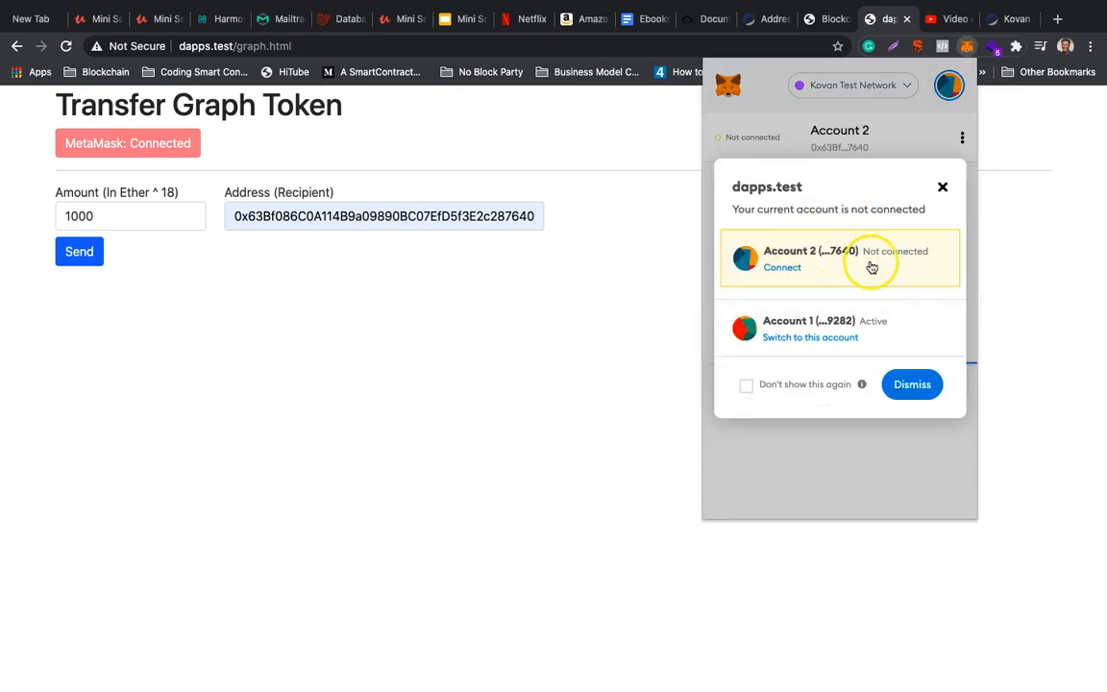
pyautogui.moveTo(830, 267)
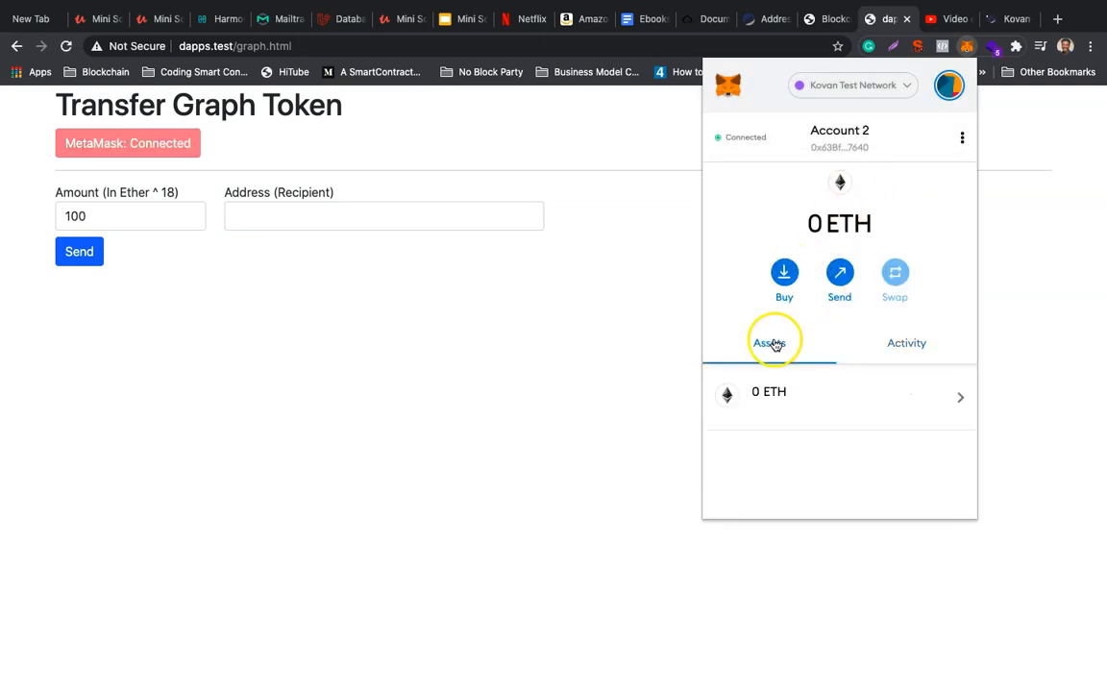
pyautogui.scroll(-3)
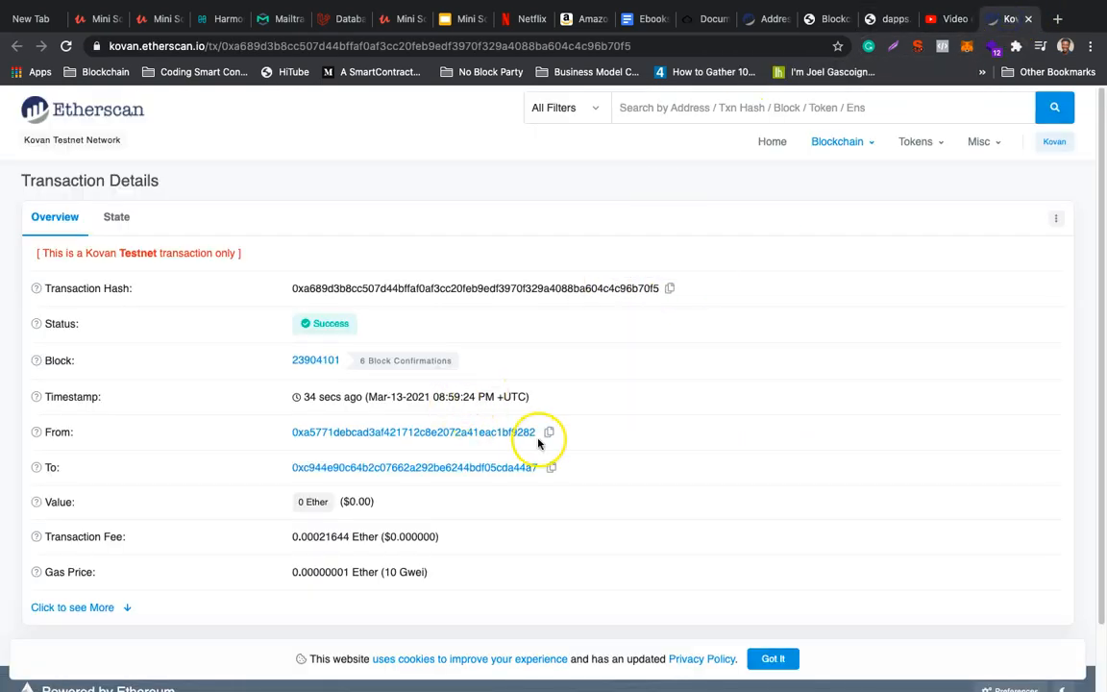
pyautogui.moveTo(434, 421)
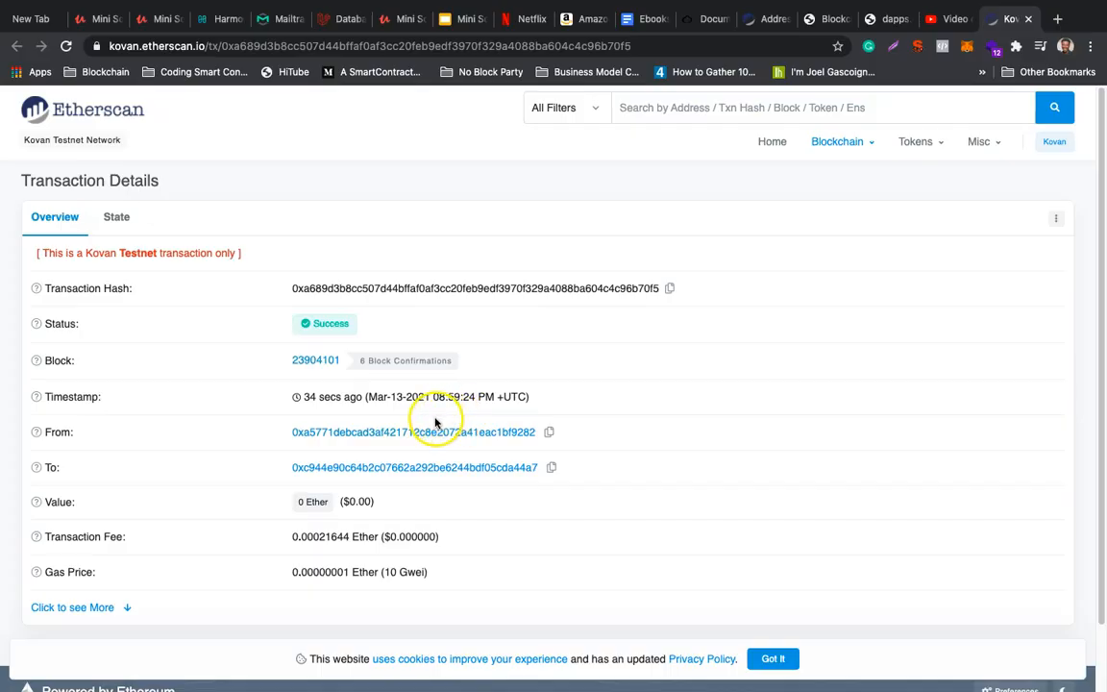
# - Follow the From address link on Etherscan to the sender's page with 7 transactions, then reopen MetaMask
pyautogui.scroll(-3)
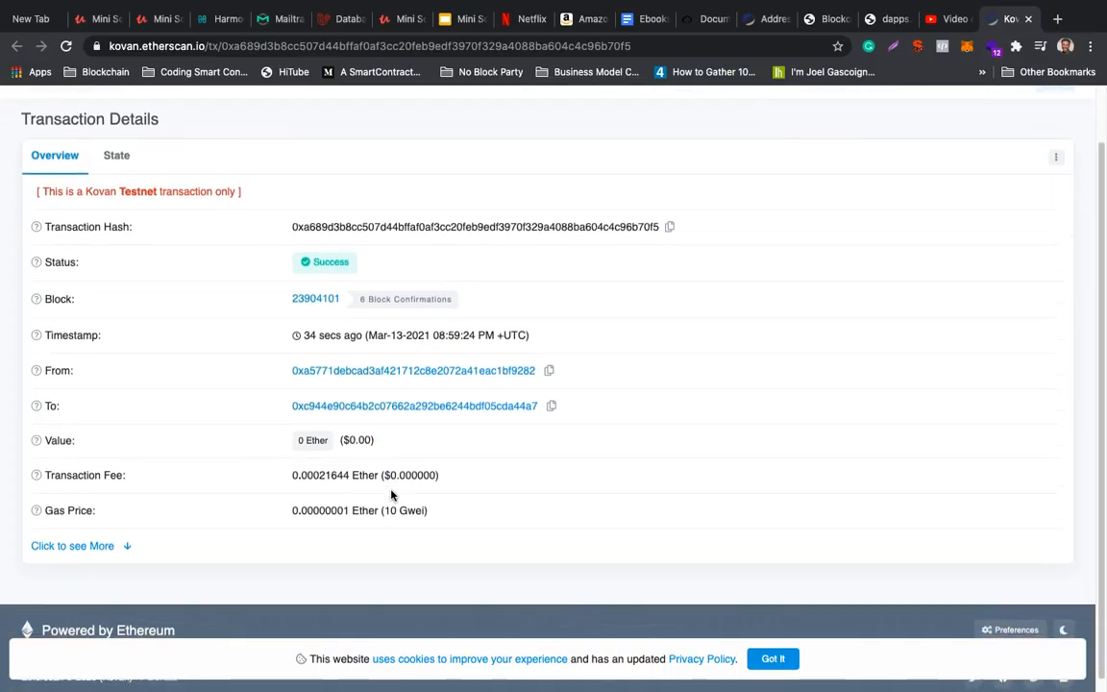
pyautogui.click(411, 359)
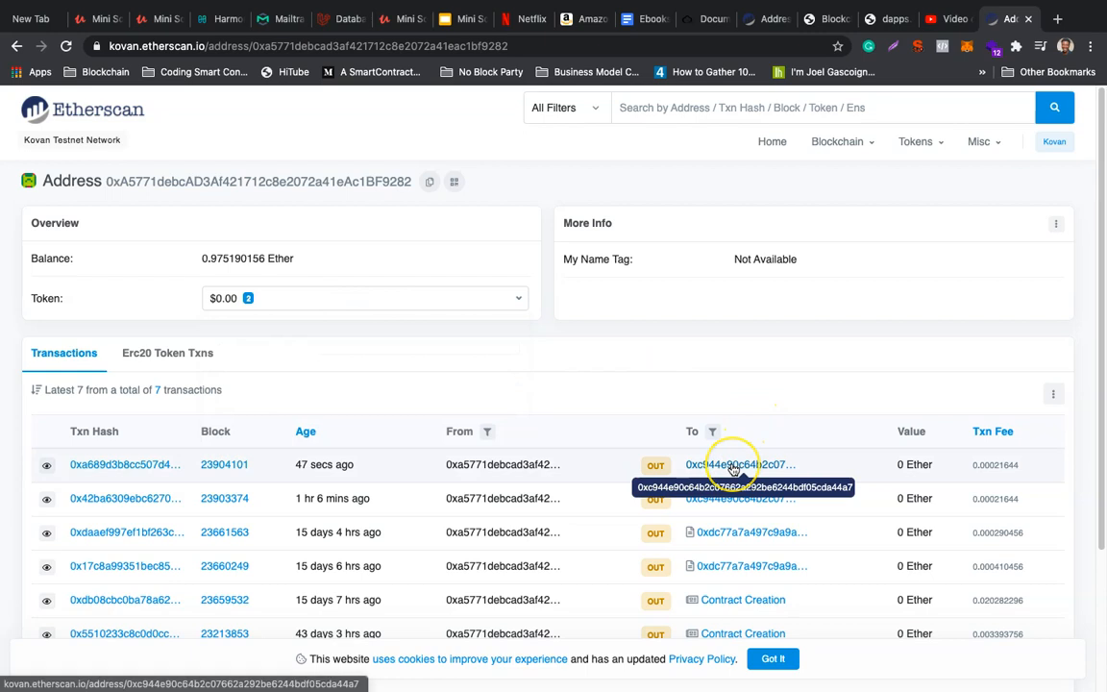
pyautogui.moveTo(768, 469)
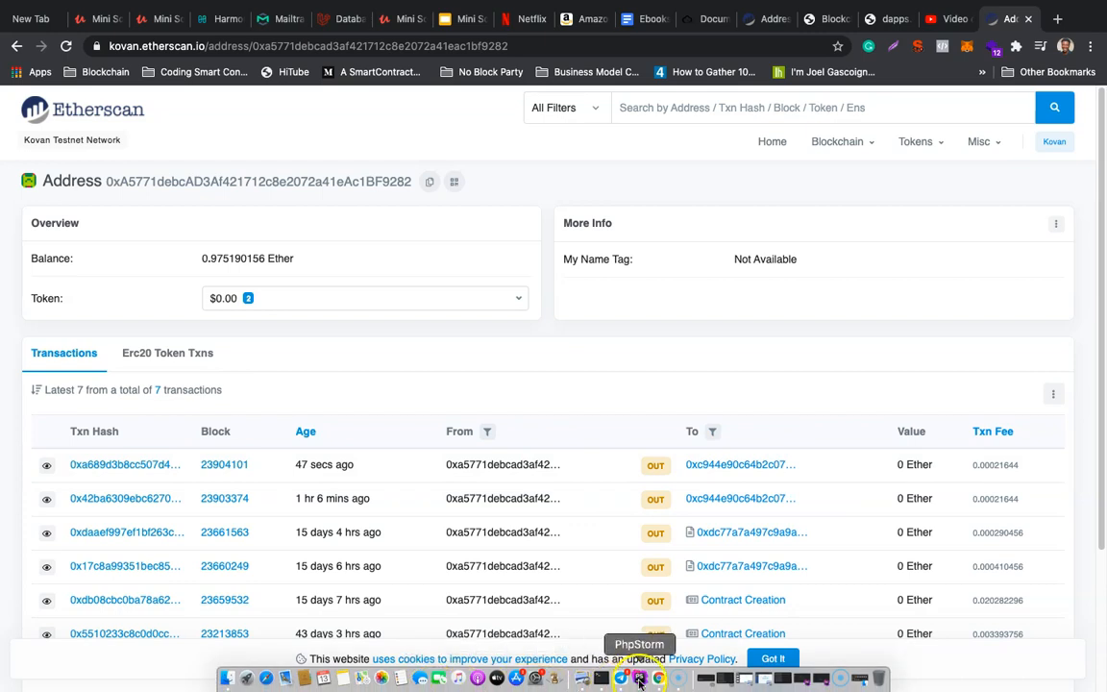
pyautogui.click(661, 680)
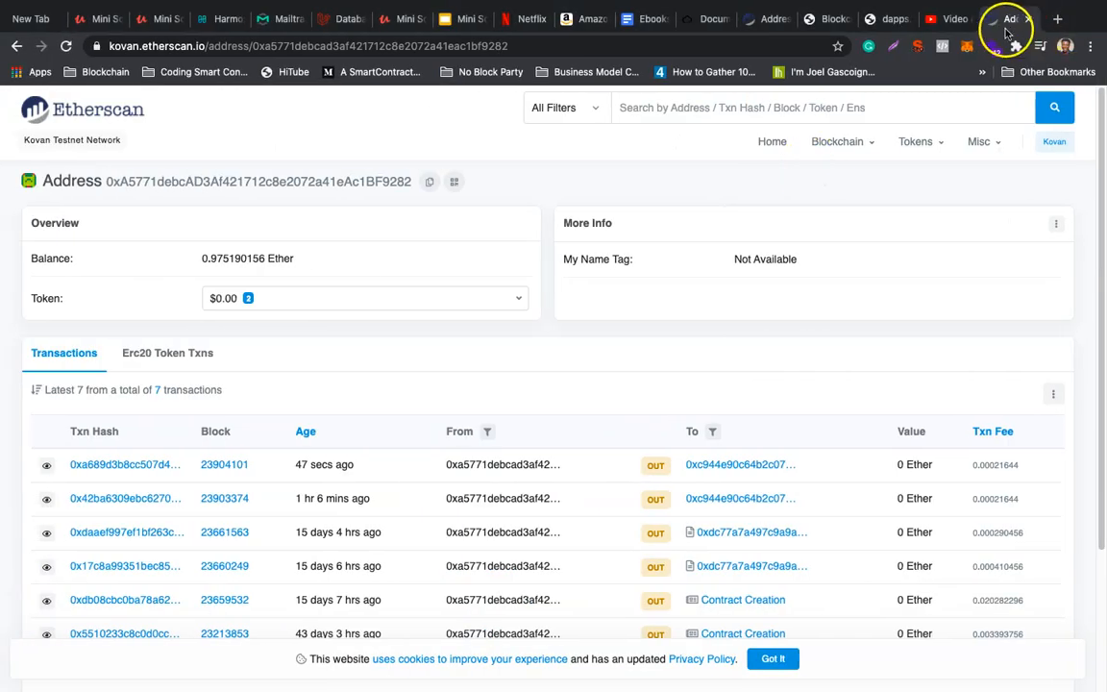
pyautogui.click(915, 142)
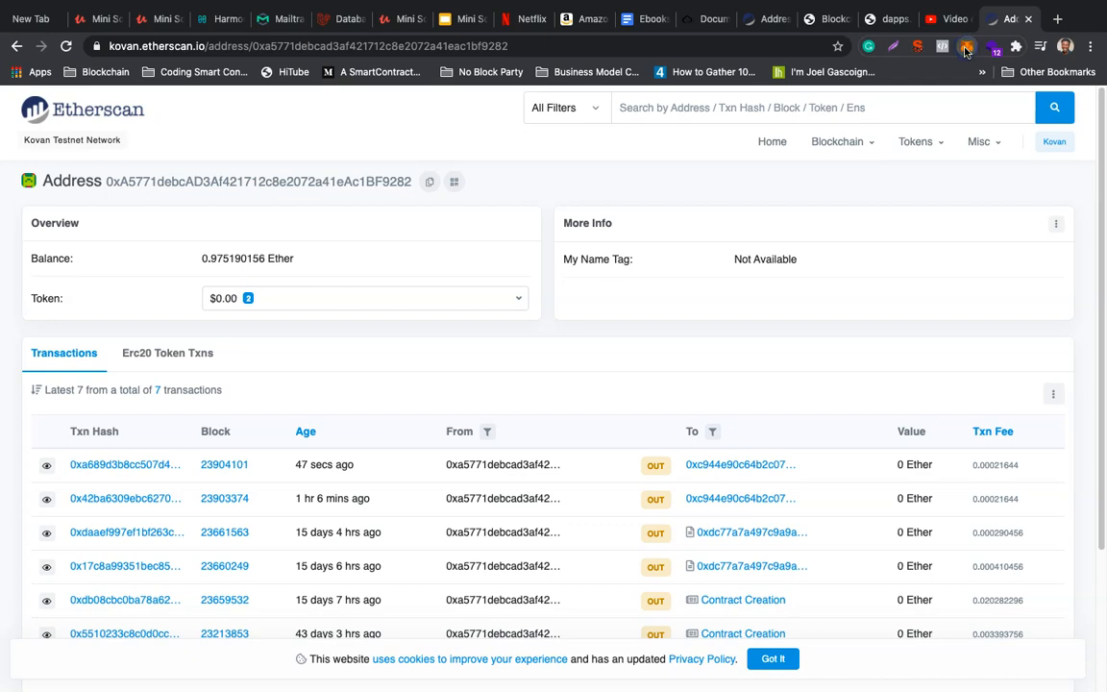
pyautogui.click(967, 46)
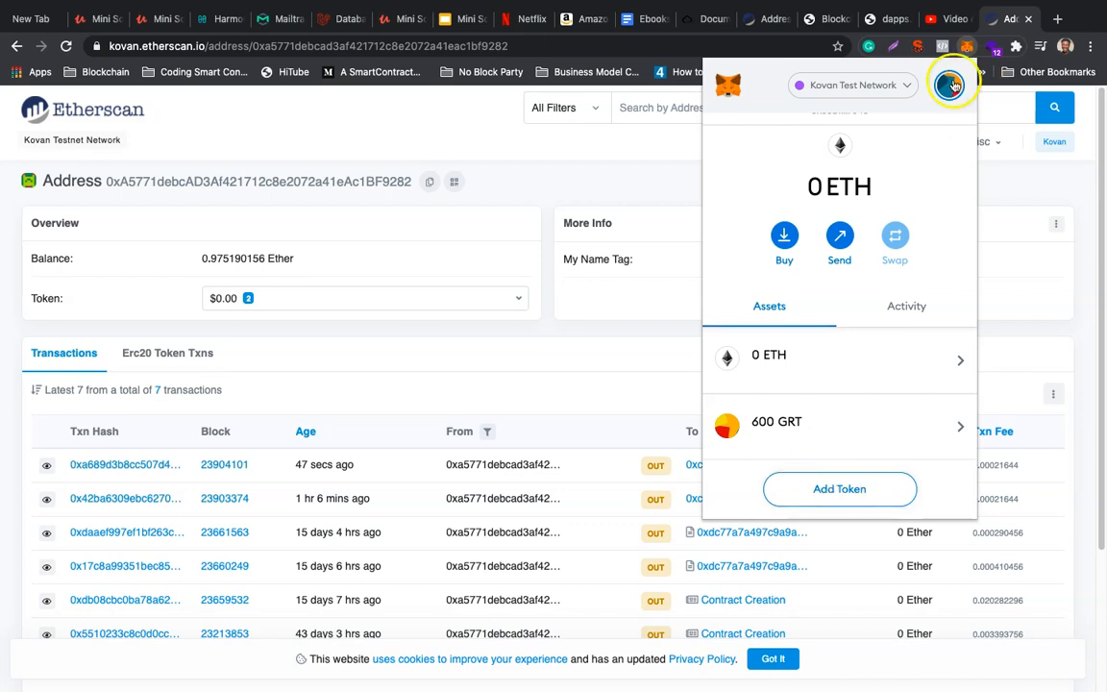
# - Check Account 1 at 17,999,400 GRT and Account 2 at 600 GRT, then return to the Etherscan address page
pyautogui.click(949, 85)
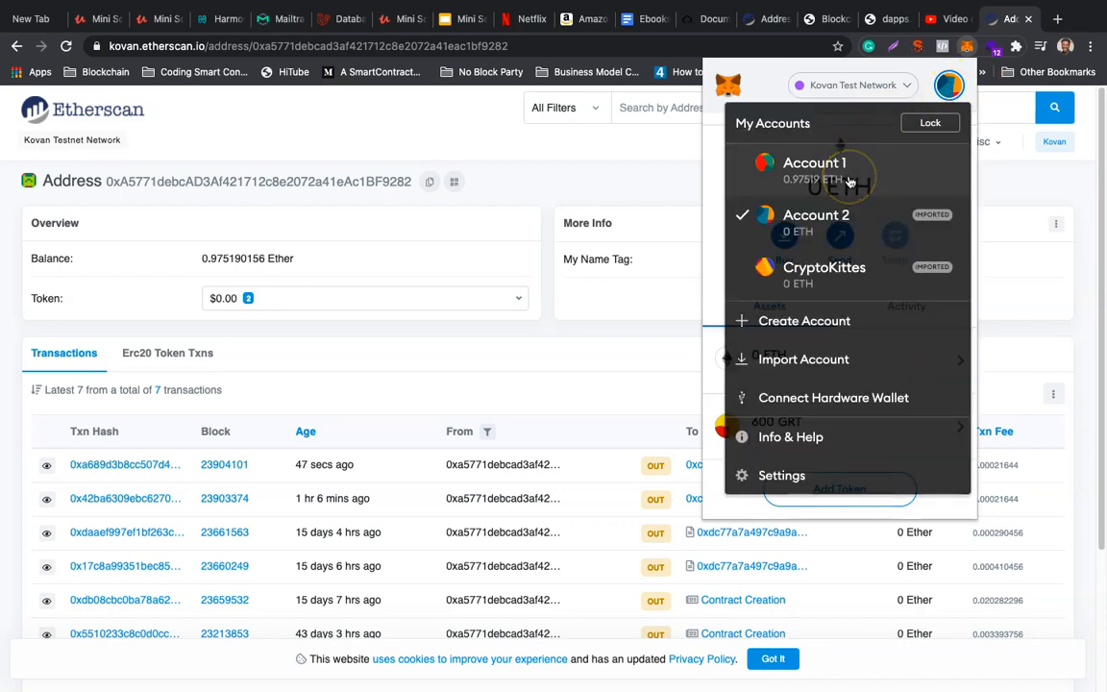
pyautogui.click(815, 169)
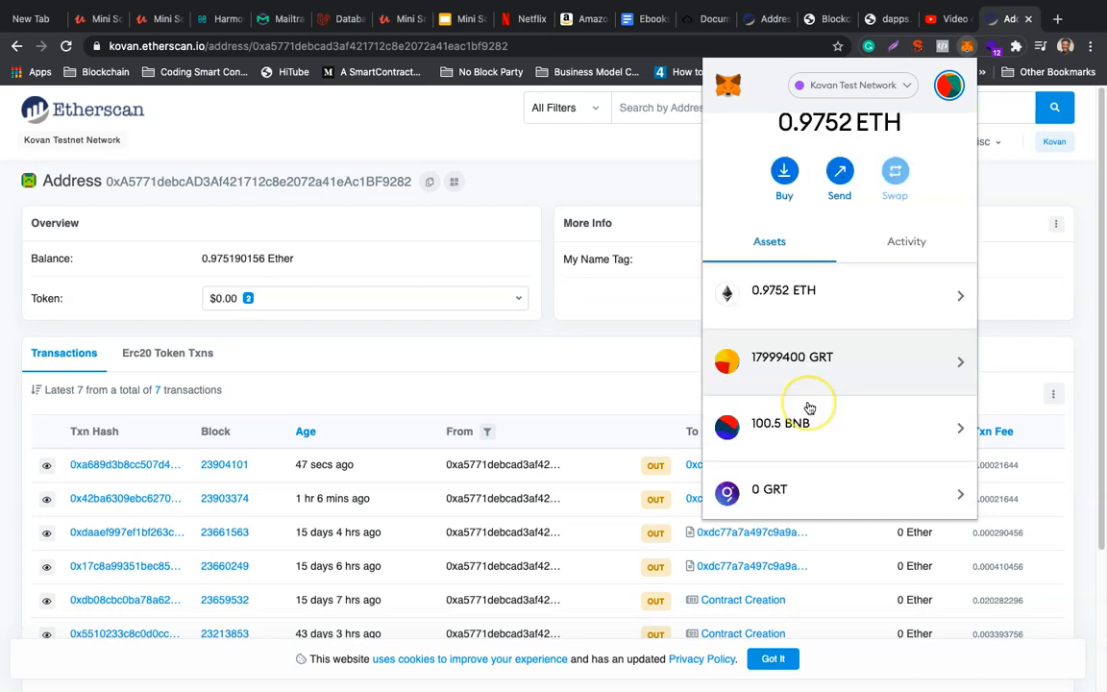
pyautogui.scroll(-3)
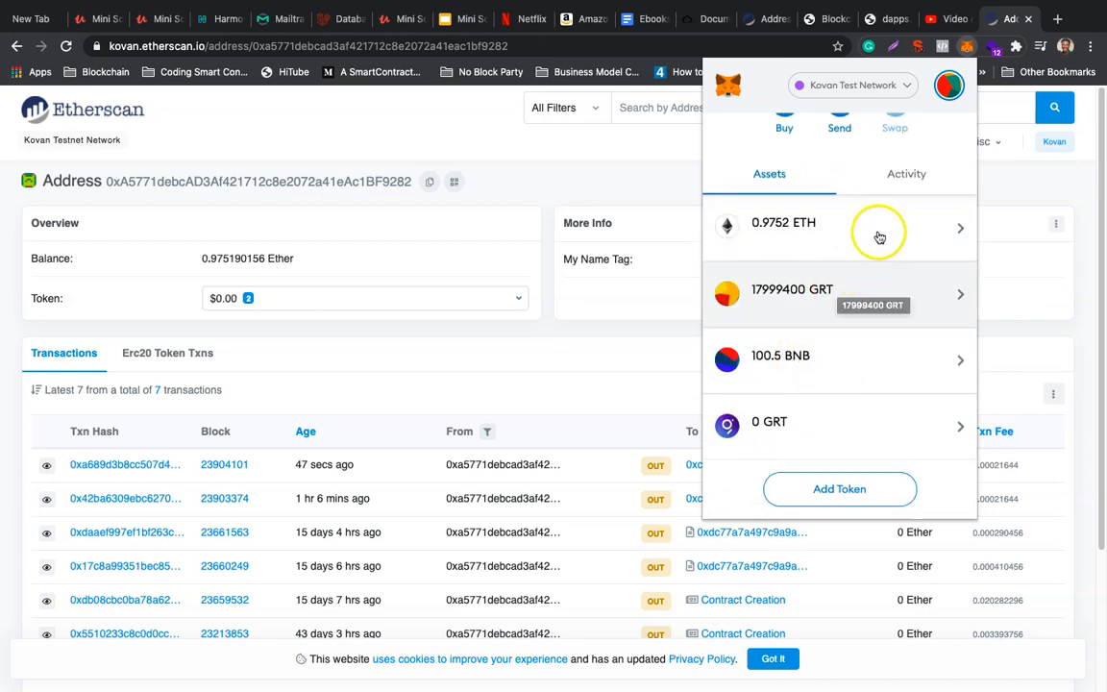
pyautogui.click(949, 84)
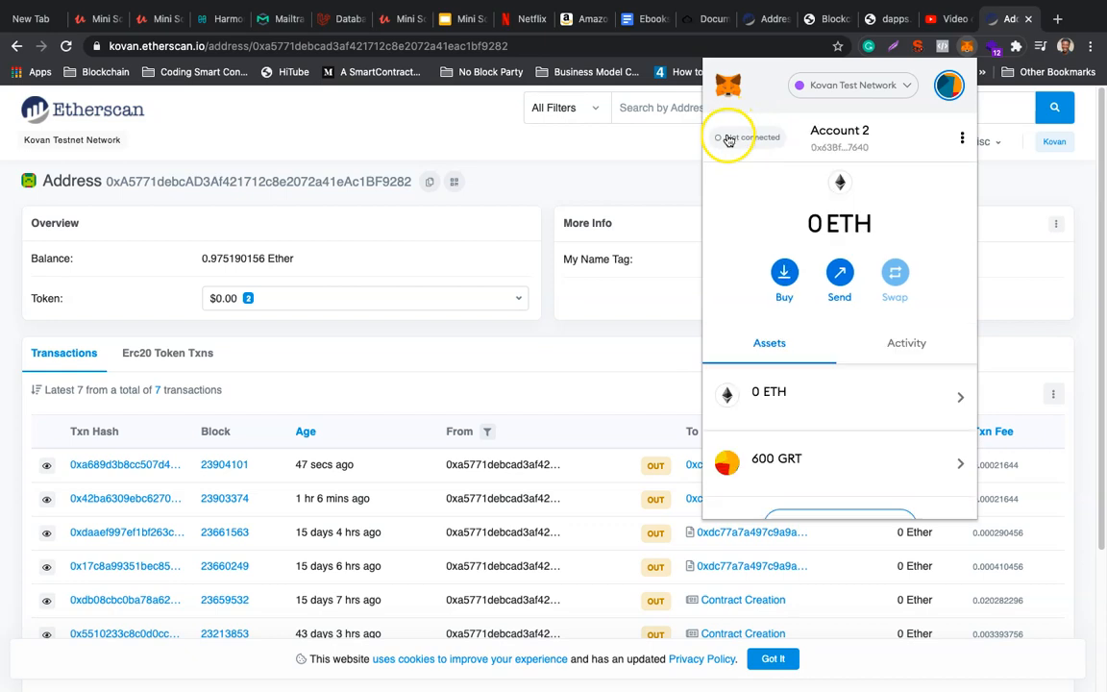
pyautogui.scroll(-3)
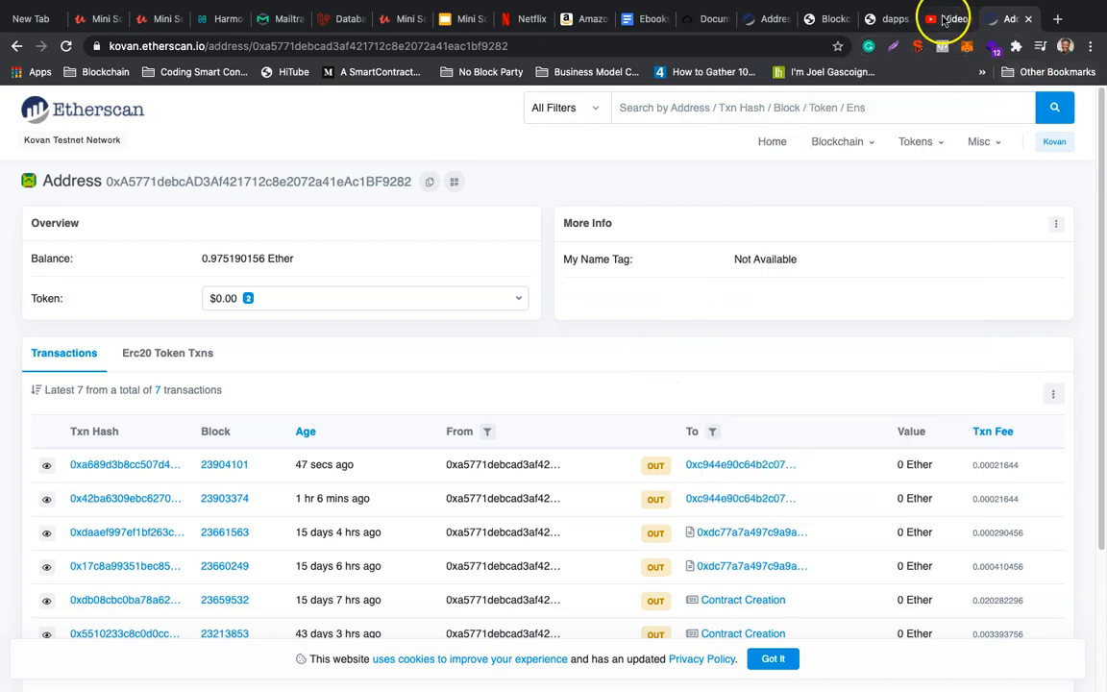
# - View the ethers v5 documentation overview, then return to the Transfer Graph Token dapp
pyautogui.click(700, 19)
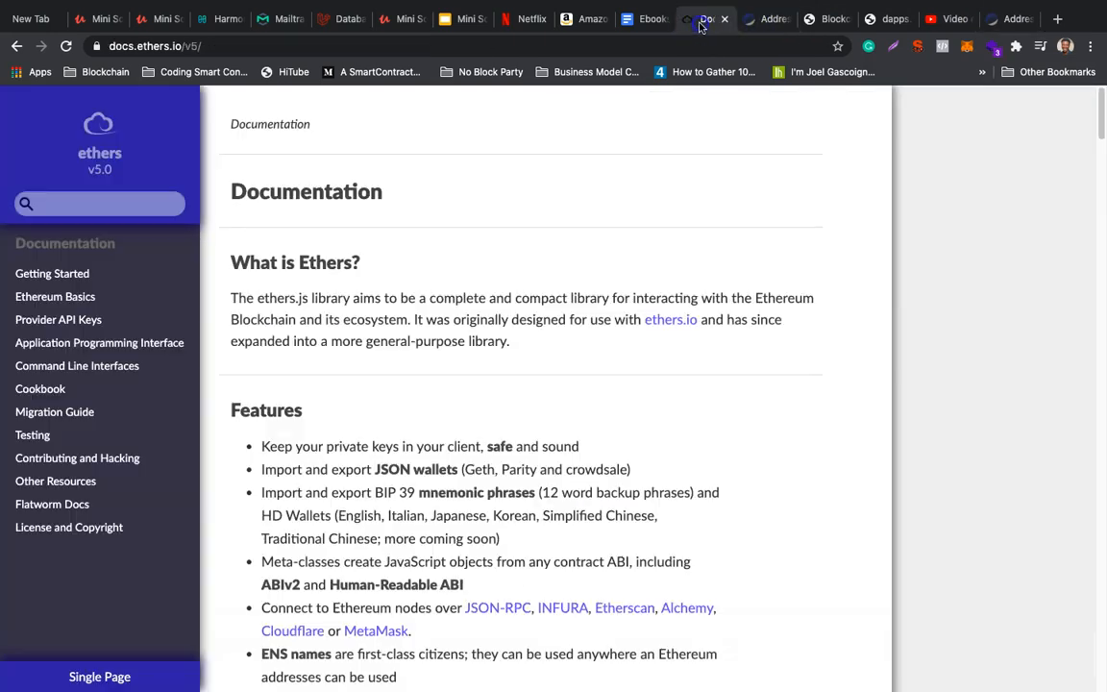
pyautogui.click(886, 20)
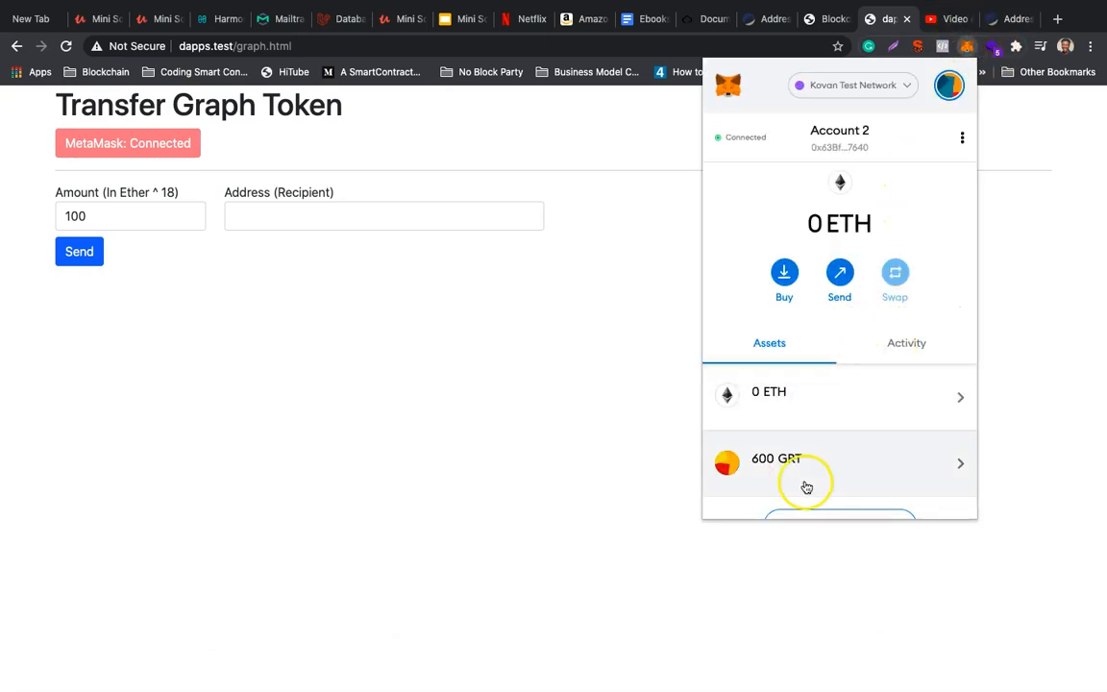
pyautogui.click(838, 139)
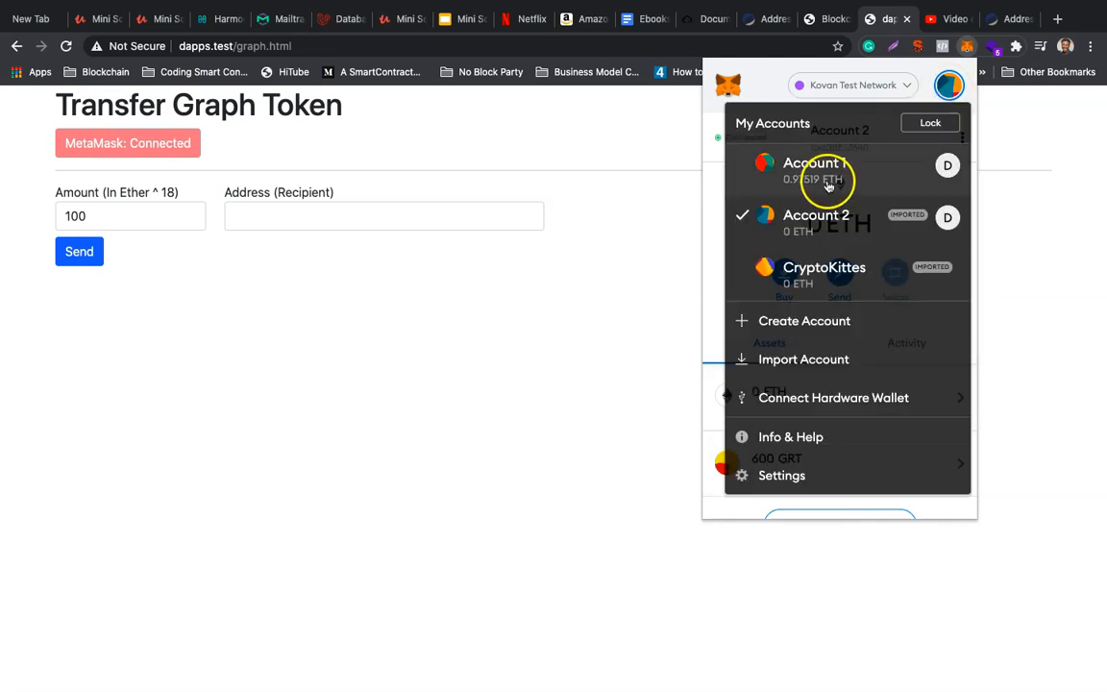
pyautogui.click(814, 169)
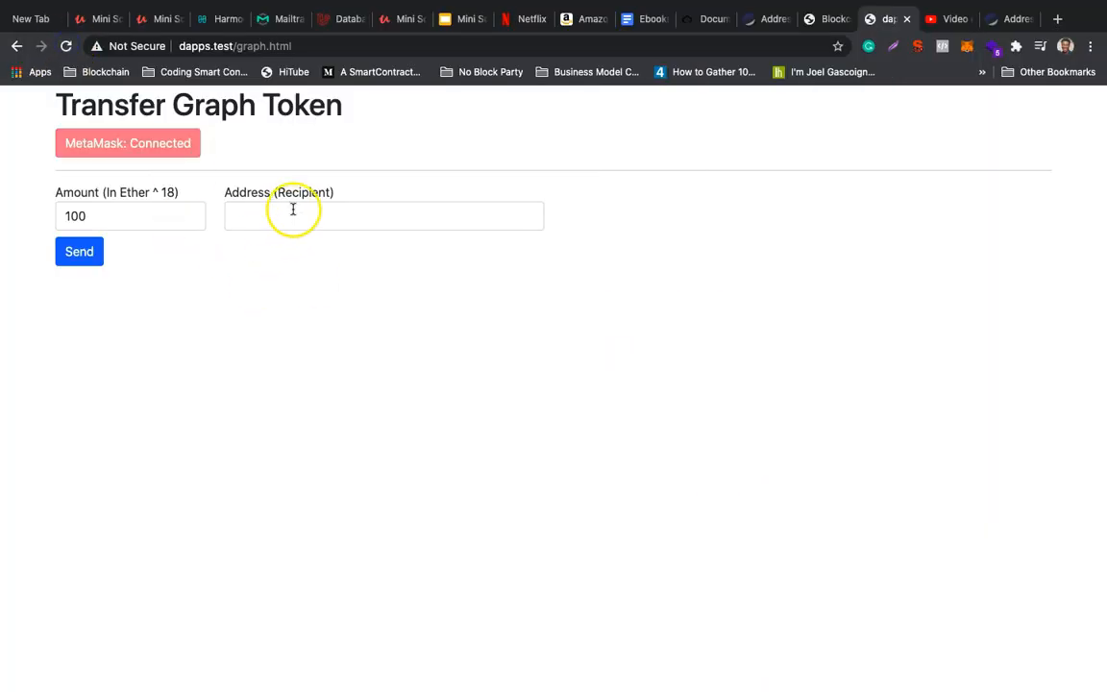
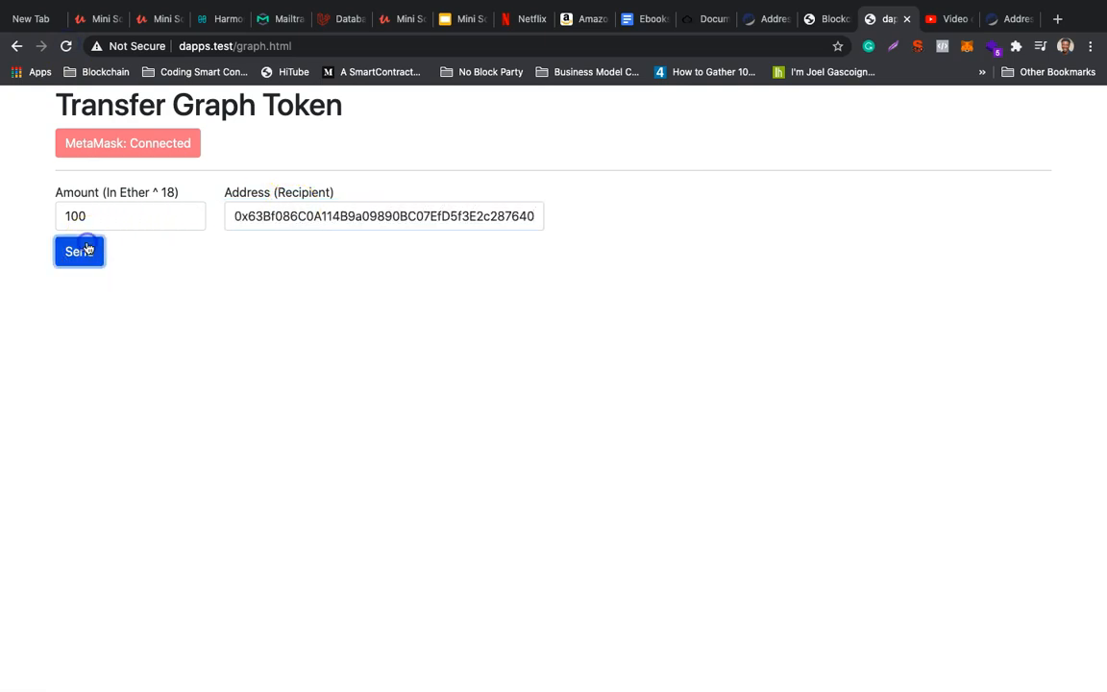
pyautogui.click(78, 250)
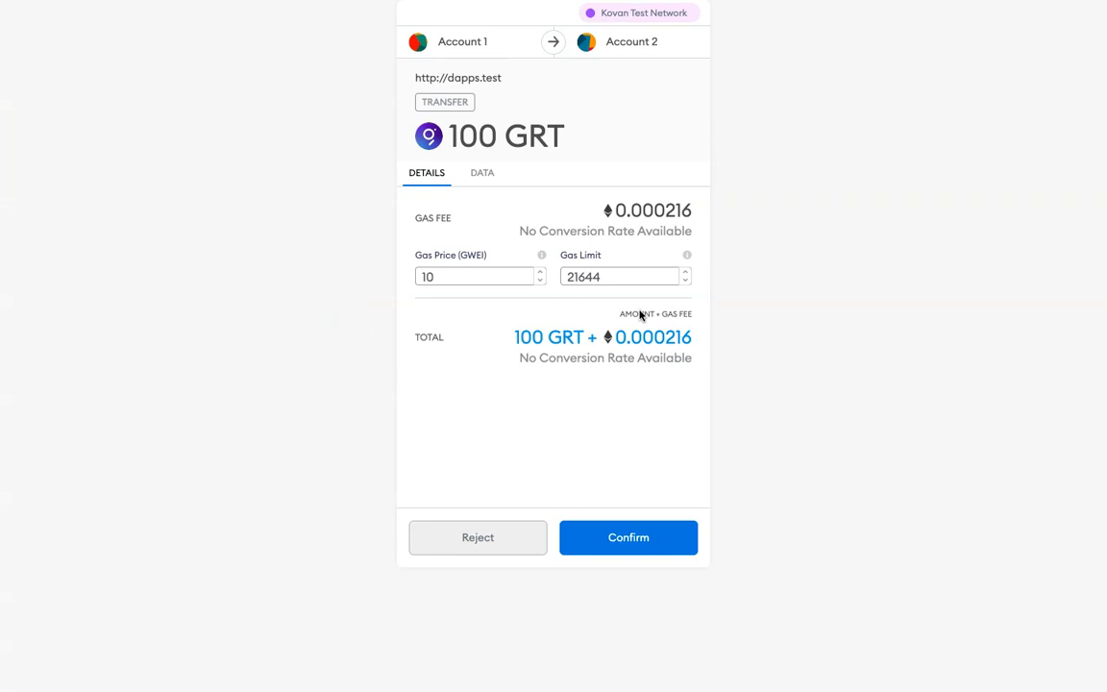
# - Confirm the 100 GRT transfer from Account 1 to Account 2 in the MetaMask popup
pyautogui.click(626, 538)
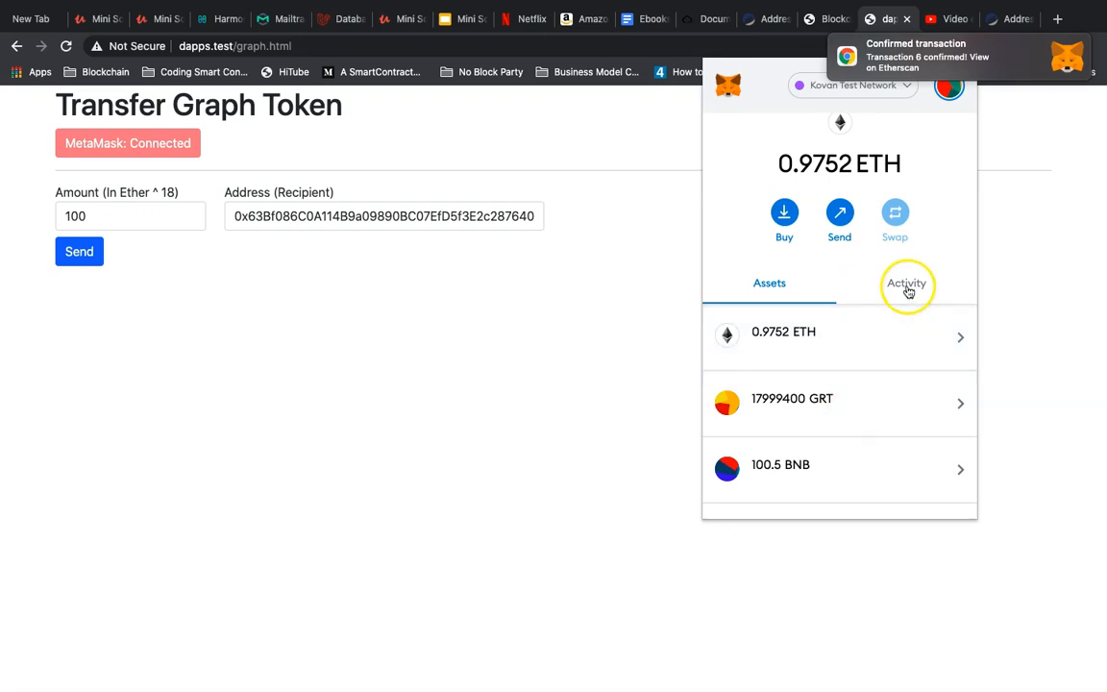
# - Check Account 1's activity and the Send GRT entry, then switch to Account 2
pyautogui.click(907, 282)
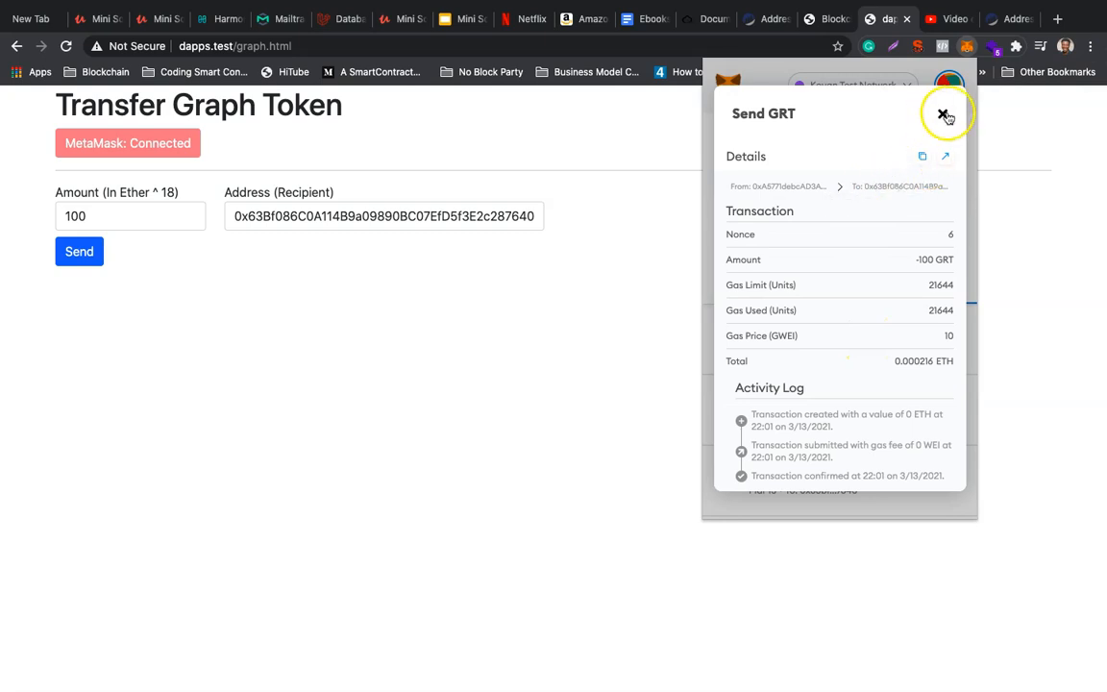
pyautogui.click(941, 114)
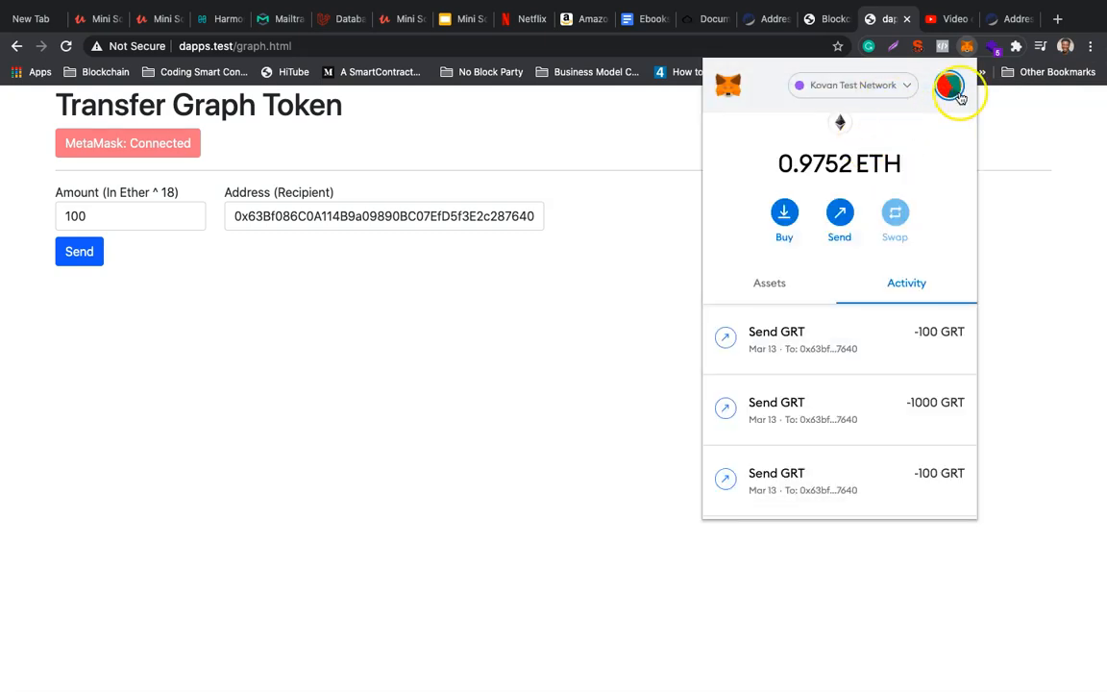
pyautogui.click(949, 84)
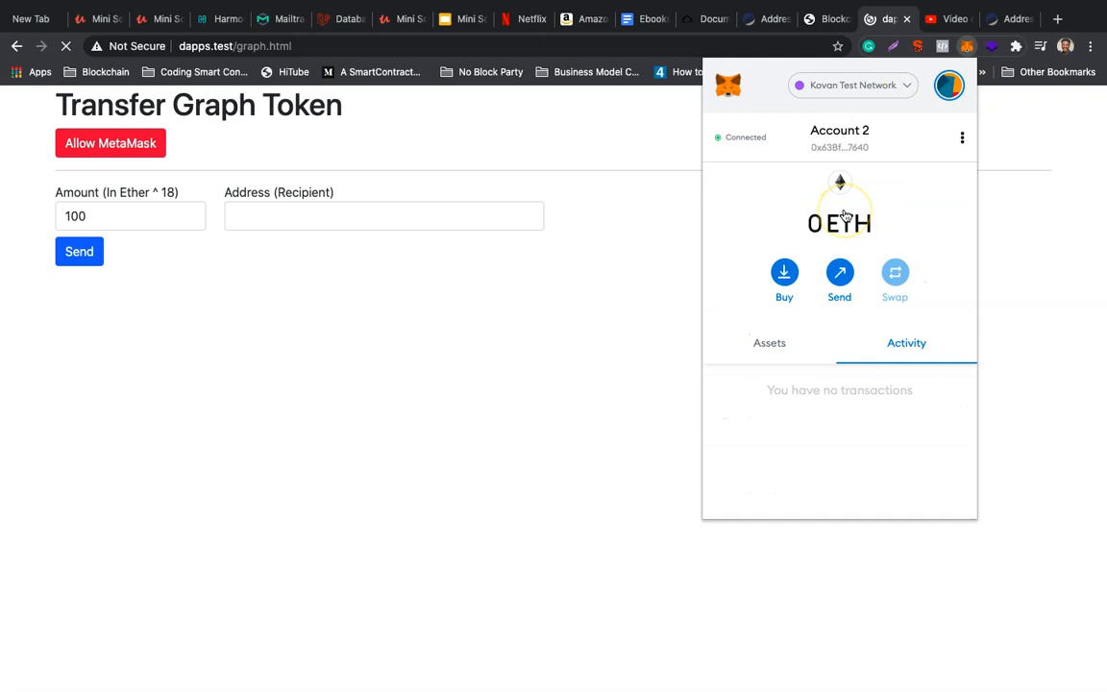
# - Inspect Account 2's assets, activity, and account address details in MetaMask
pyautogui.click(109, 142)
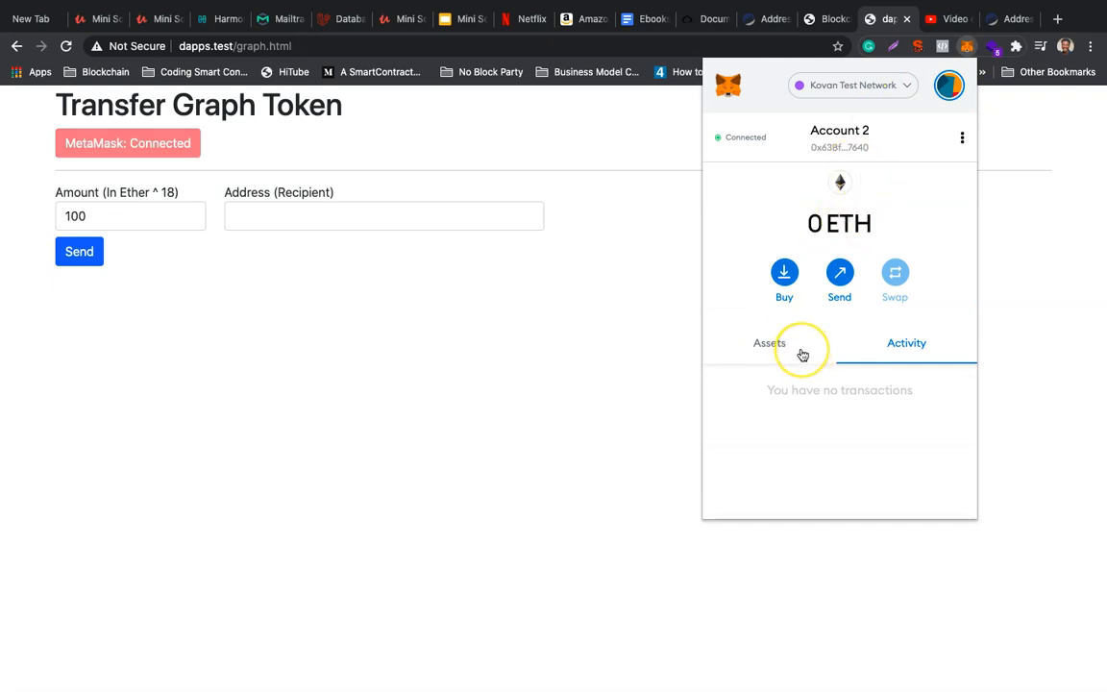
pyautogui.moveTo(784, 338)
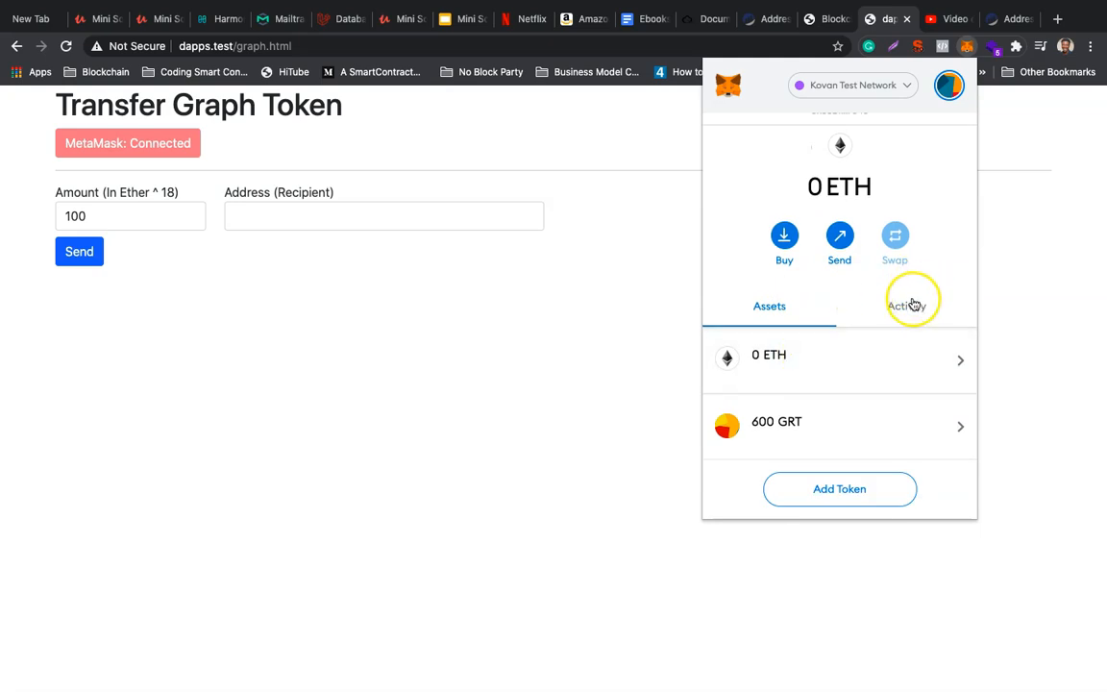
pyautogui.click(905, 305)
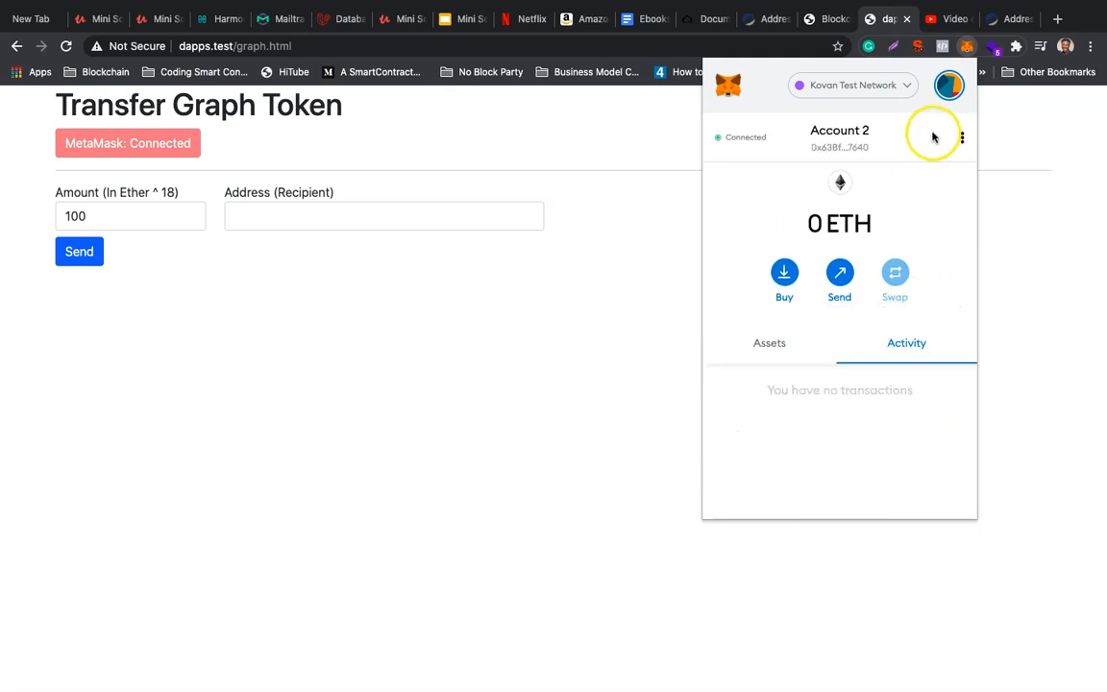
pyautogui.click(960, 136)
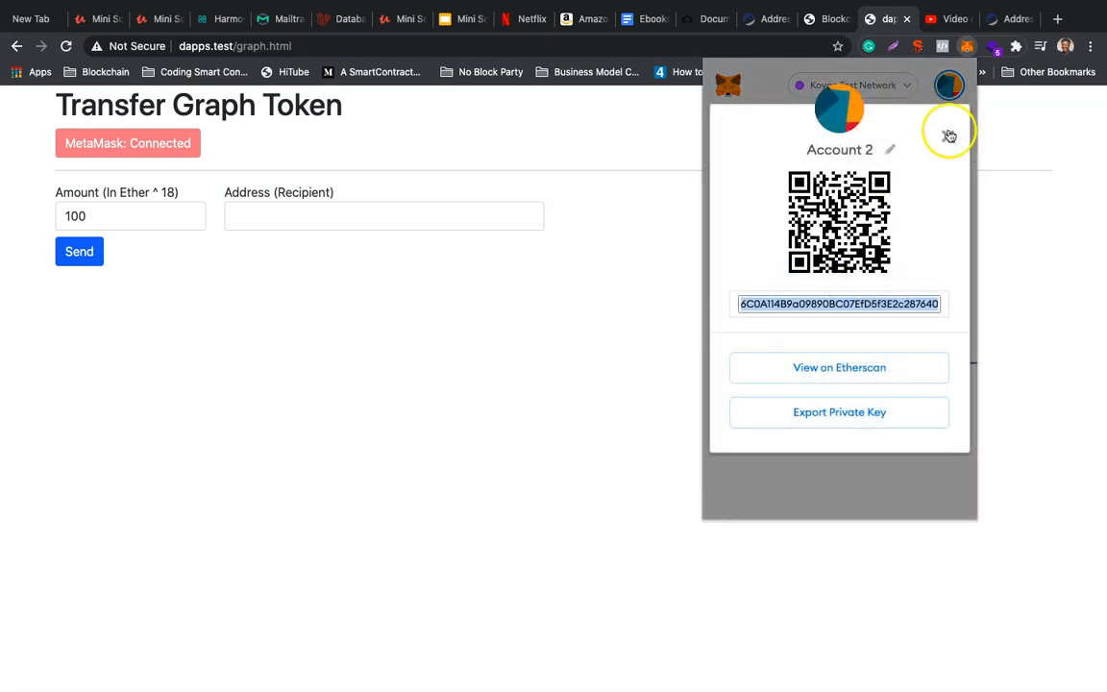
pyautogui.click(838, 367)
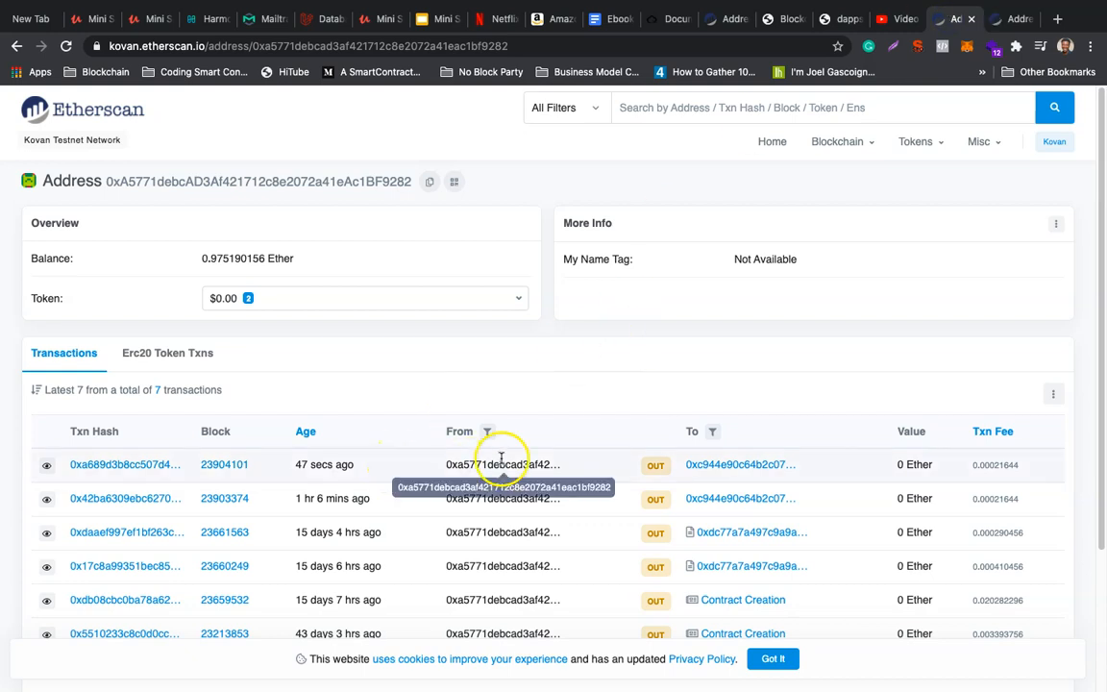
# - View the GRT token contract's newest transaction on Kovan Etherscan showing success, then return to the dapp
pyautogui.click(738, 463)
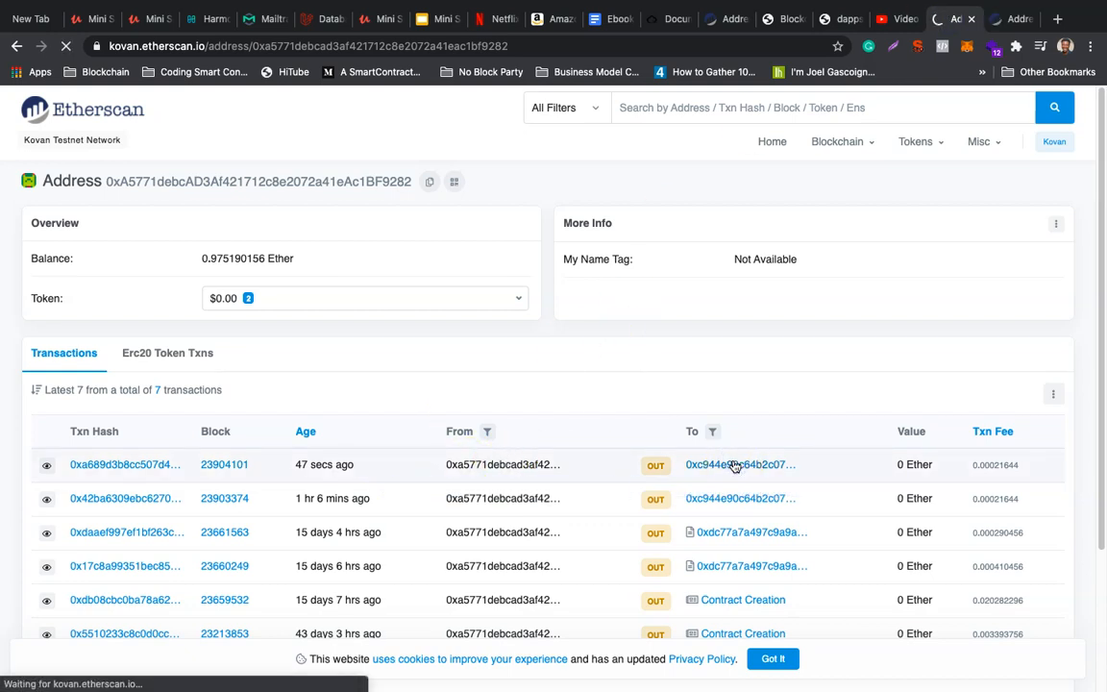
pyautogui.click(740, 463)
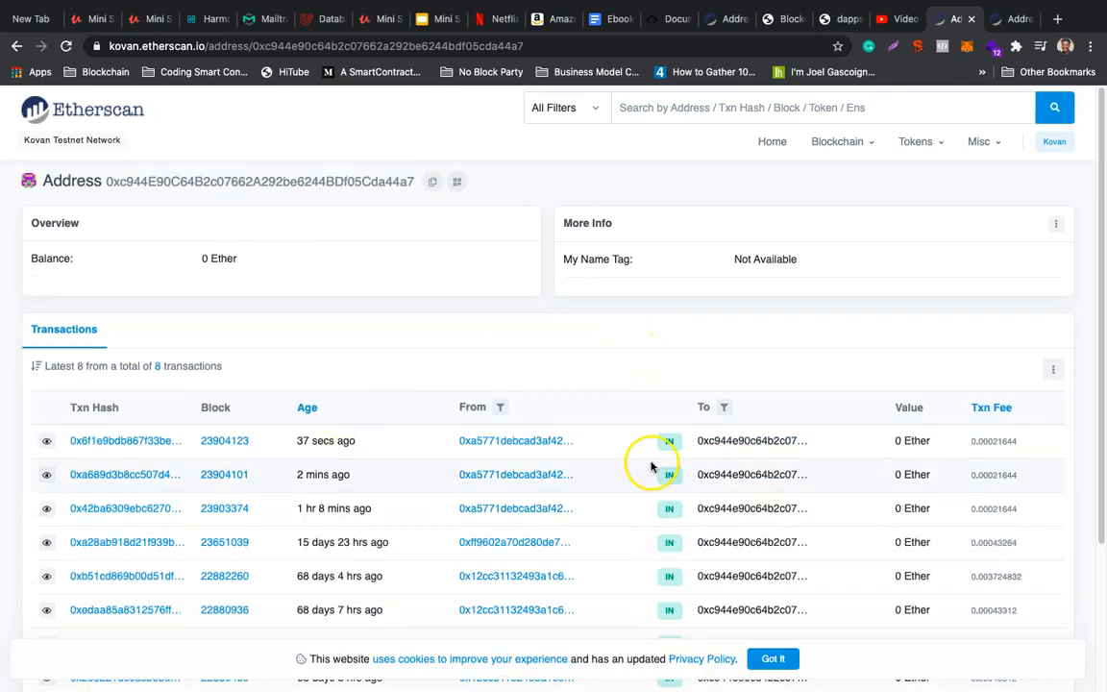
pyautogui.moveTo(481, 440)
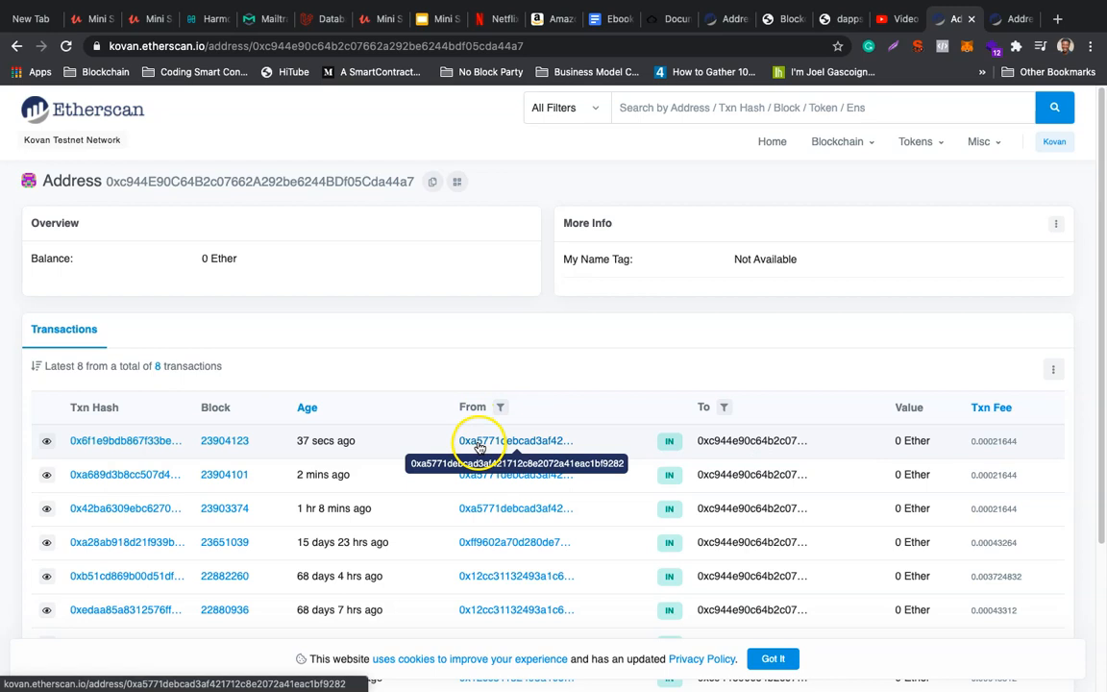
pyautogui.click(122, 440)
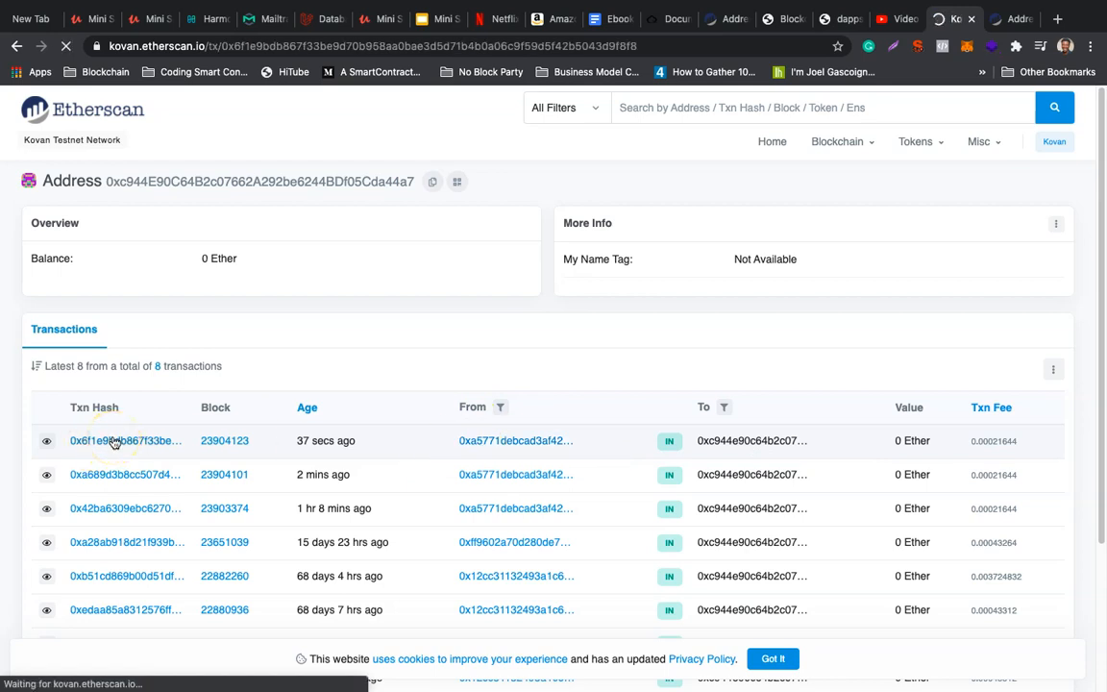
pyautogui.click(124, 440)
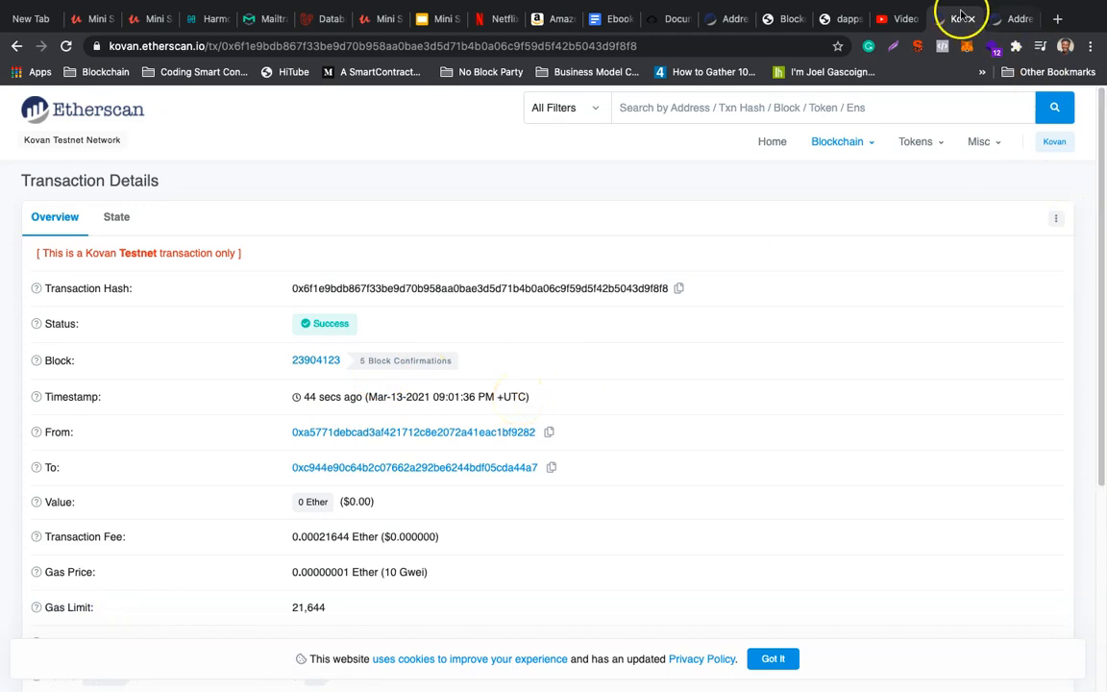
pyautogui.click(838, 19)
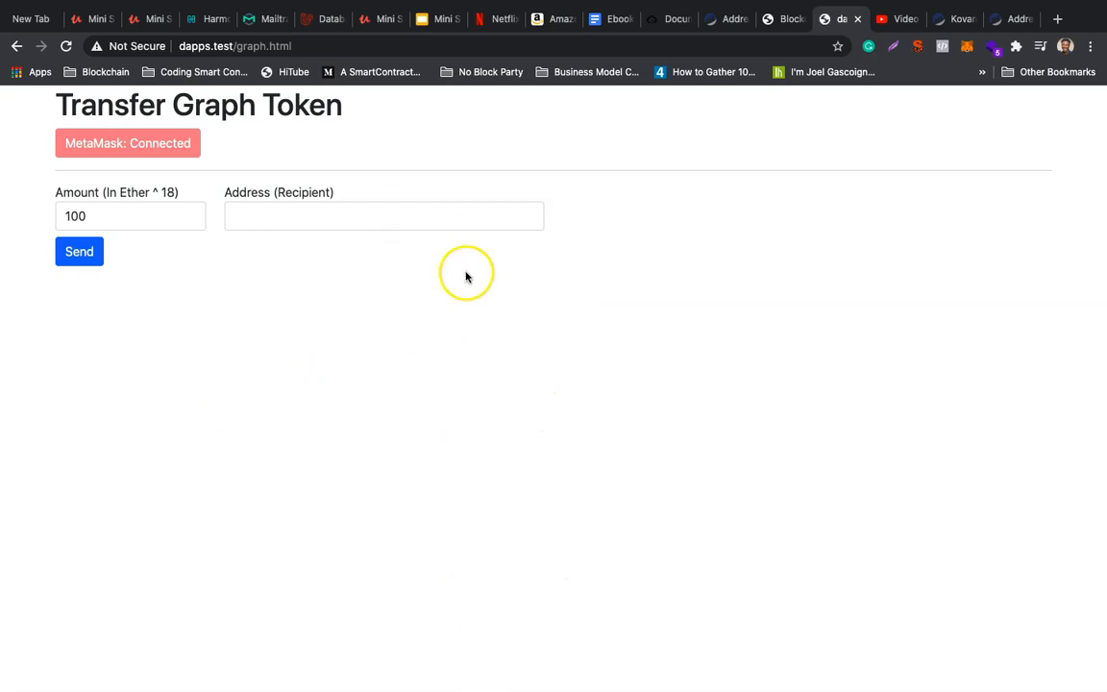
pyautogui.moveTo(611, 657)
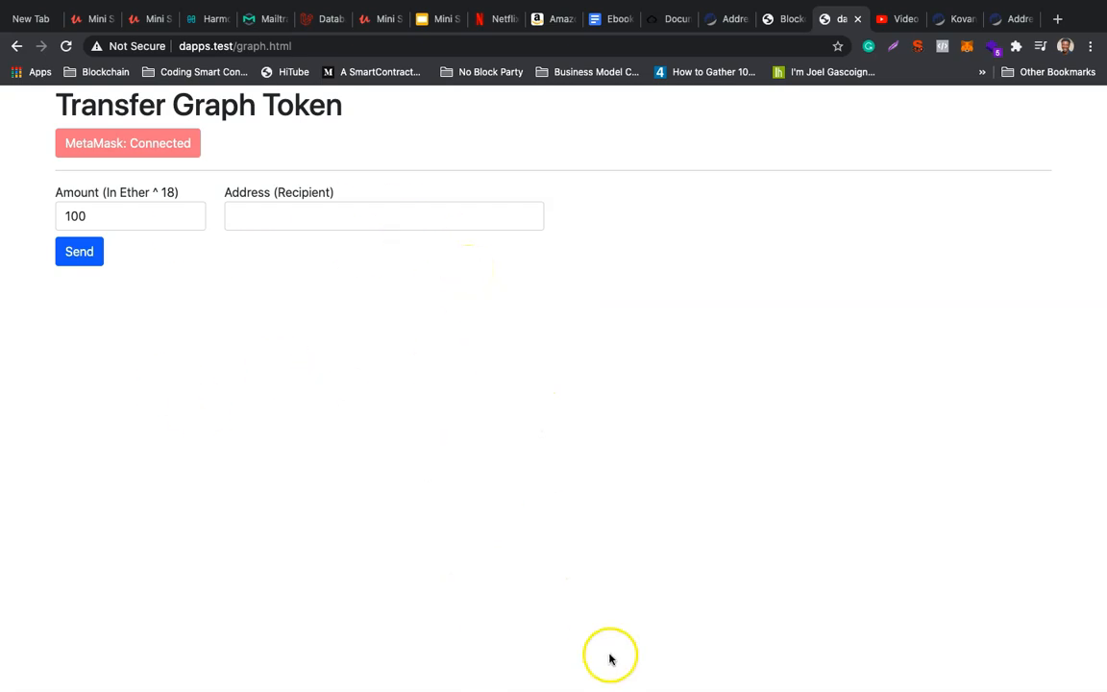
pyautogui.moveTo(292, 446)
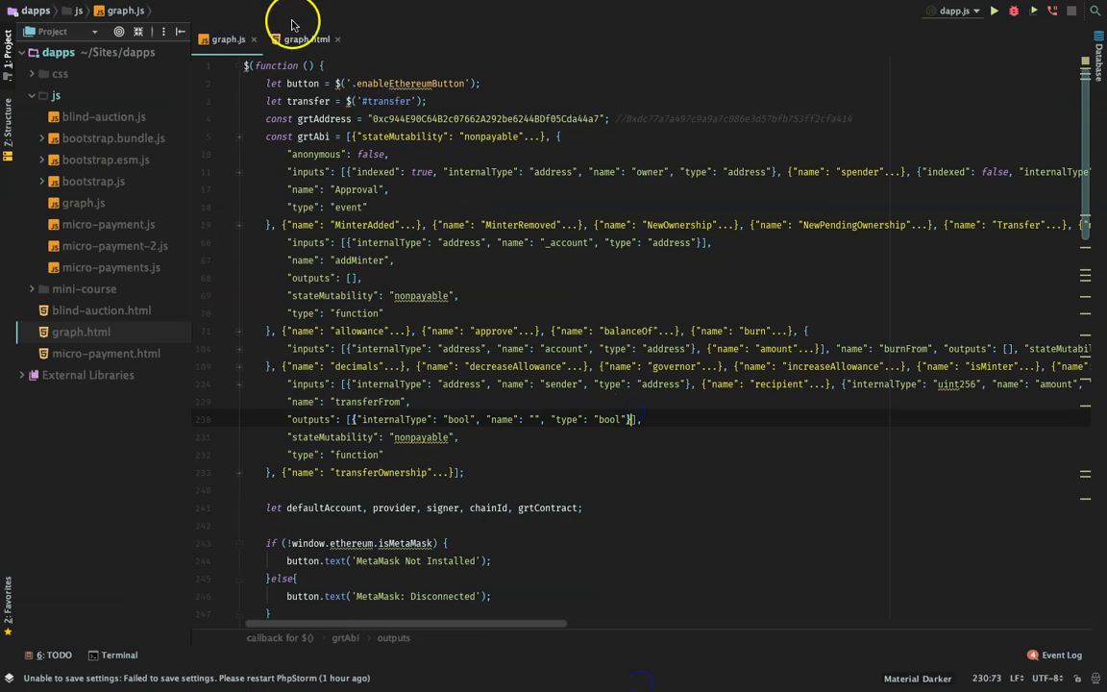
# - Look over graph.html's source alongside graph.js's grtAddress and grtAbi declarations in PhpStorm
pyautogui.click(306, 39)
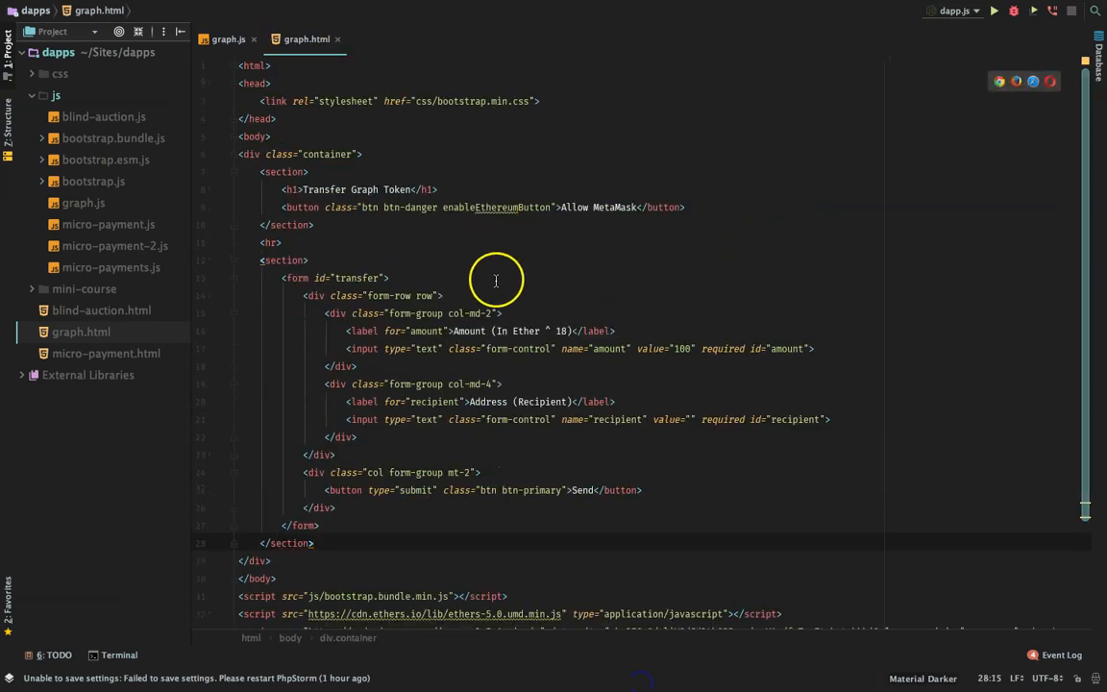
pyautogui.scroll(-3)
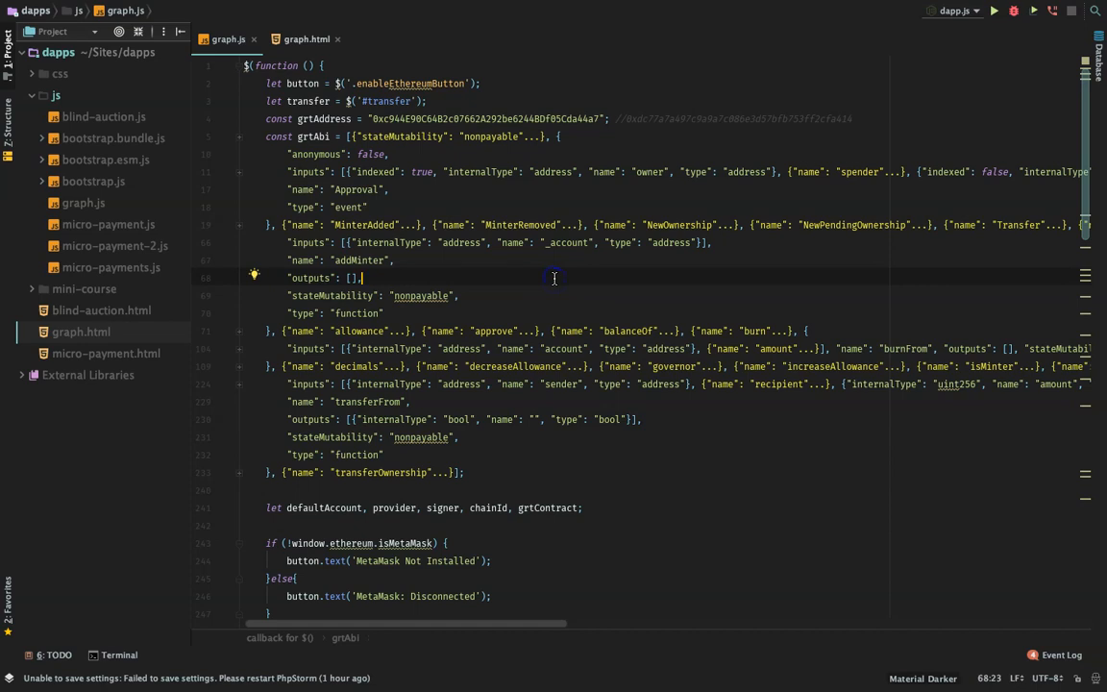
pyautogui.click(305, 38)
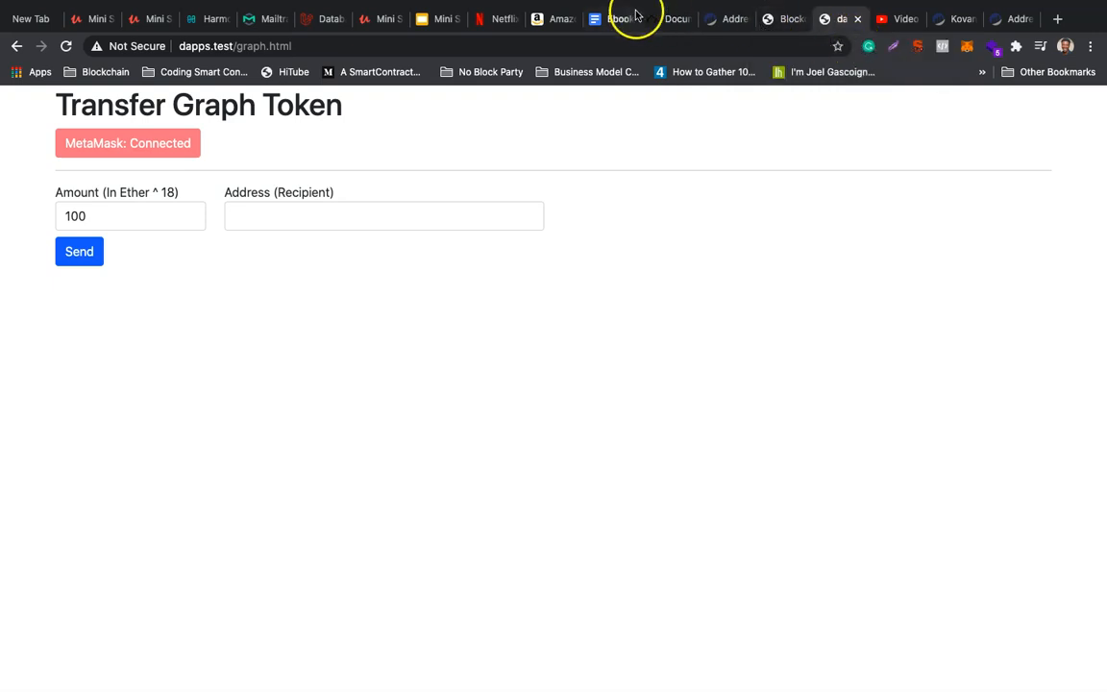
# - Browse the ethers v5 documentation's table of contents on docs.ethers.io
pyautogui.click(668, 20)
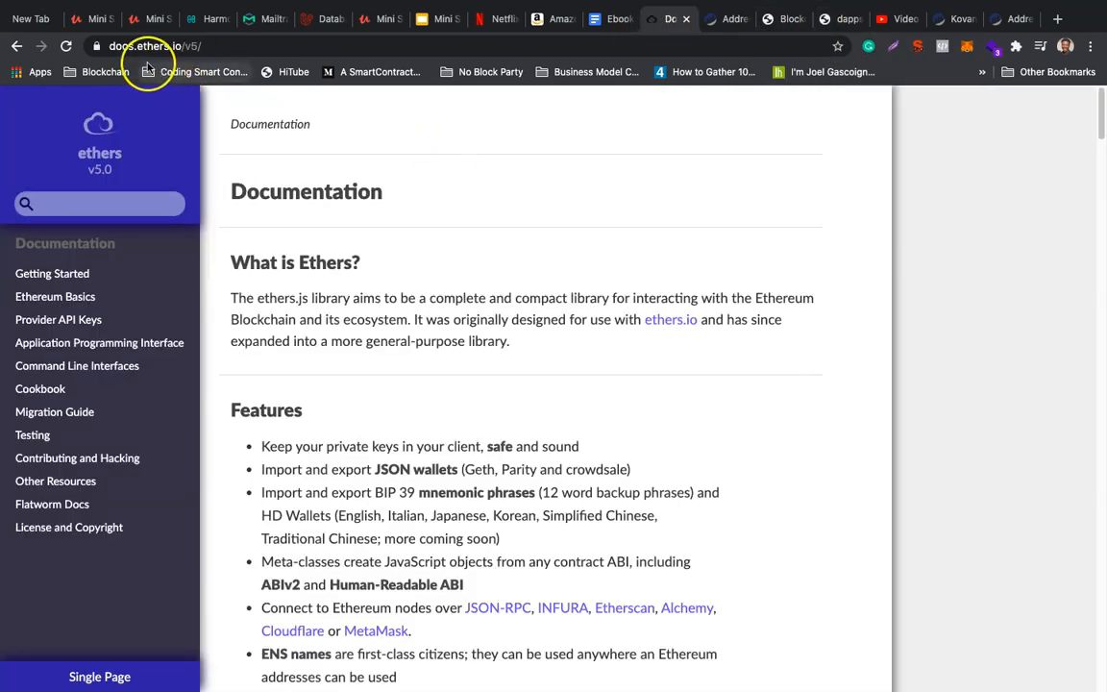
pyautogui.moveTo(183, 246)
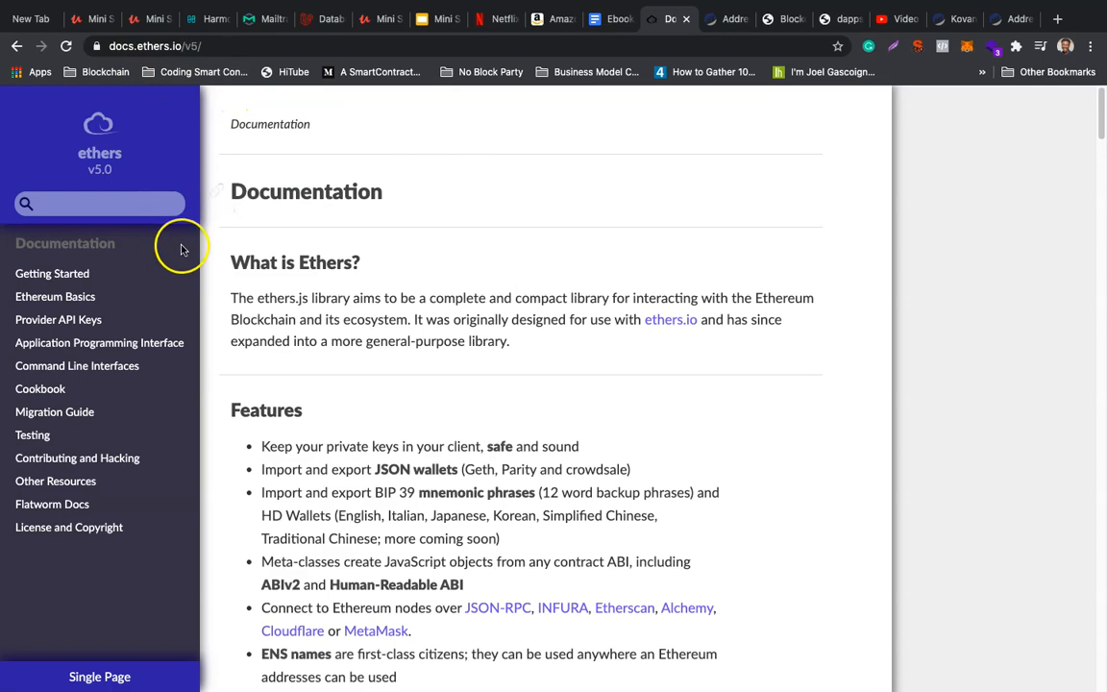
pyautogui.scroll(-3)
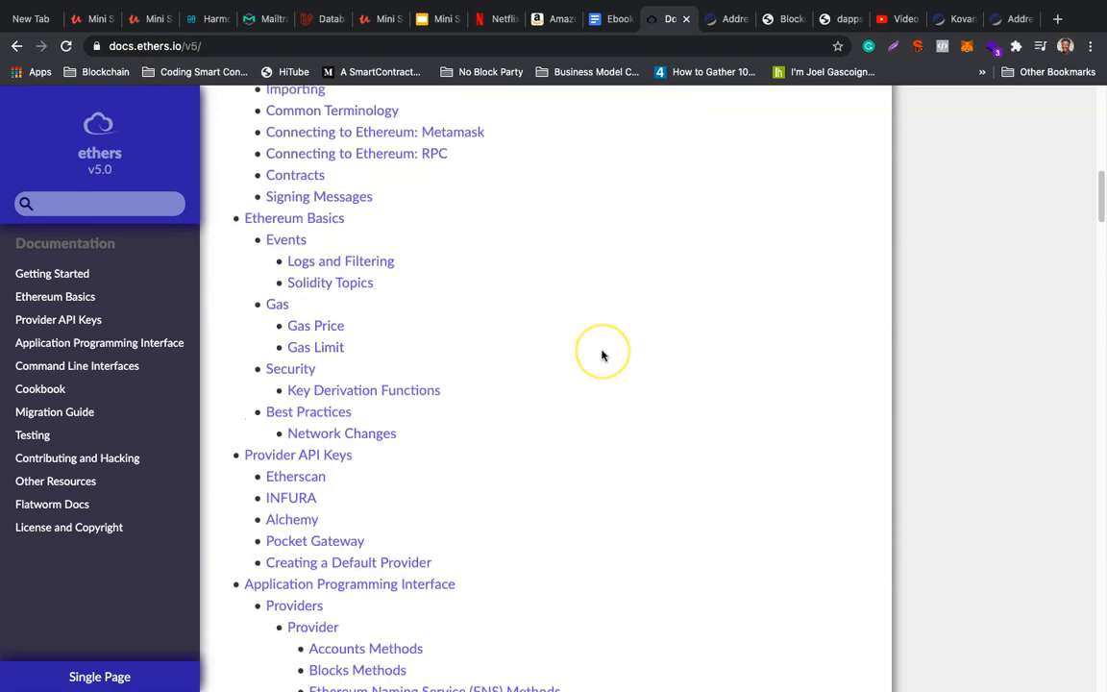
pyautogui.scroll(3)
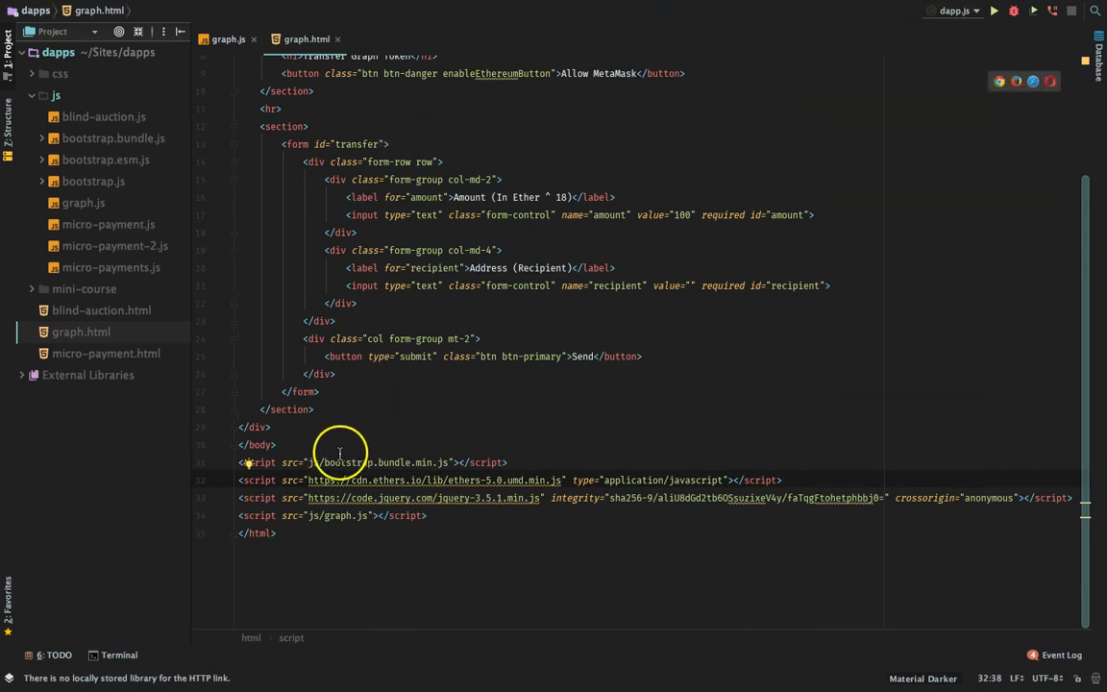
pyautogui.moveTo(337, 461)
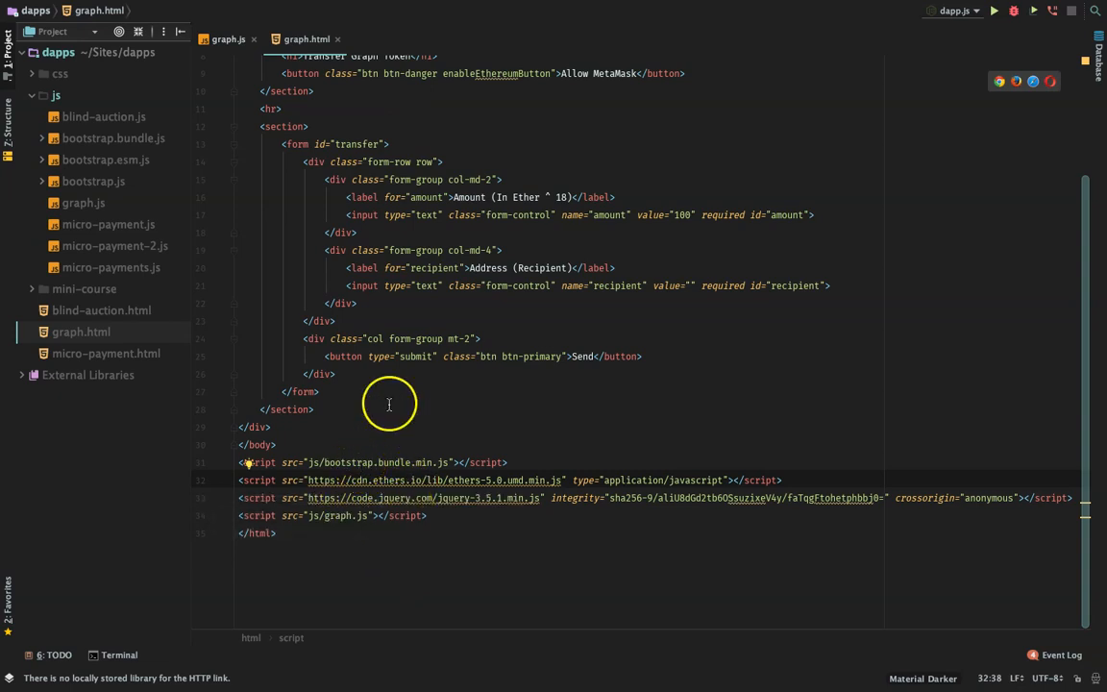
# - Review graph.html's transfer form and ethers-5.0.umd.min.js script include in PhpStorm
pyautogui.click(227, 38)
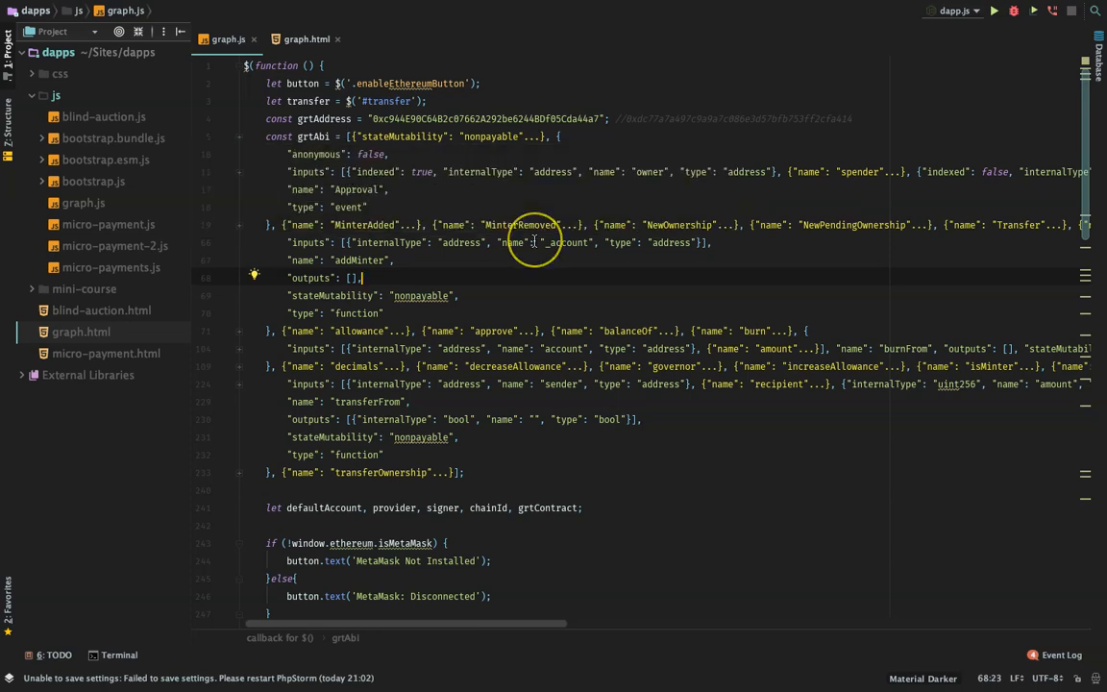
pyautogui.scroll(-3)
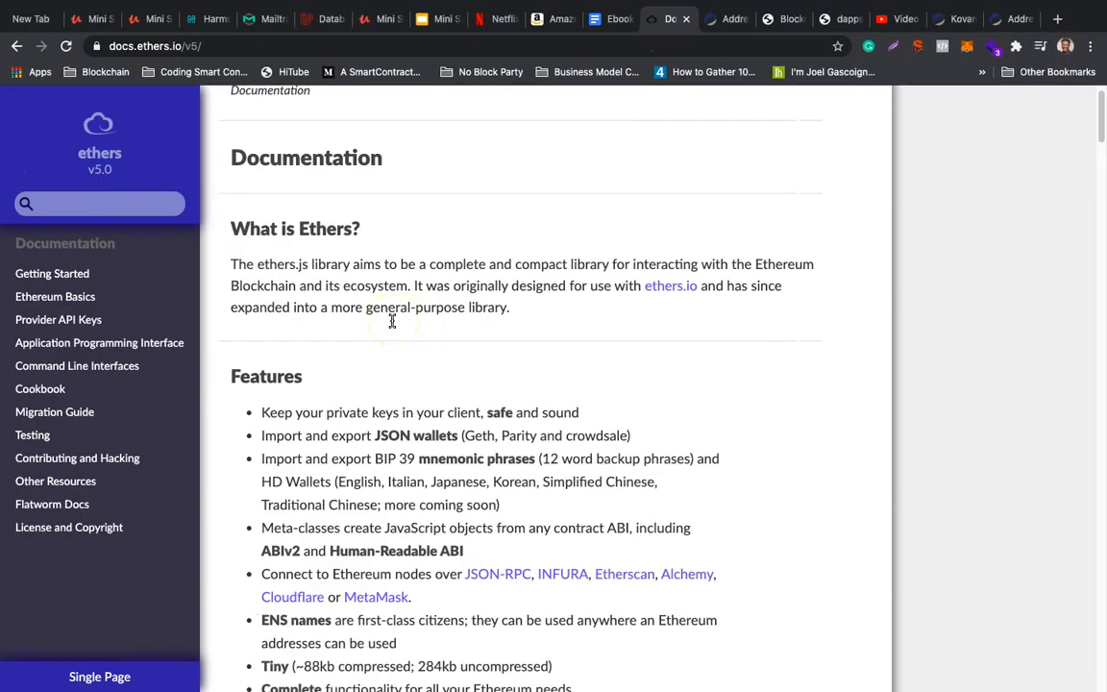
# - Query window.ethereum.chainId in the dapp's DevTools console, returning 0x2a
pyautogui.click(832, 19)
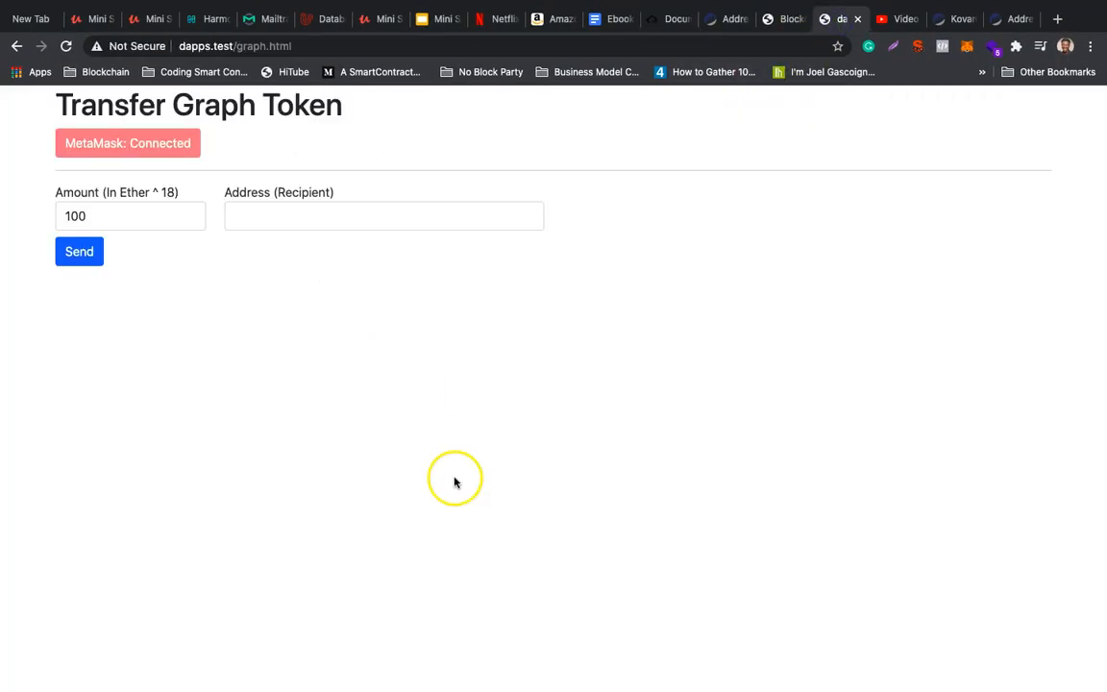
pyautogui.moveTo(257, 496)
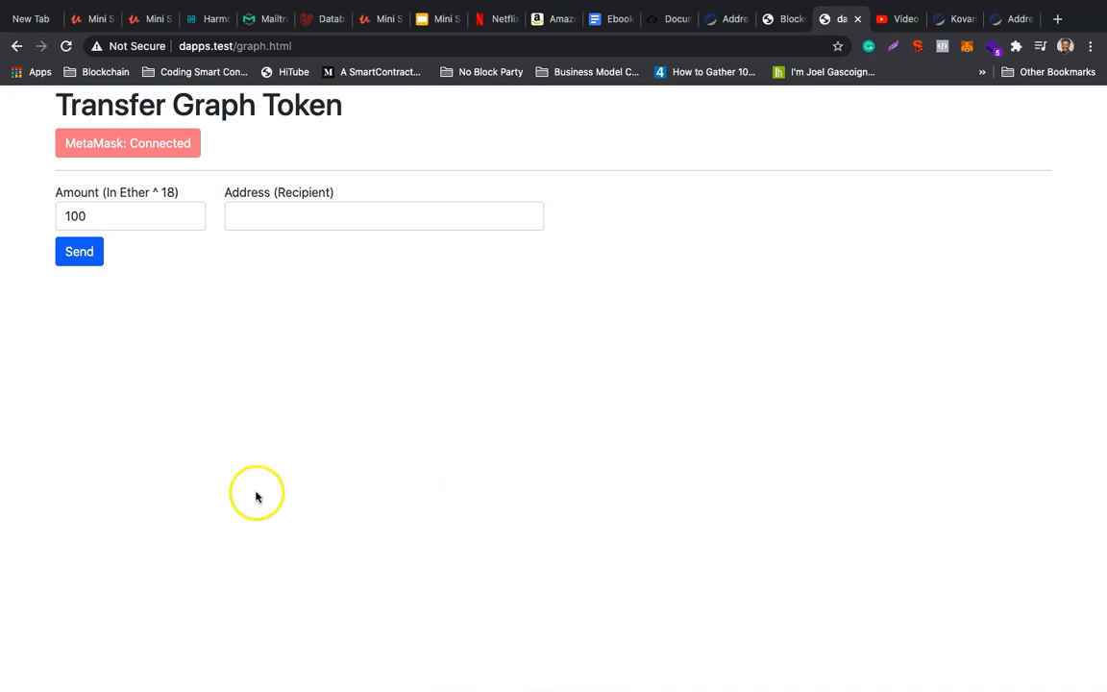
pyautogui.press('F12')
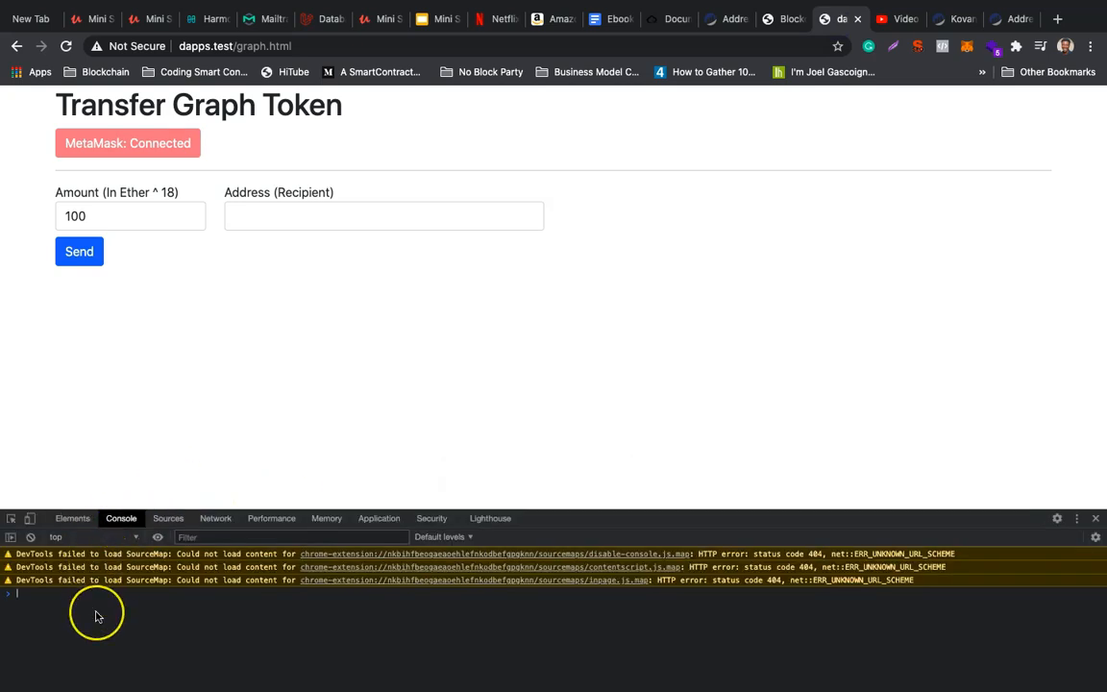
pyautogui.write('windows')
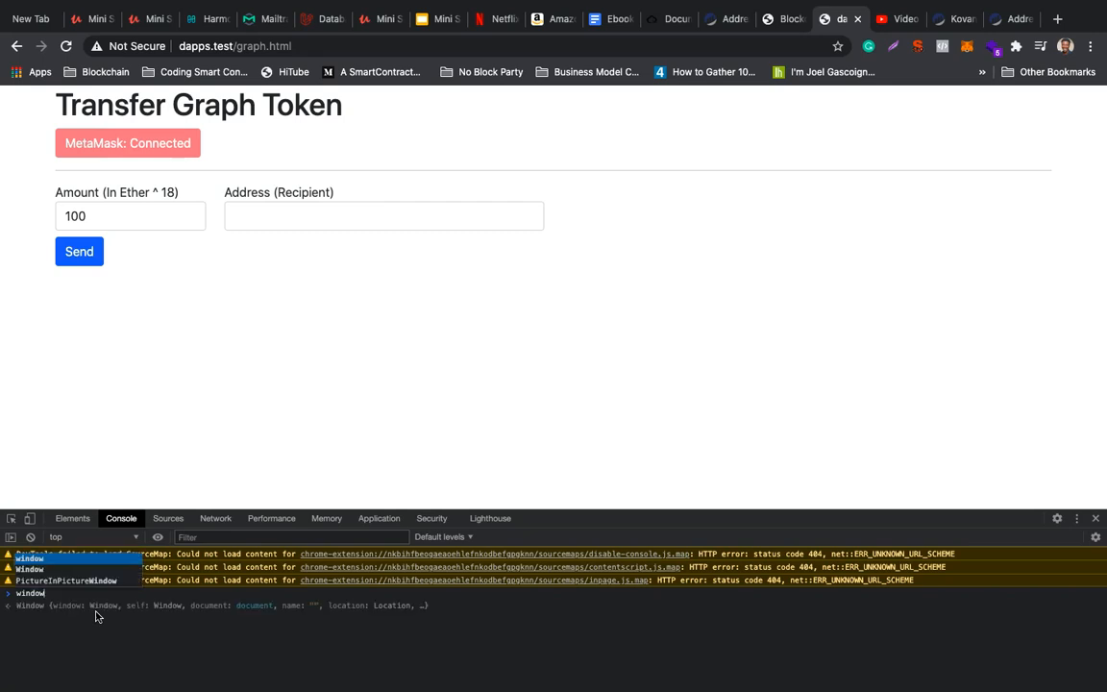
pyautogui.write('windows.ethereum.chainId')
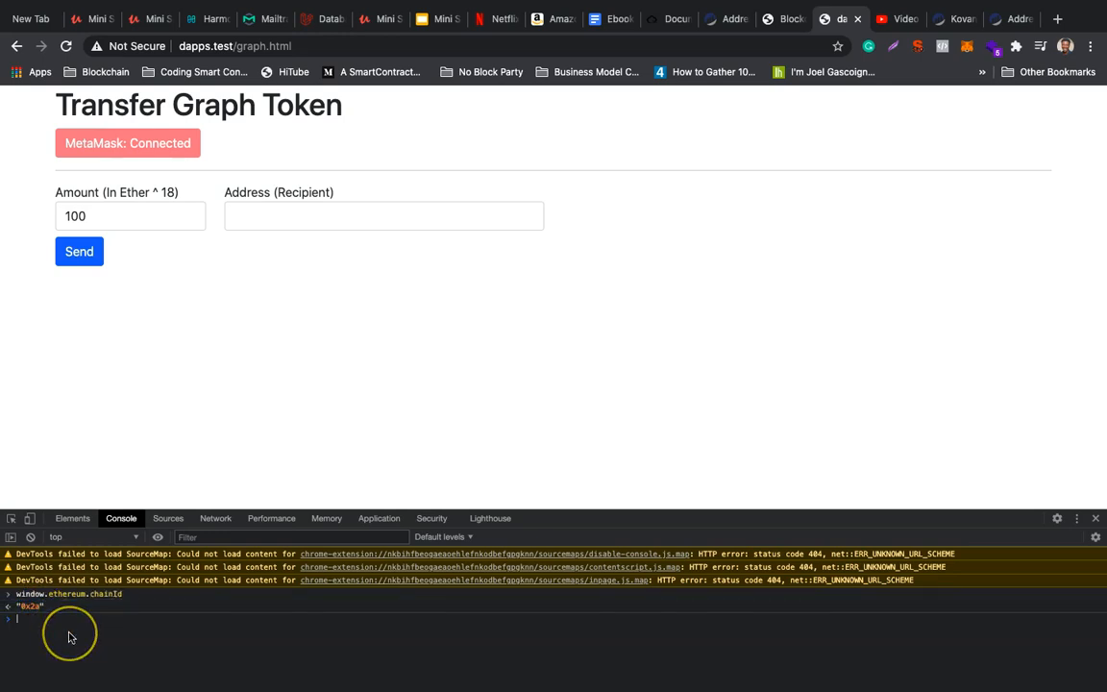
pyautogui.write('parseInt(response.chainId);')
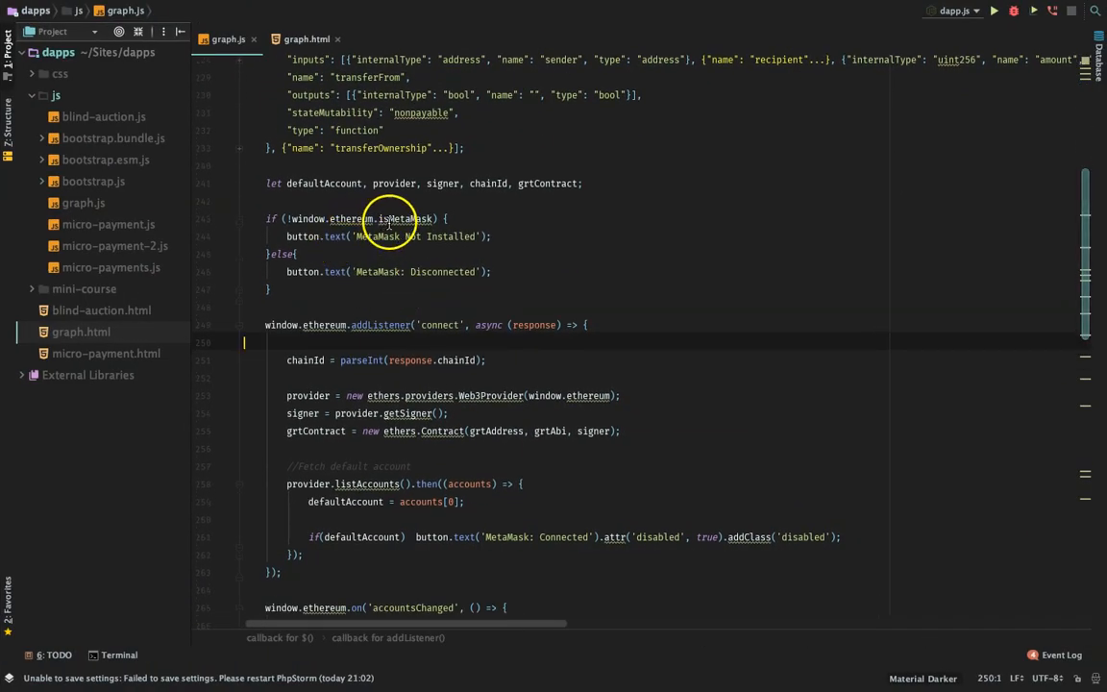
pyautogui.moveTo(369, 242)
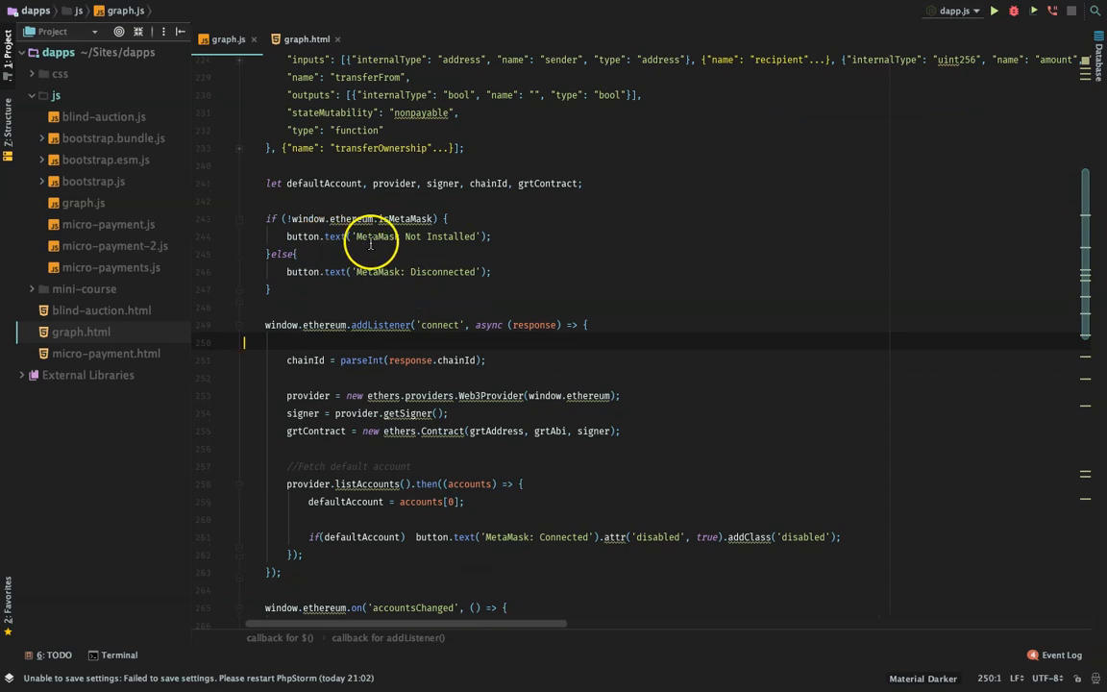
pyautogui.moveTo(342, 223)
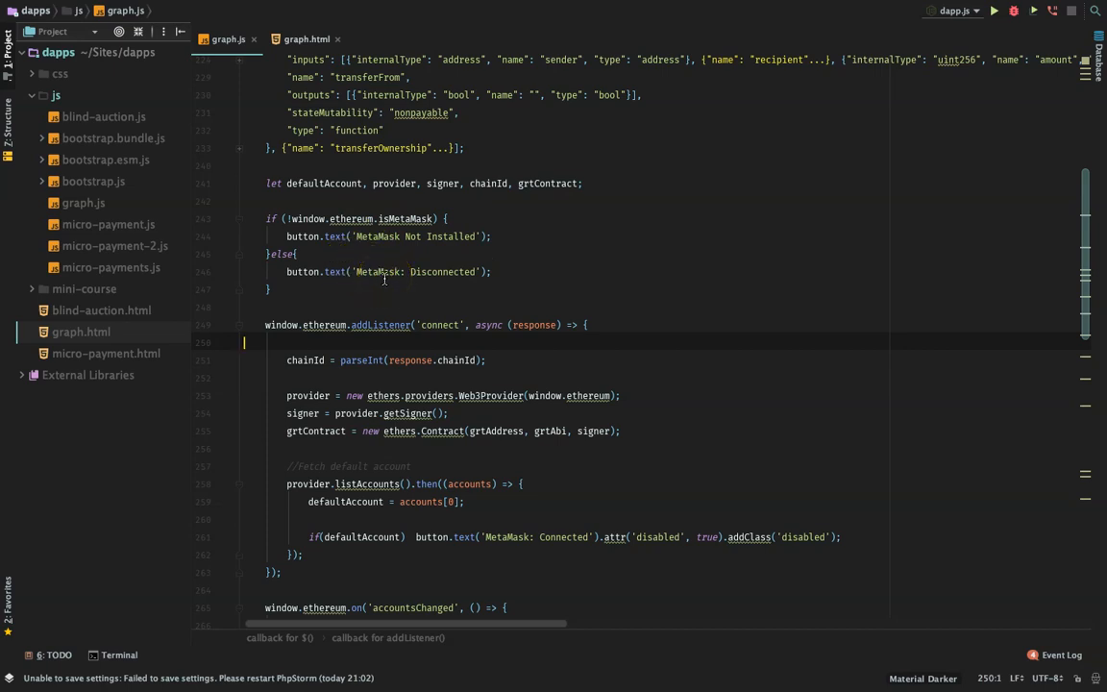
pyautogui.moveTo(496, 286)
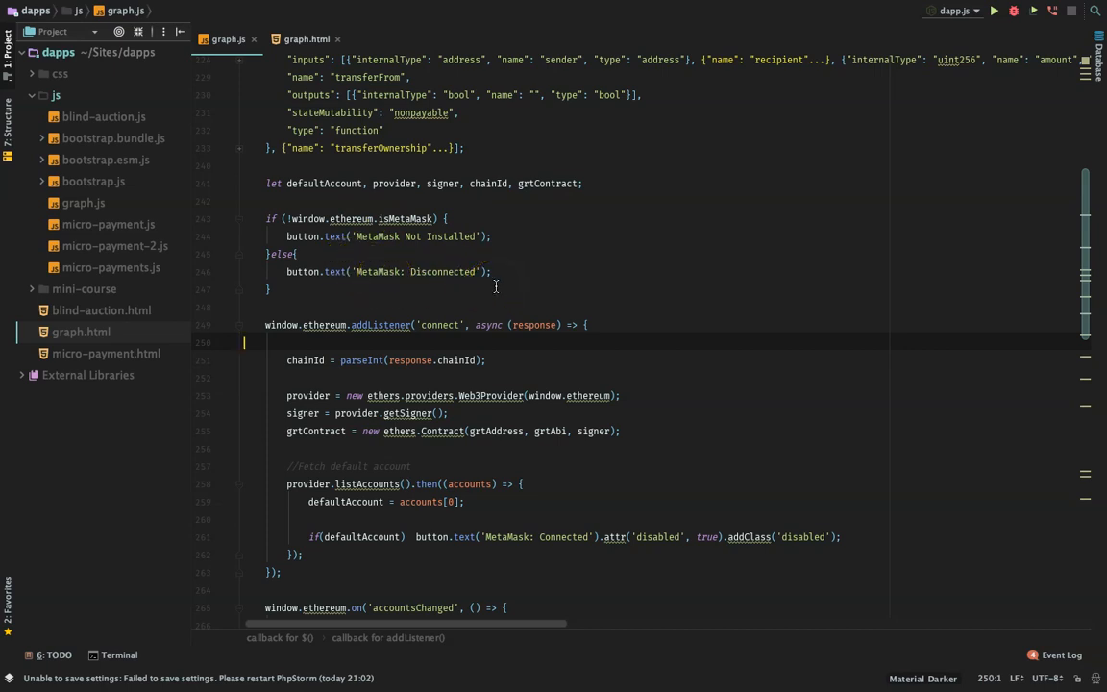
pyautogui.scroll(-3)
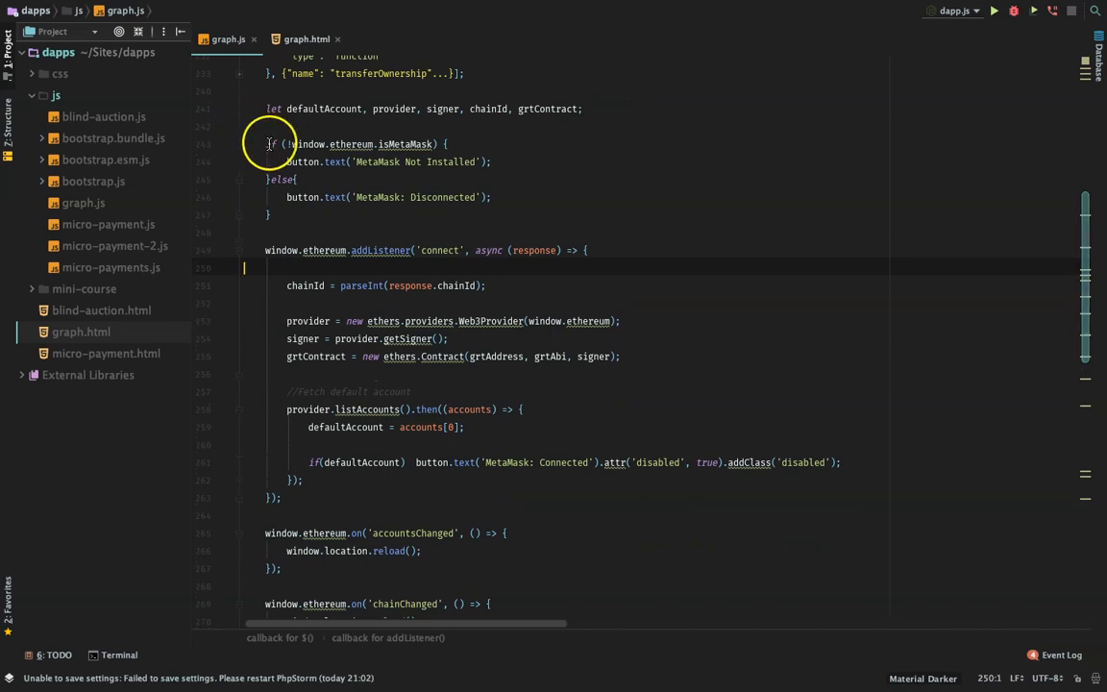
pyautogui.click(465, 161)
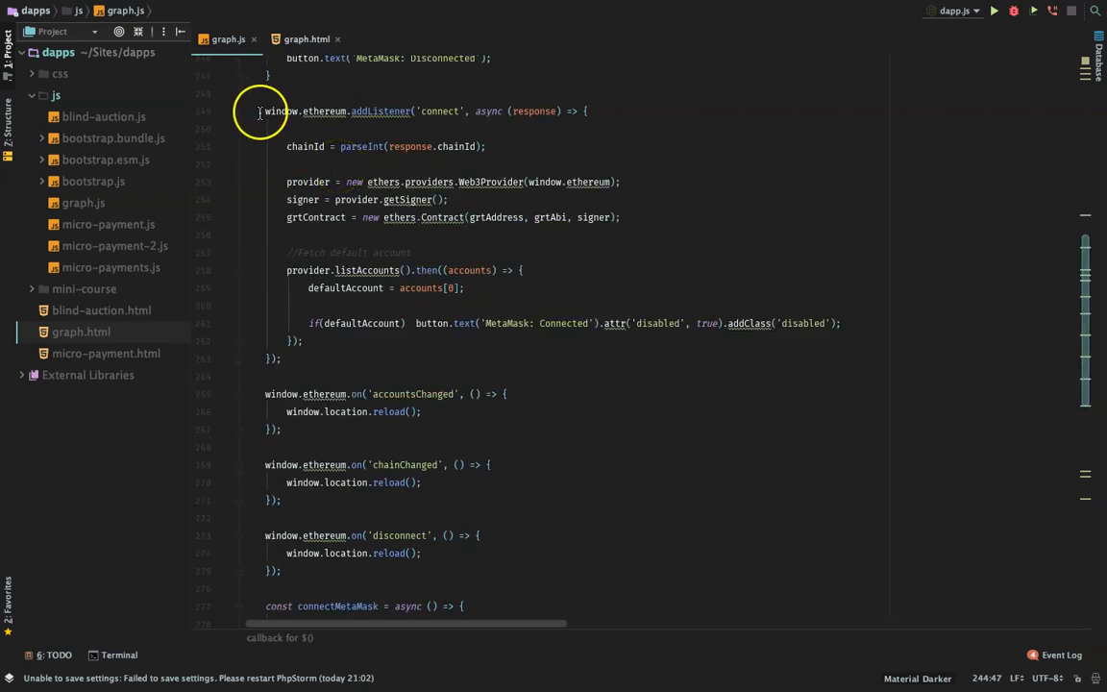
pyautogui.moveTo(426, 109)
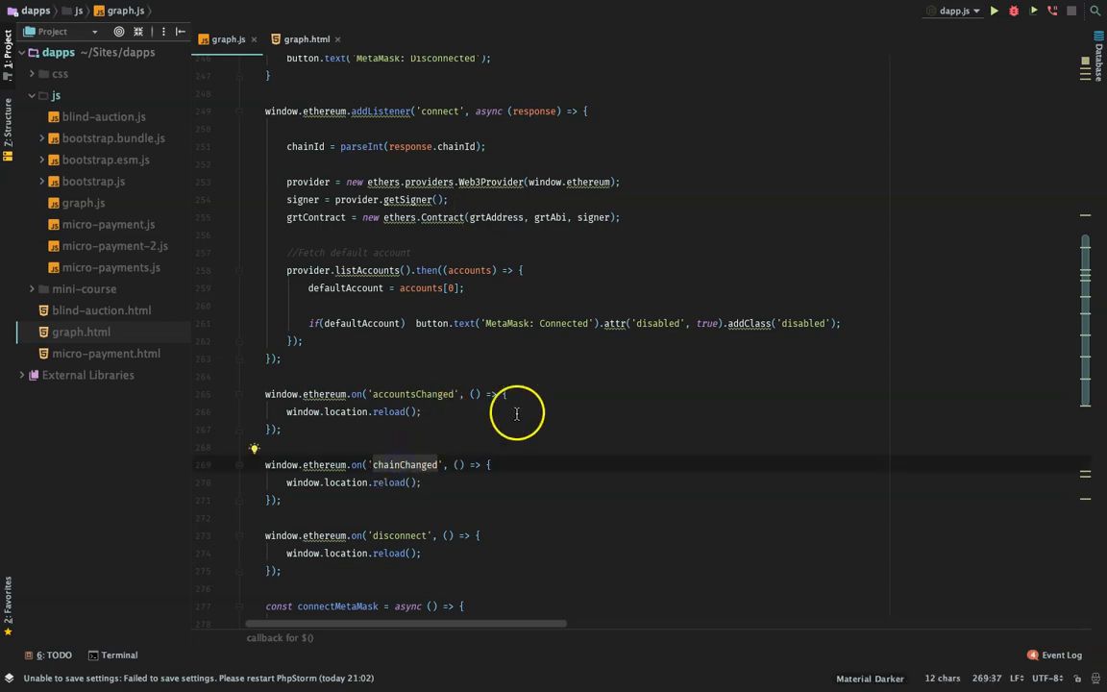
pyautogui.click(515, 411)
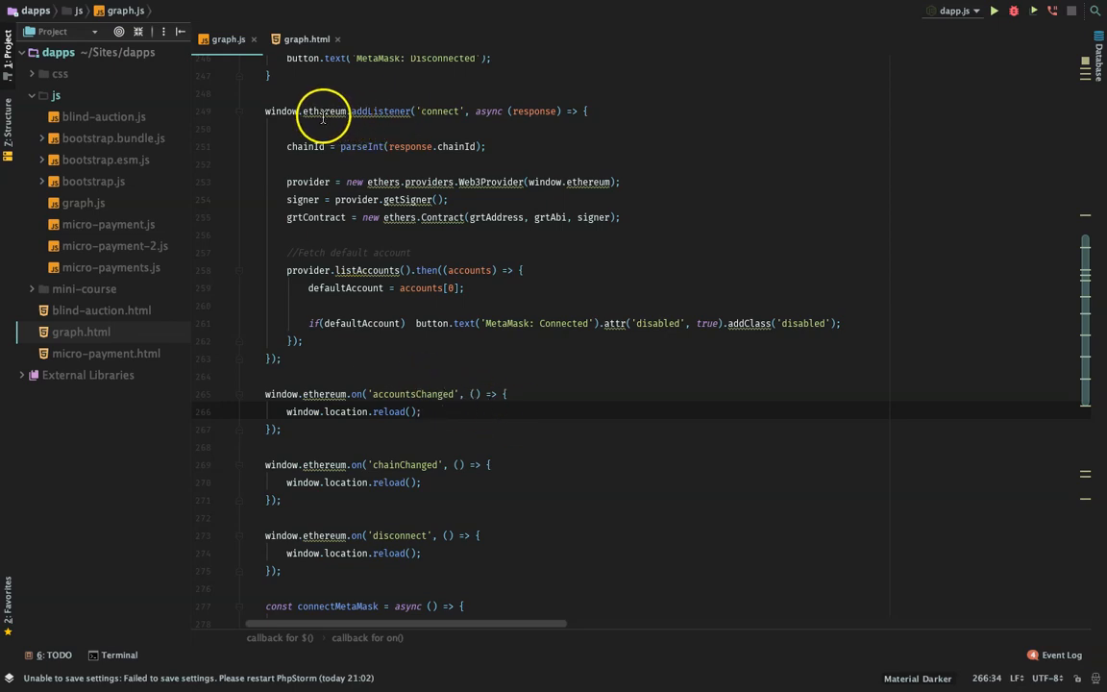
pyautogui.moveTo(470, 110)
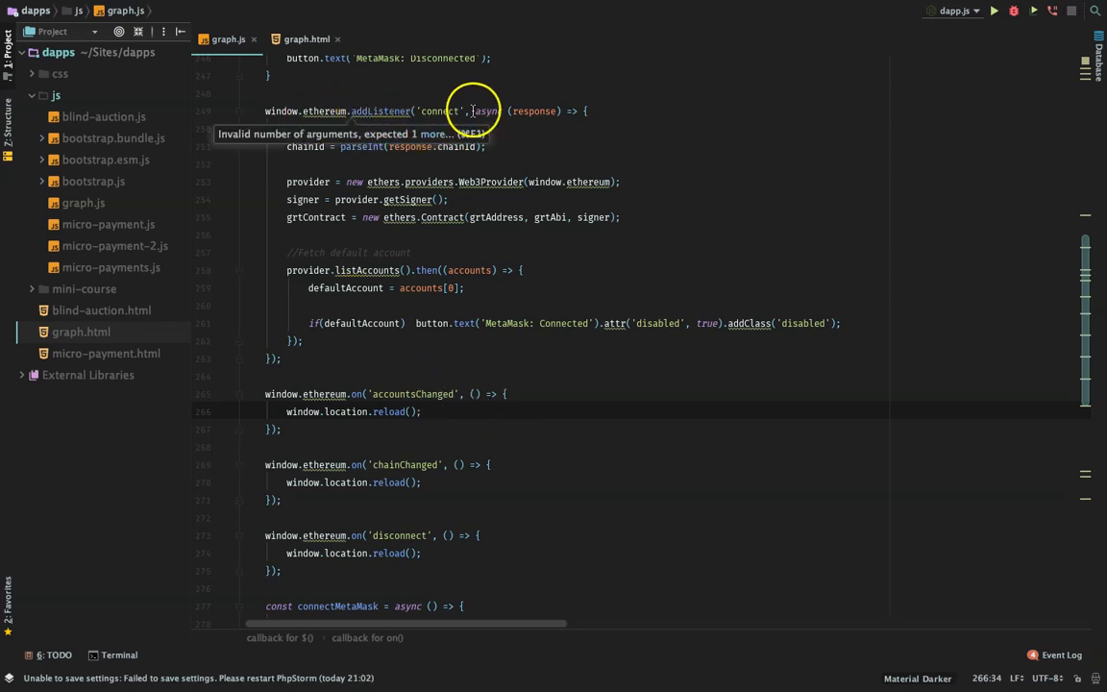
pyautogui.moveTo(545, 135)
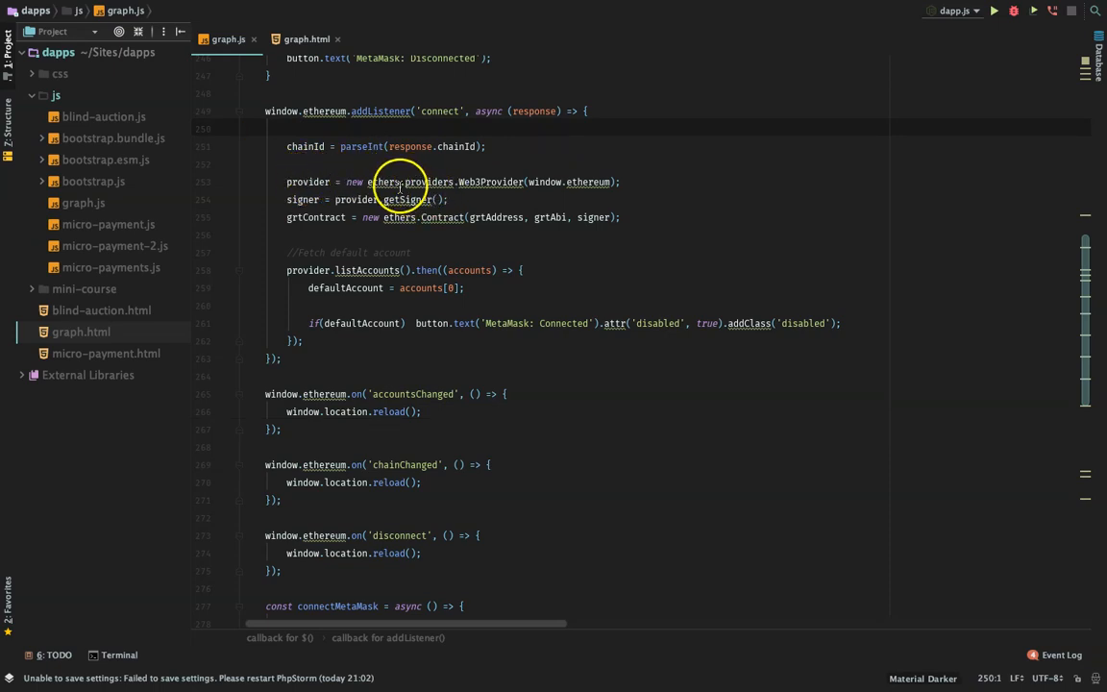
pyautogui.moveTo(476, 181)
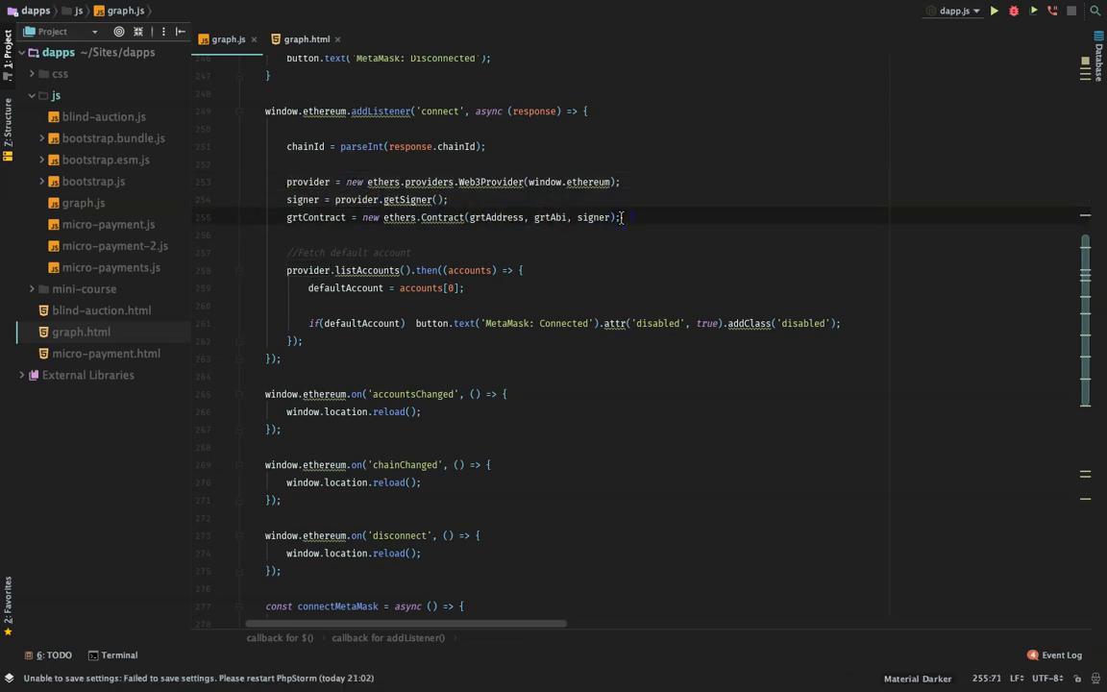
pyautogui.moveTo(392, 217)
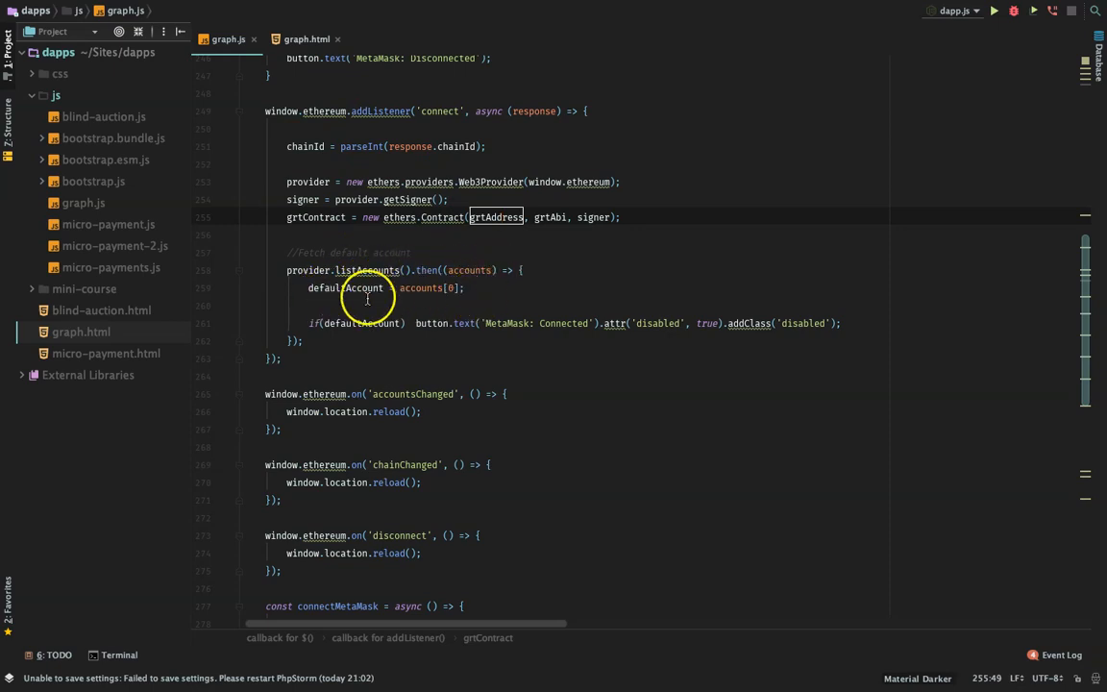
pyautogui.moveTo(402, 314)
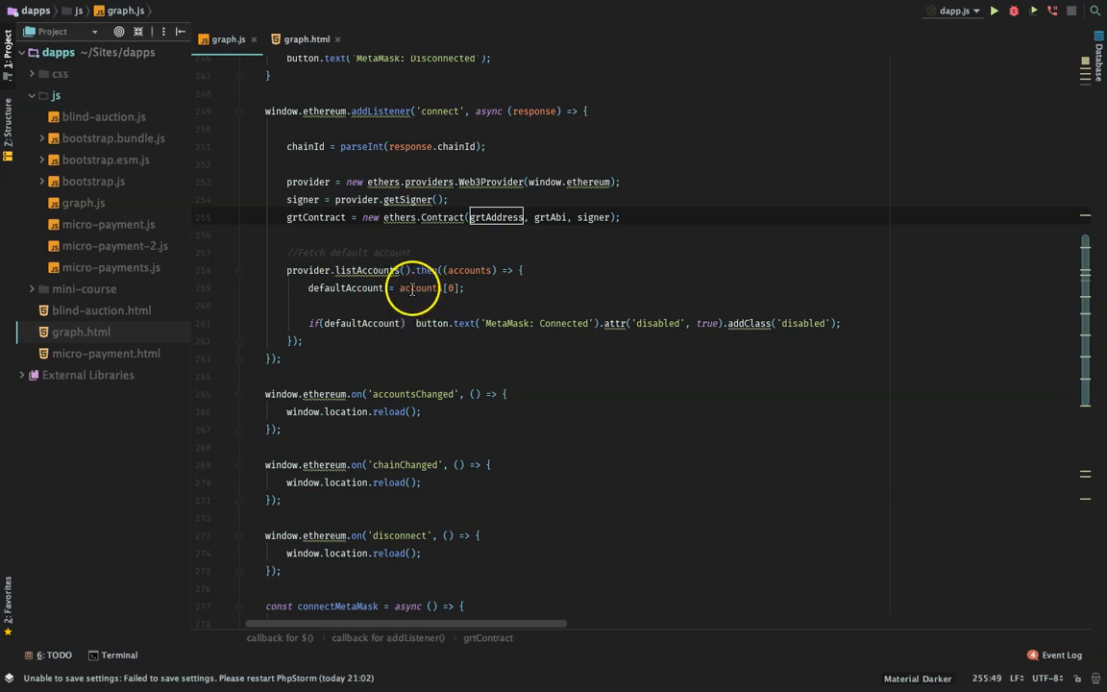
pyautogui.moveTo(415, 296)
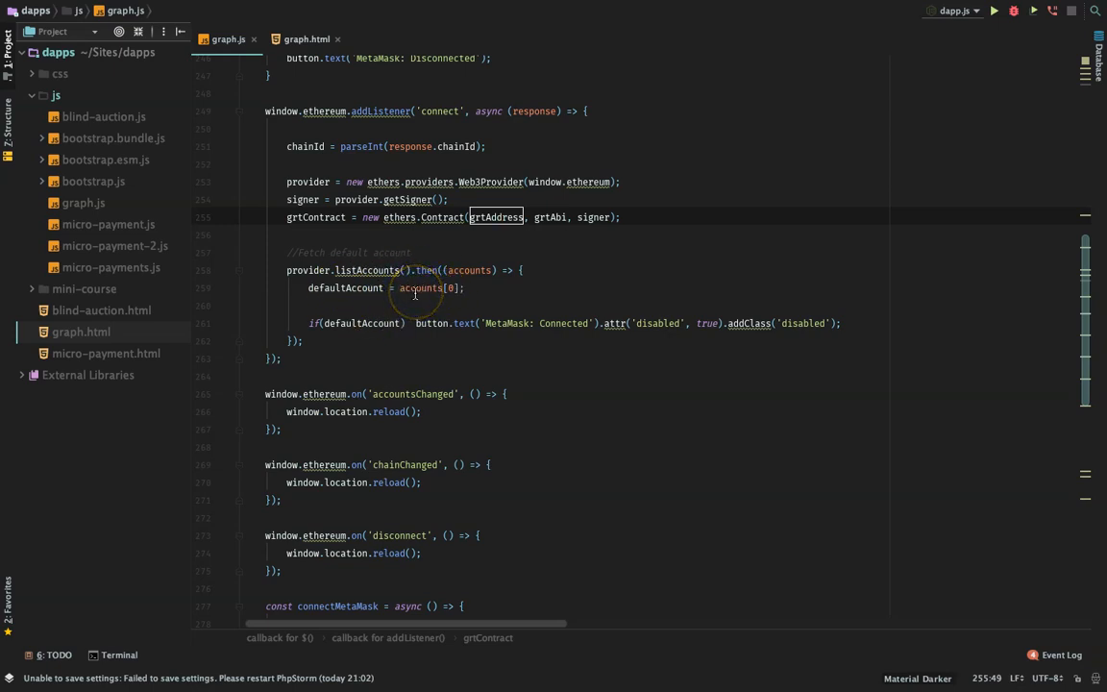
pyautogui.moveTo(306, 323)
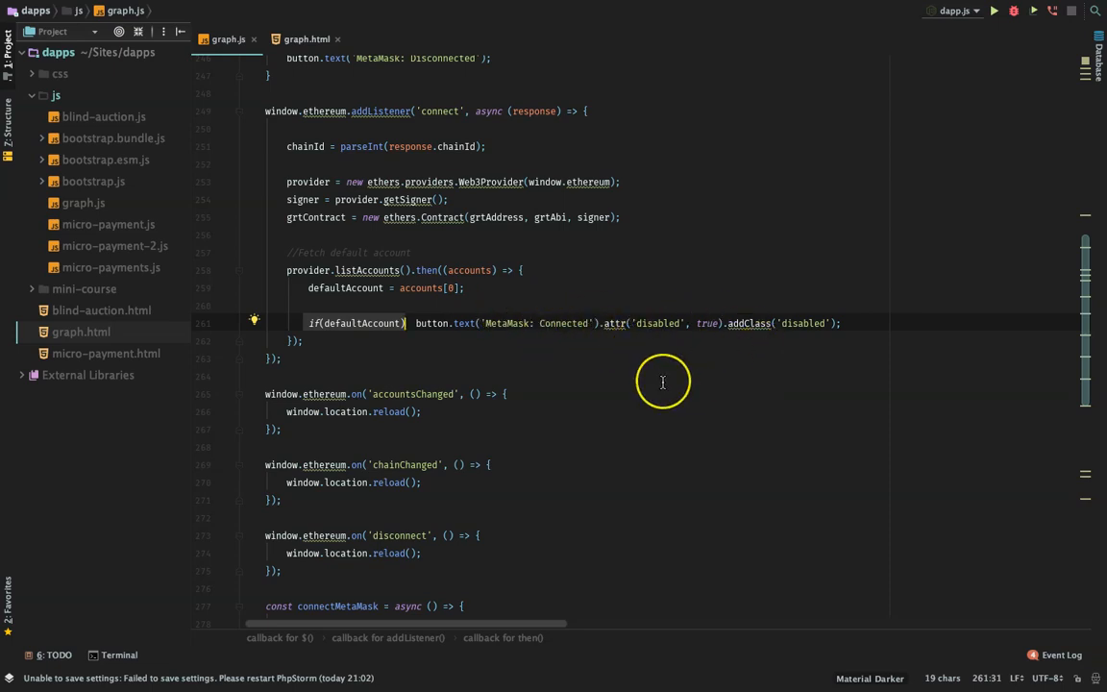
pyautogui.scroll(-3)
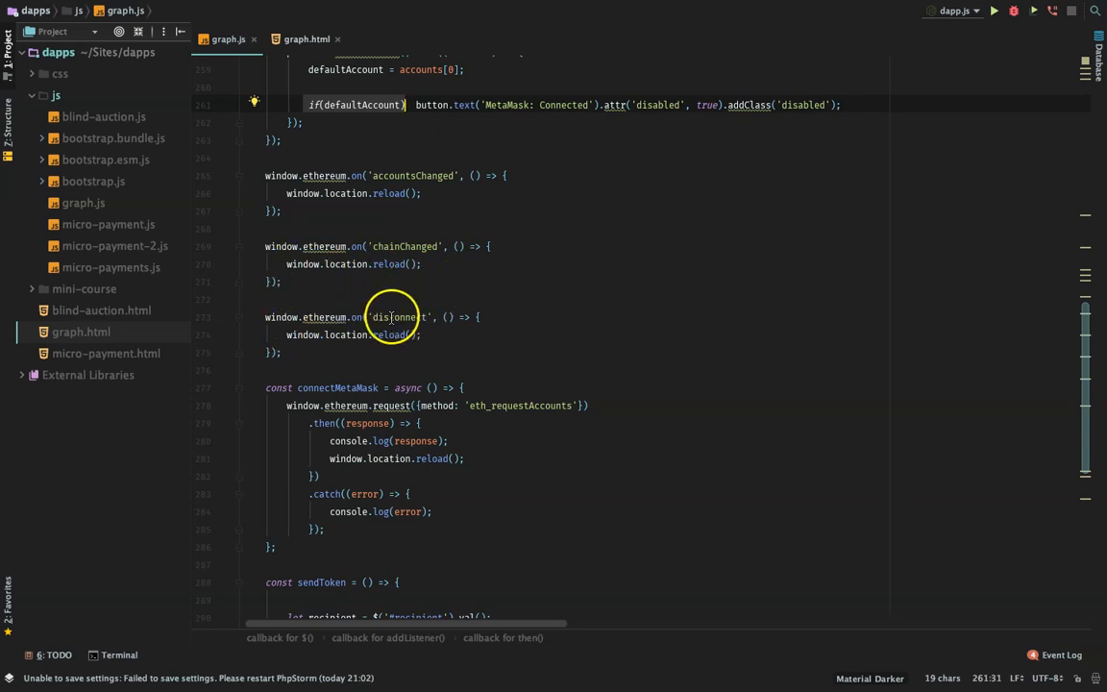
pyautogui.scroll(-3)
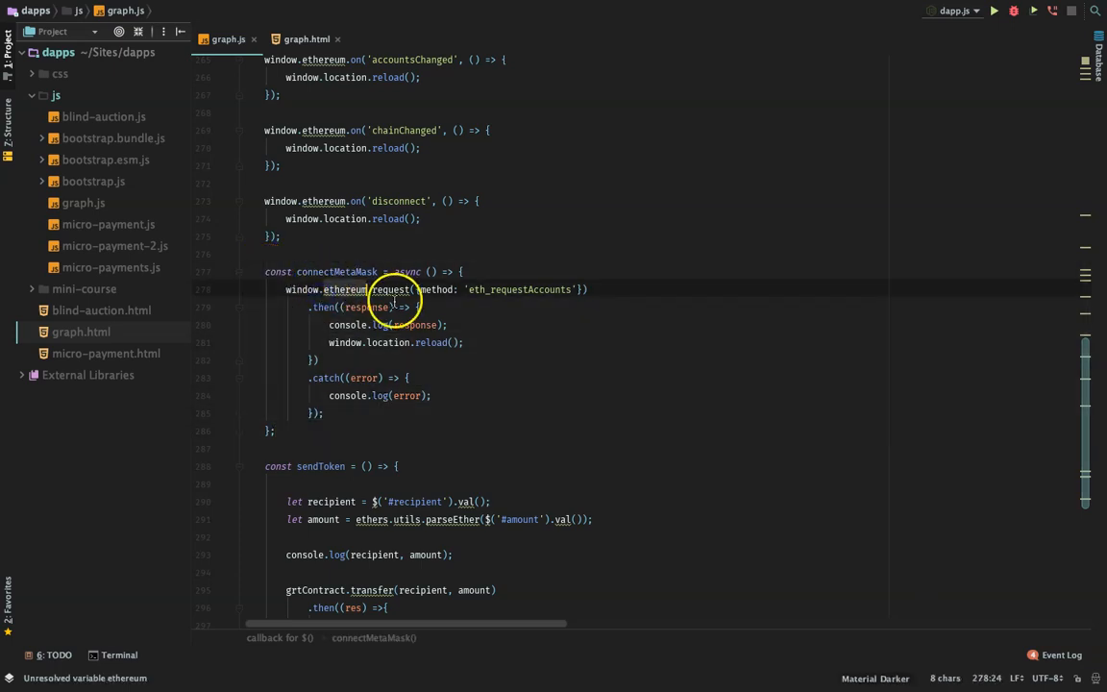
pyautogui.doubleClick(519, 289)
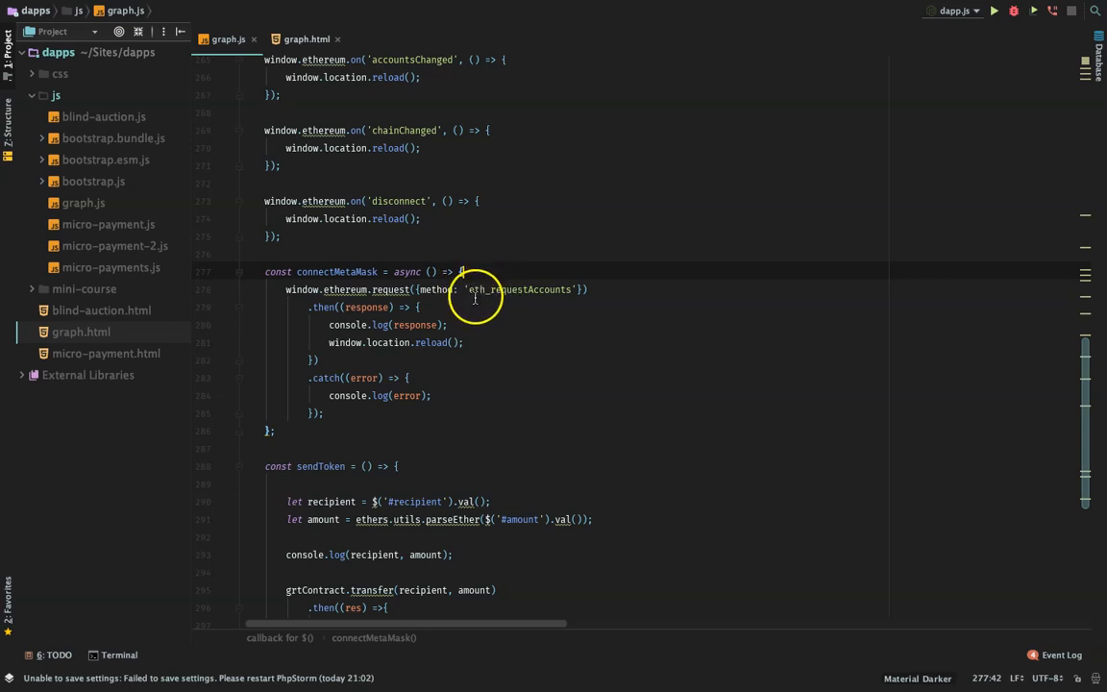
pyautogui.moveTo(584, 323)
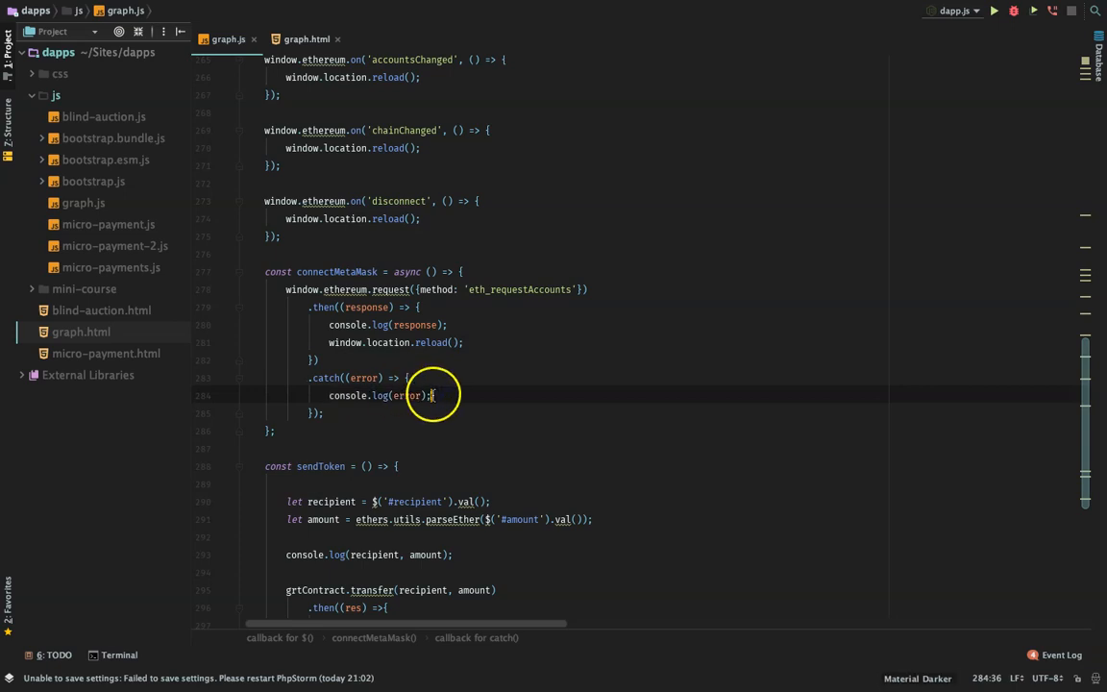
pyautogui.scroll(-3)
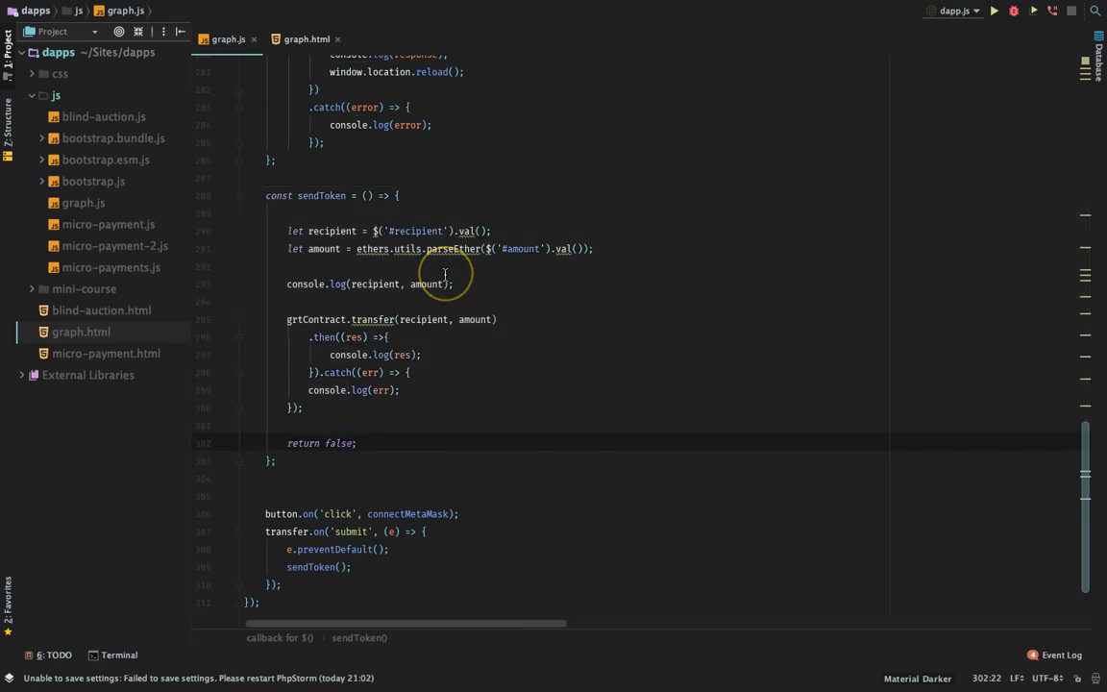
pyautogui.moveTo(372, 230)
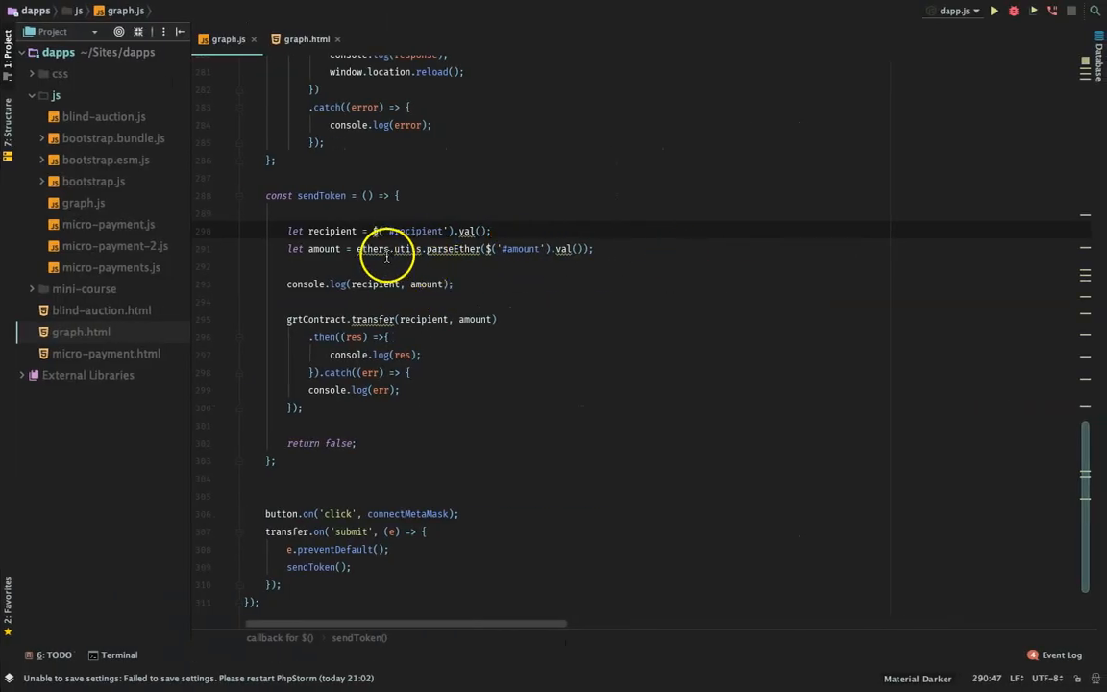
pyautogui.moveTo(492, 257)
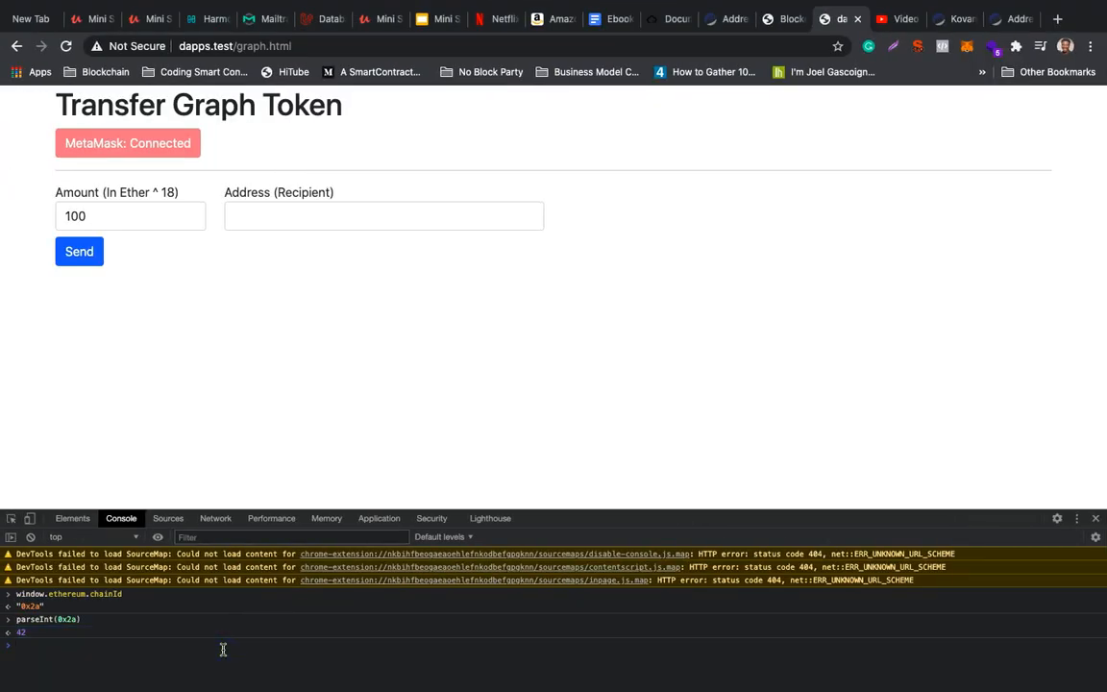
# - Run ethers.utils.parseEther("100") in the console and read its hex BigNumber back via parseInt as 10^20
pyautogui.write('ethers.utils.parseEther("')
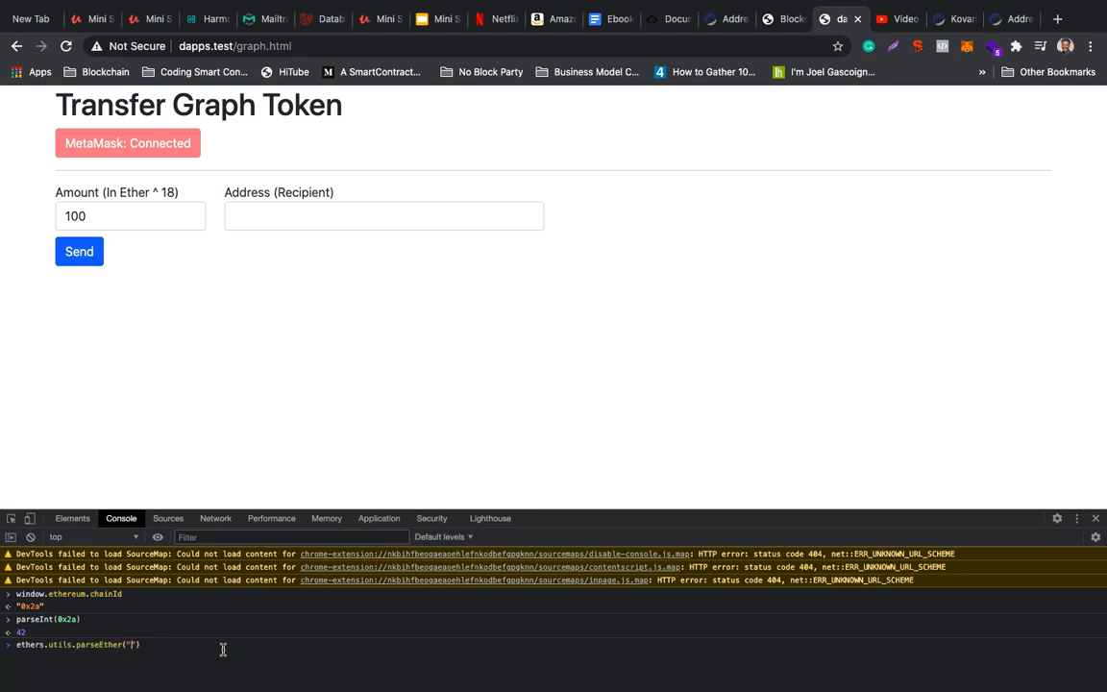
pyautogui.write('100')
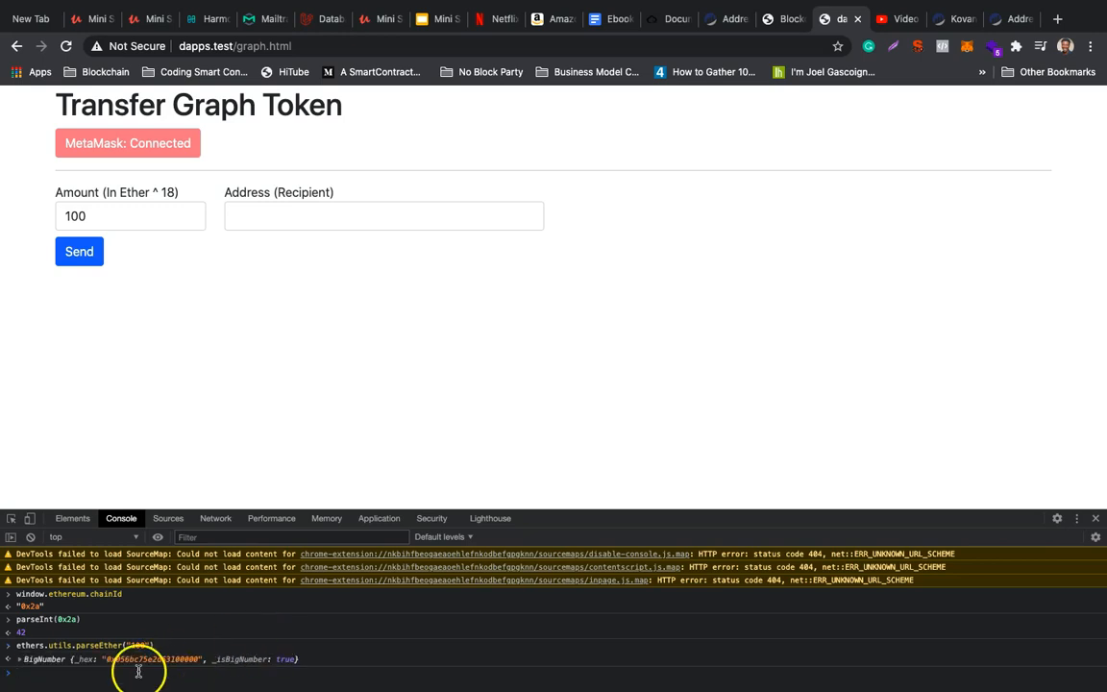
pyautogui.click(10, 653)
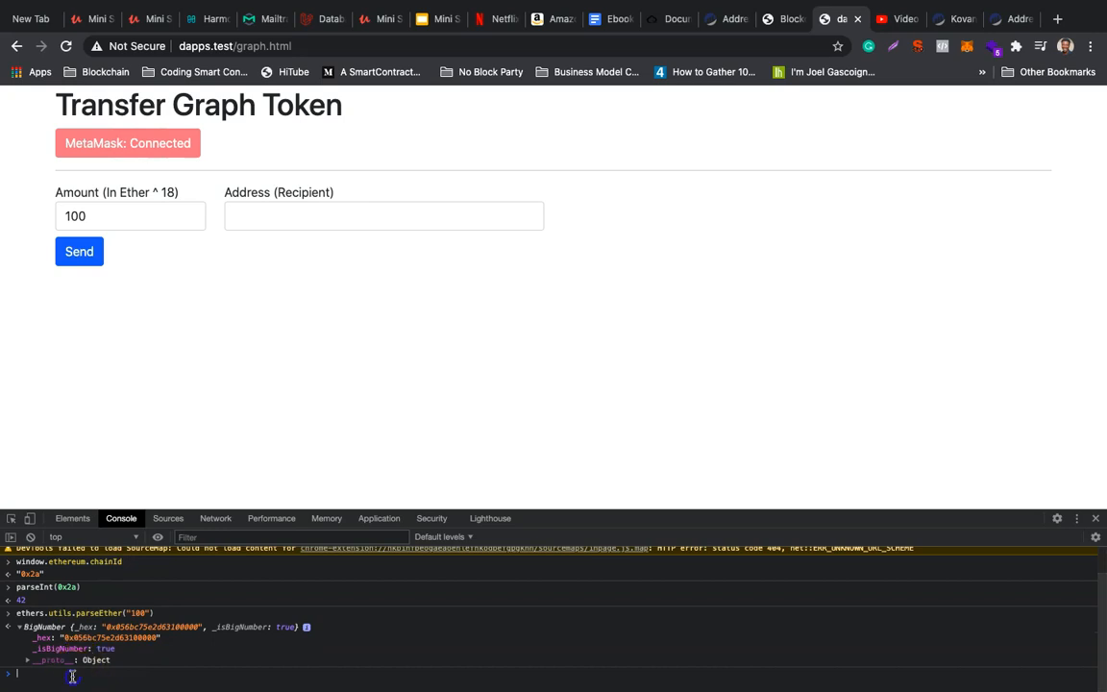
pyautogui.write('parseInt(0x056bc75e2d63100000')
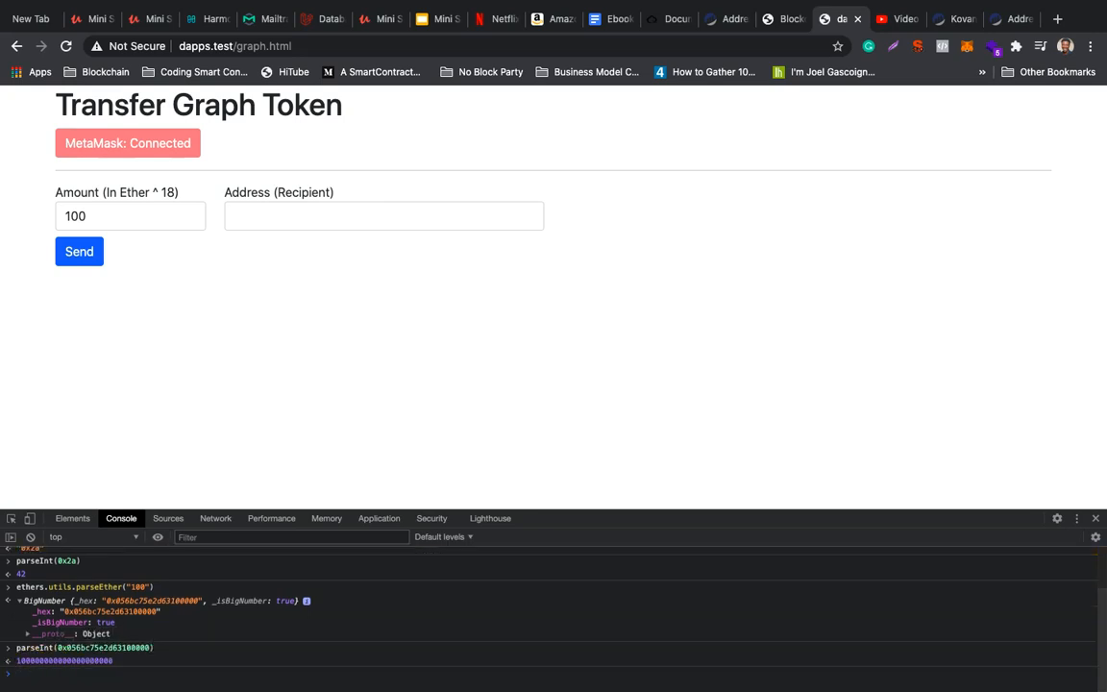
pyautogui.click(77, 673)
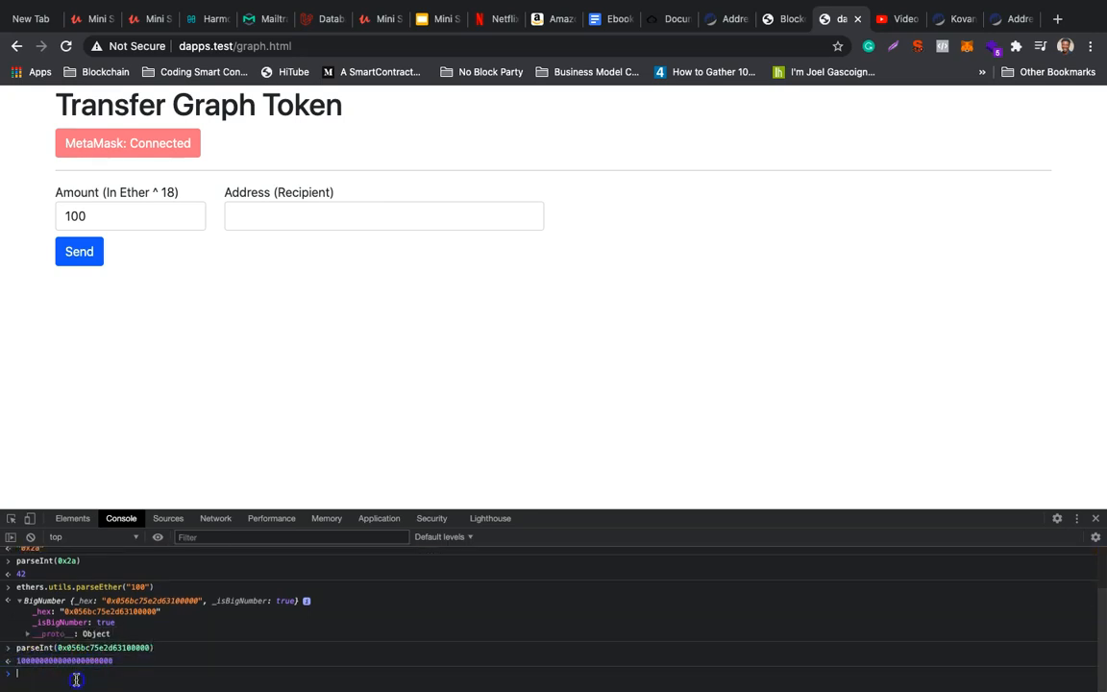
pyautogui.press('Enter')
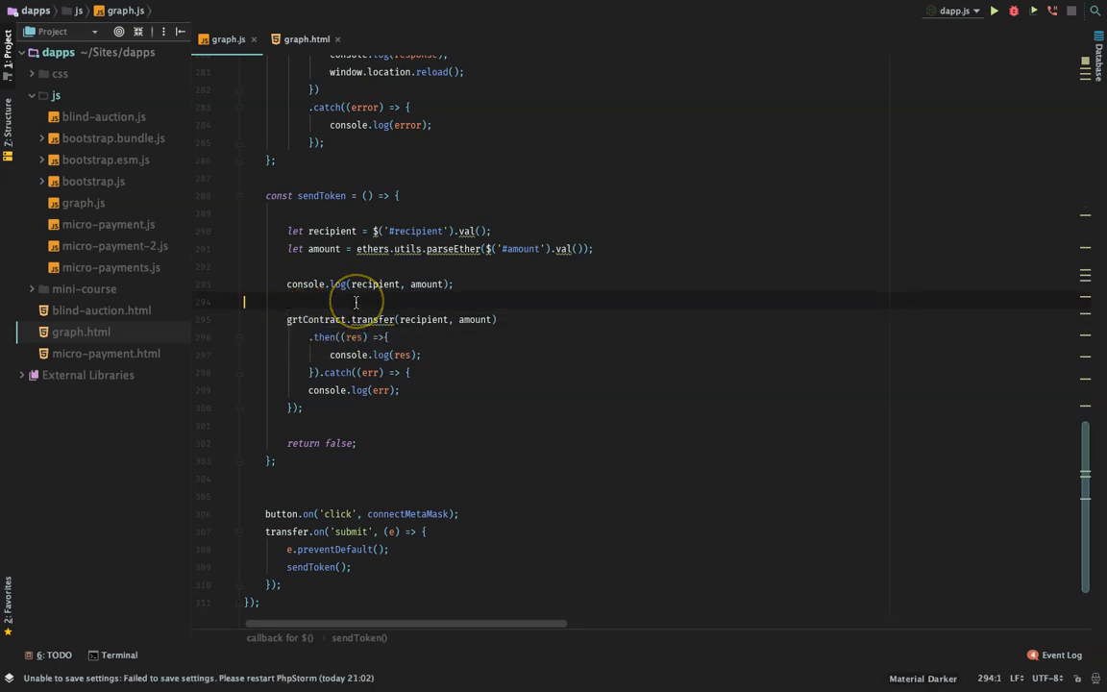
pyautogui.click(425, 285)
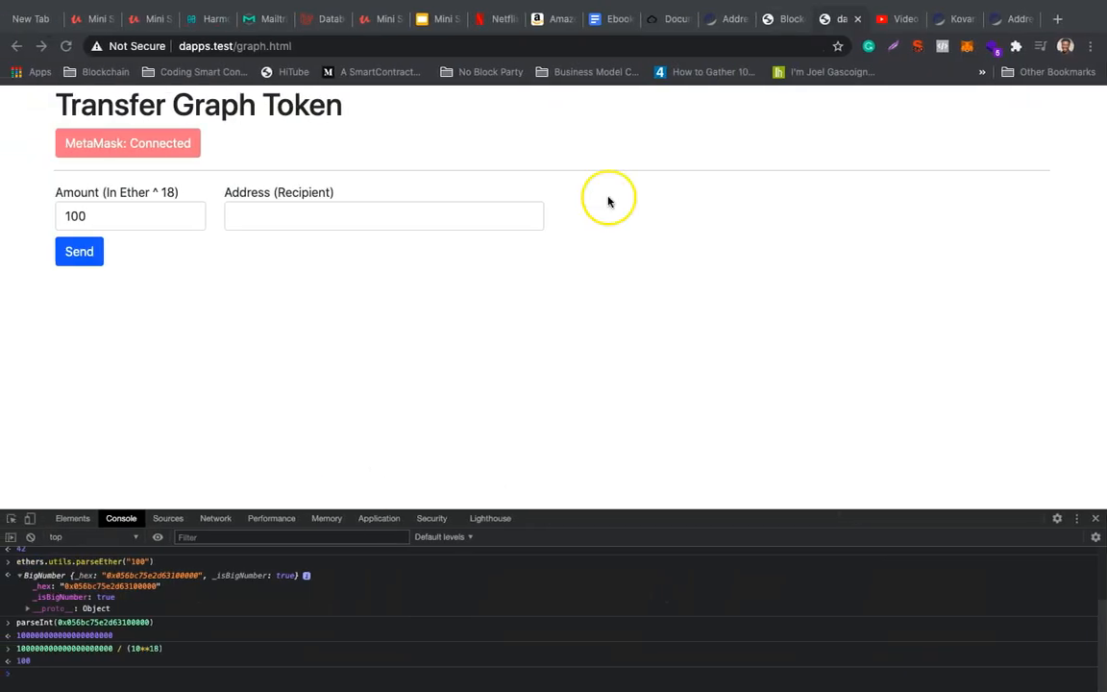
# - Load the solidity-mastery-course.com/free landing page in a new Chrome tab
pyautogui.click(1056, 19)
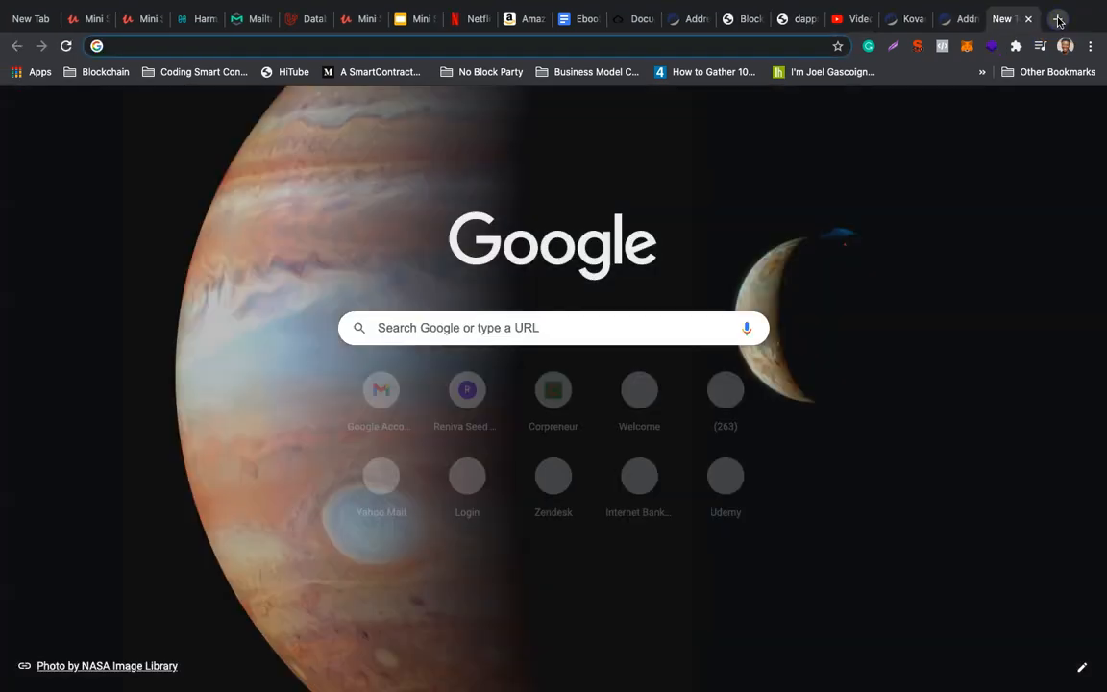
pyautogui.write('solidity')
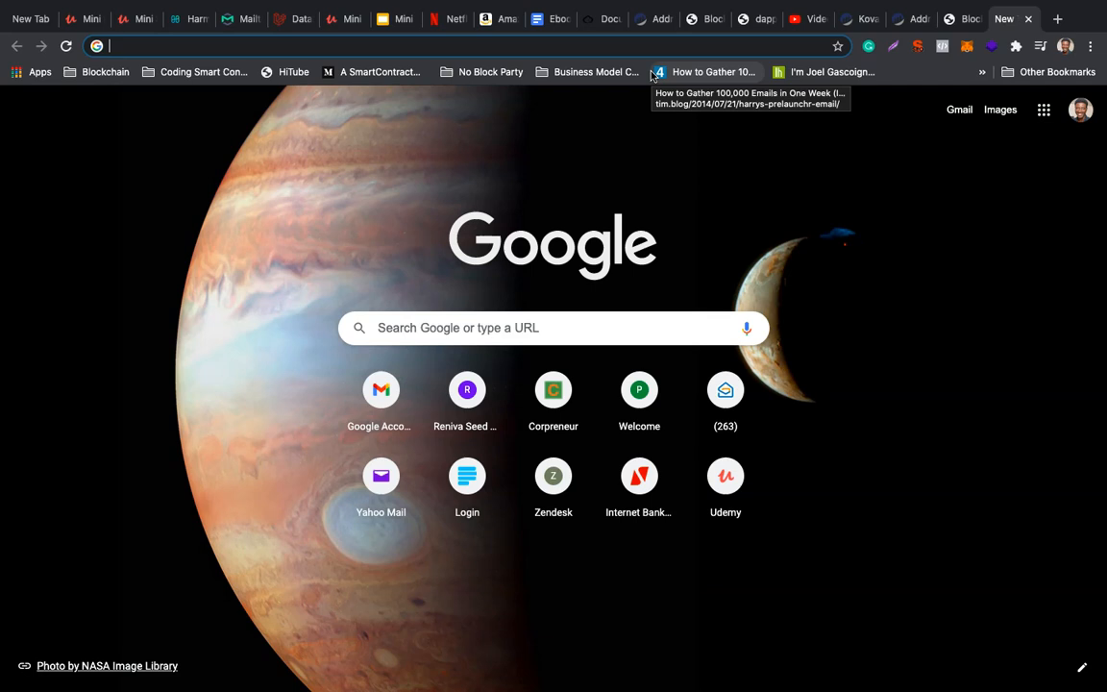
pyautogui.write('mini-course')
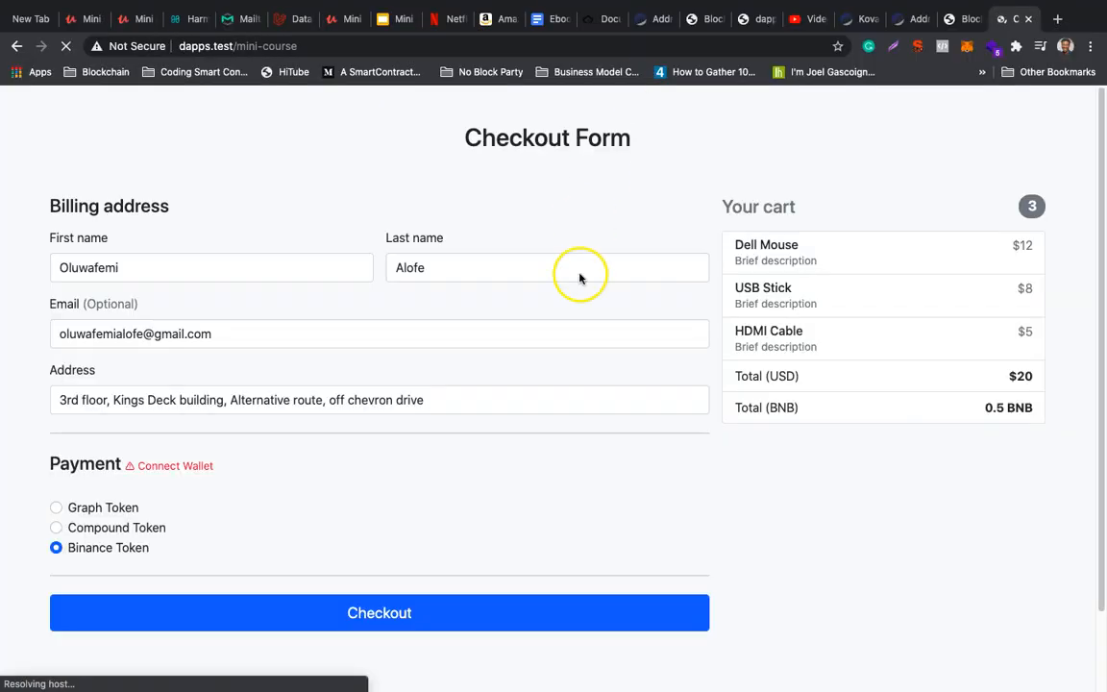
pyautogui.click(174, 465)
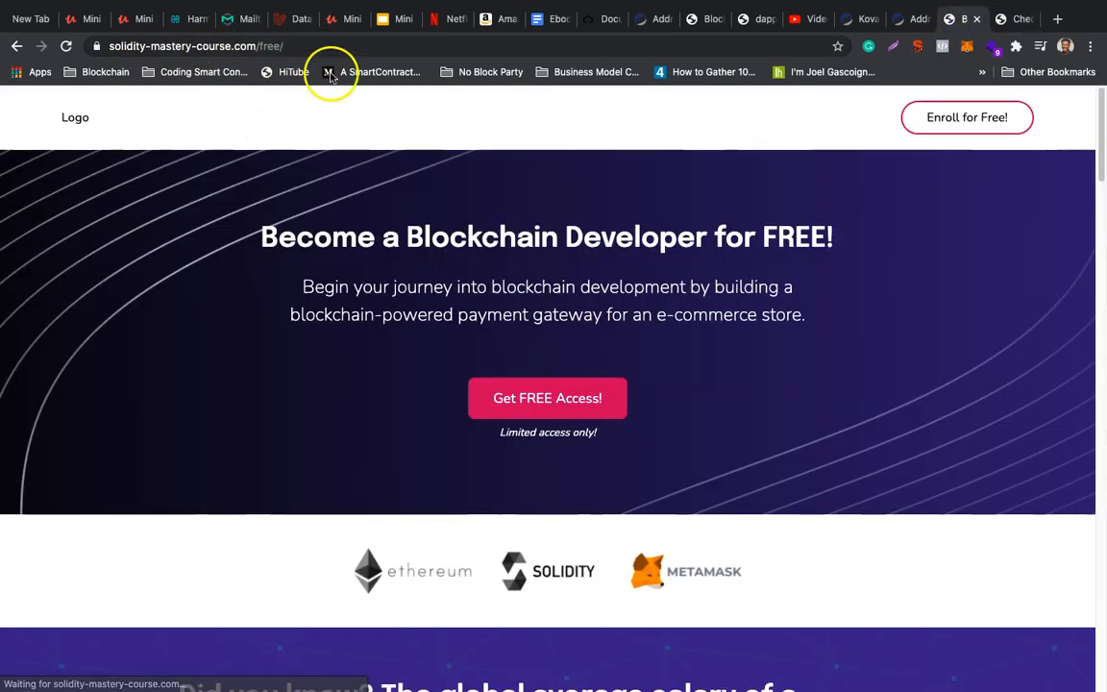
pyautogui.scroll(-3)
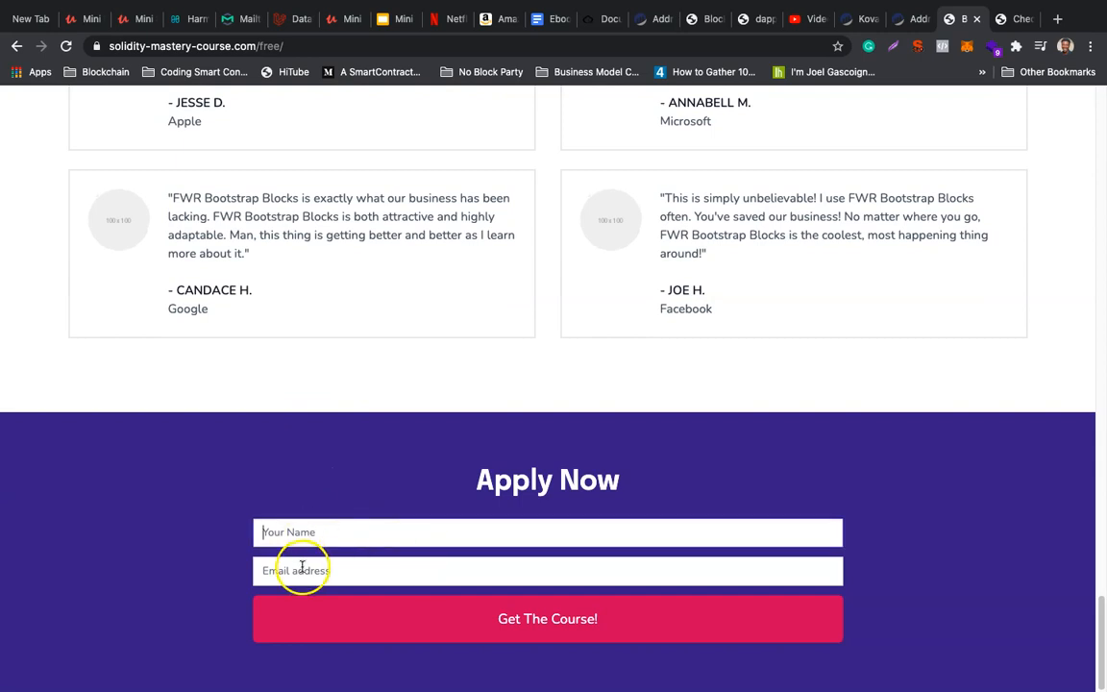
pyautogui.moveTo(331, 402)
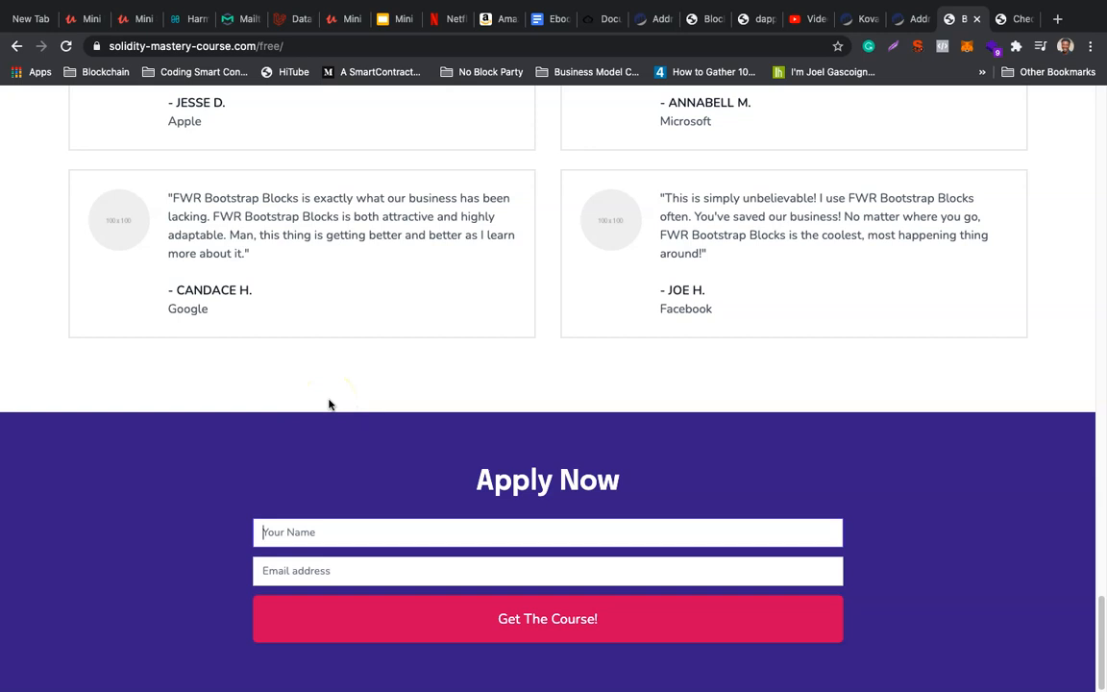
pyautogui.moveTo(331, 404)
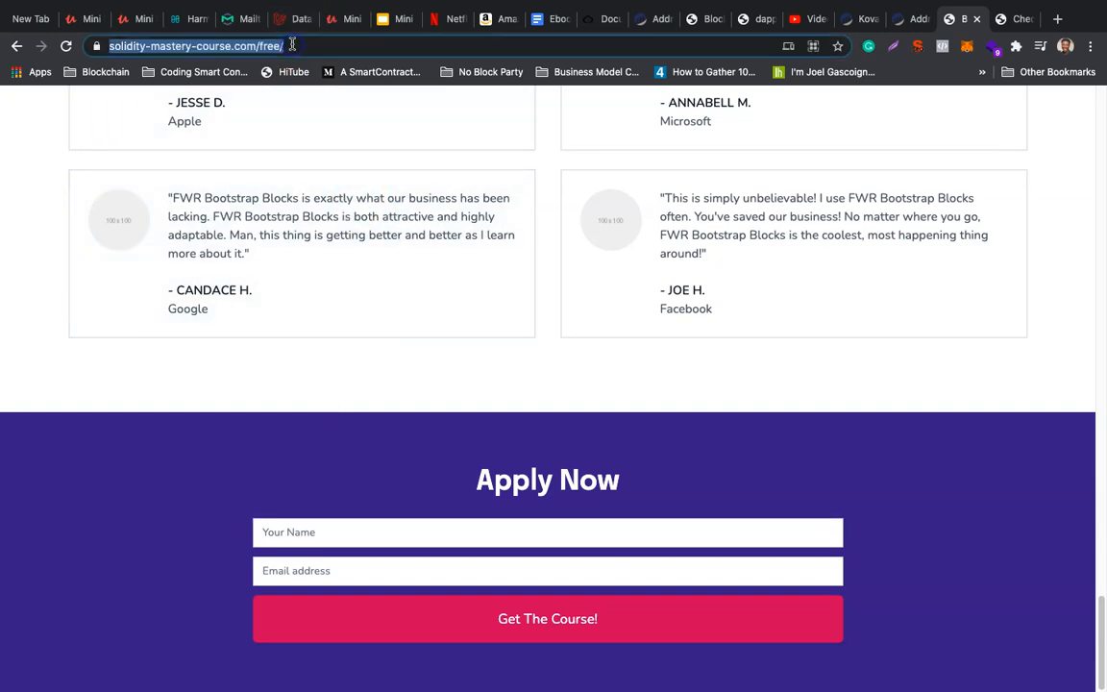
pyautogui.write('oluwafemialofe.com')
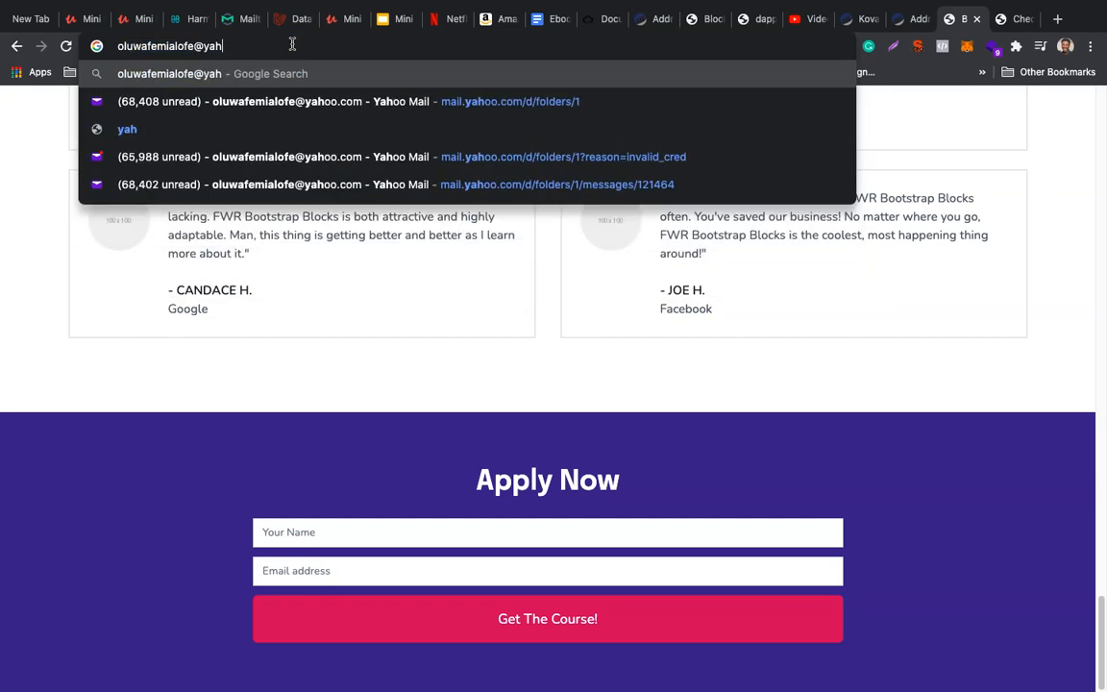
pyautogui.write('oo.com')
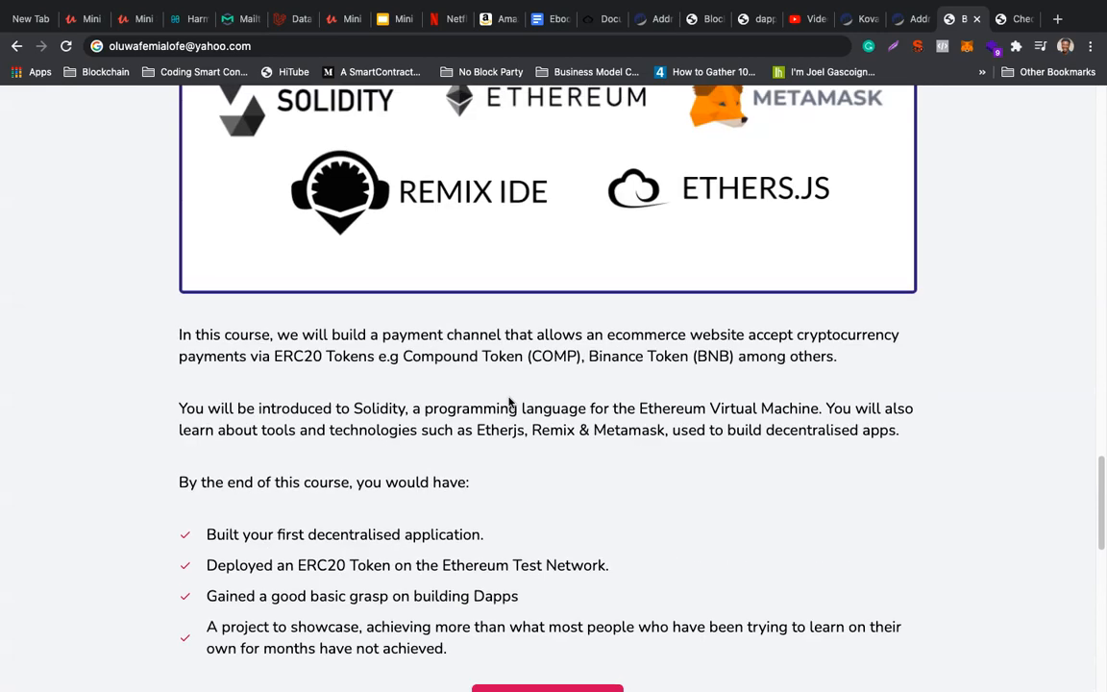
pyautogui.scroll(-3)
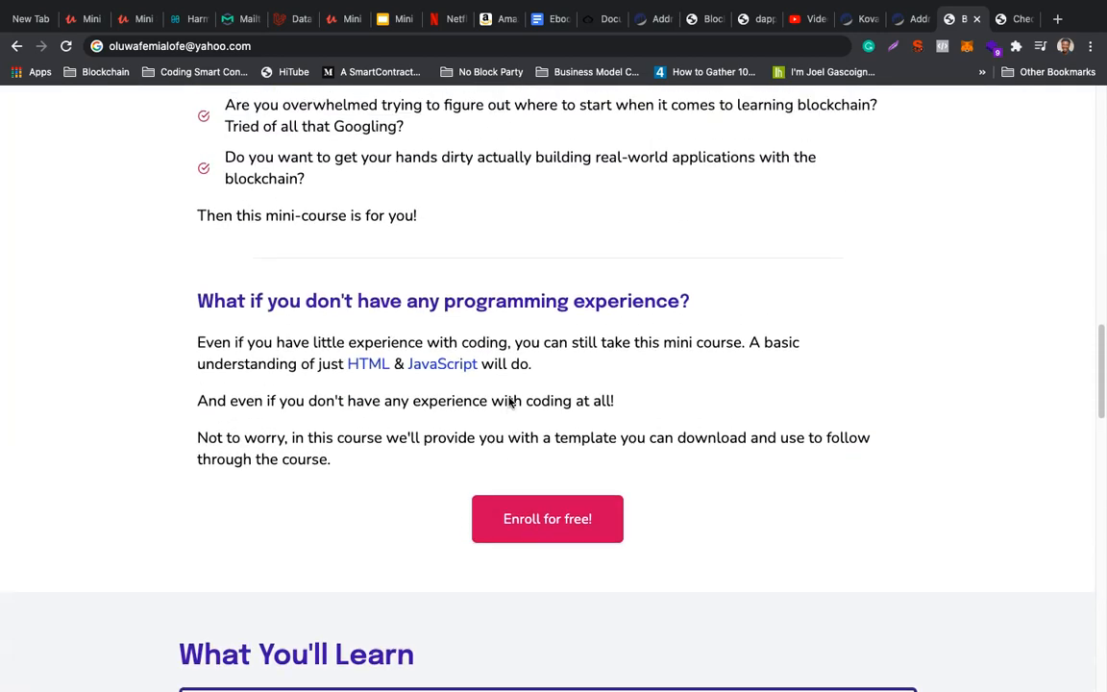
pyautogui.scroll(3)
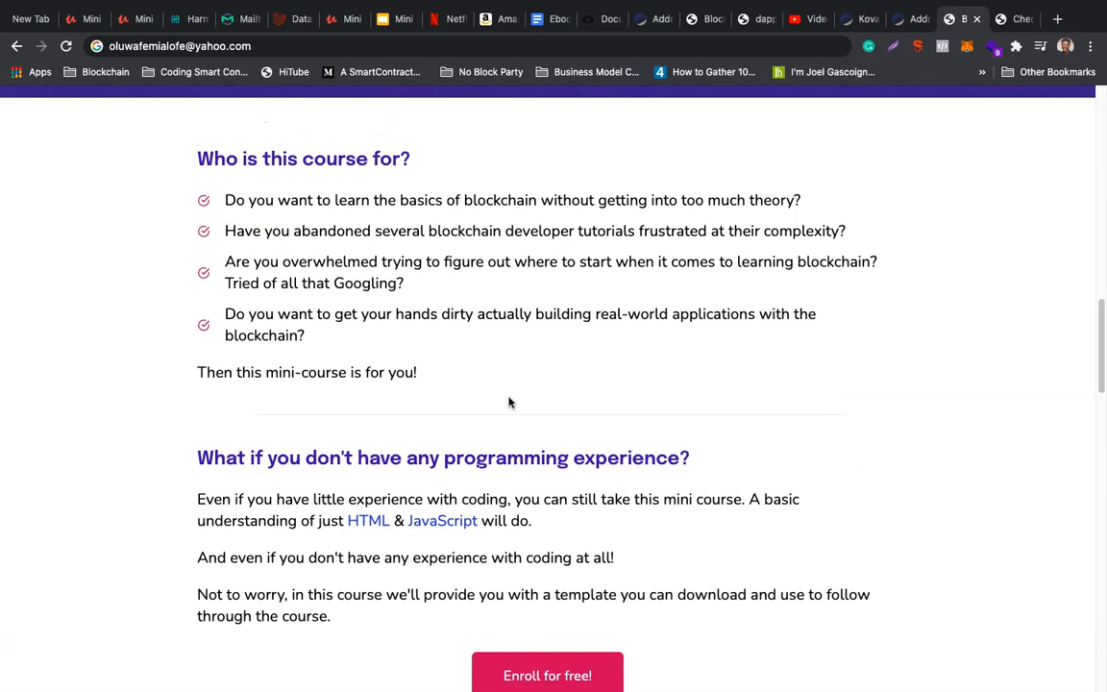